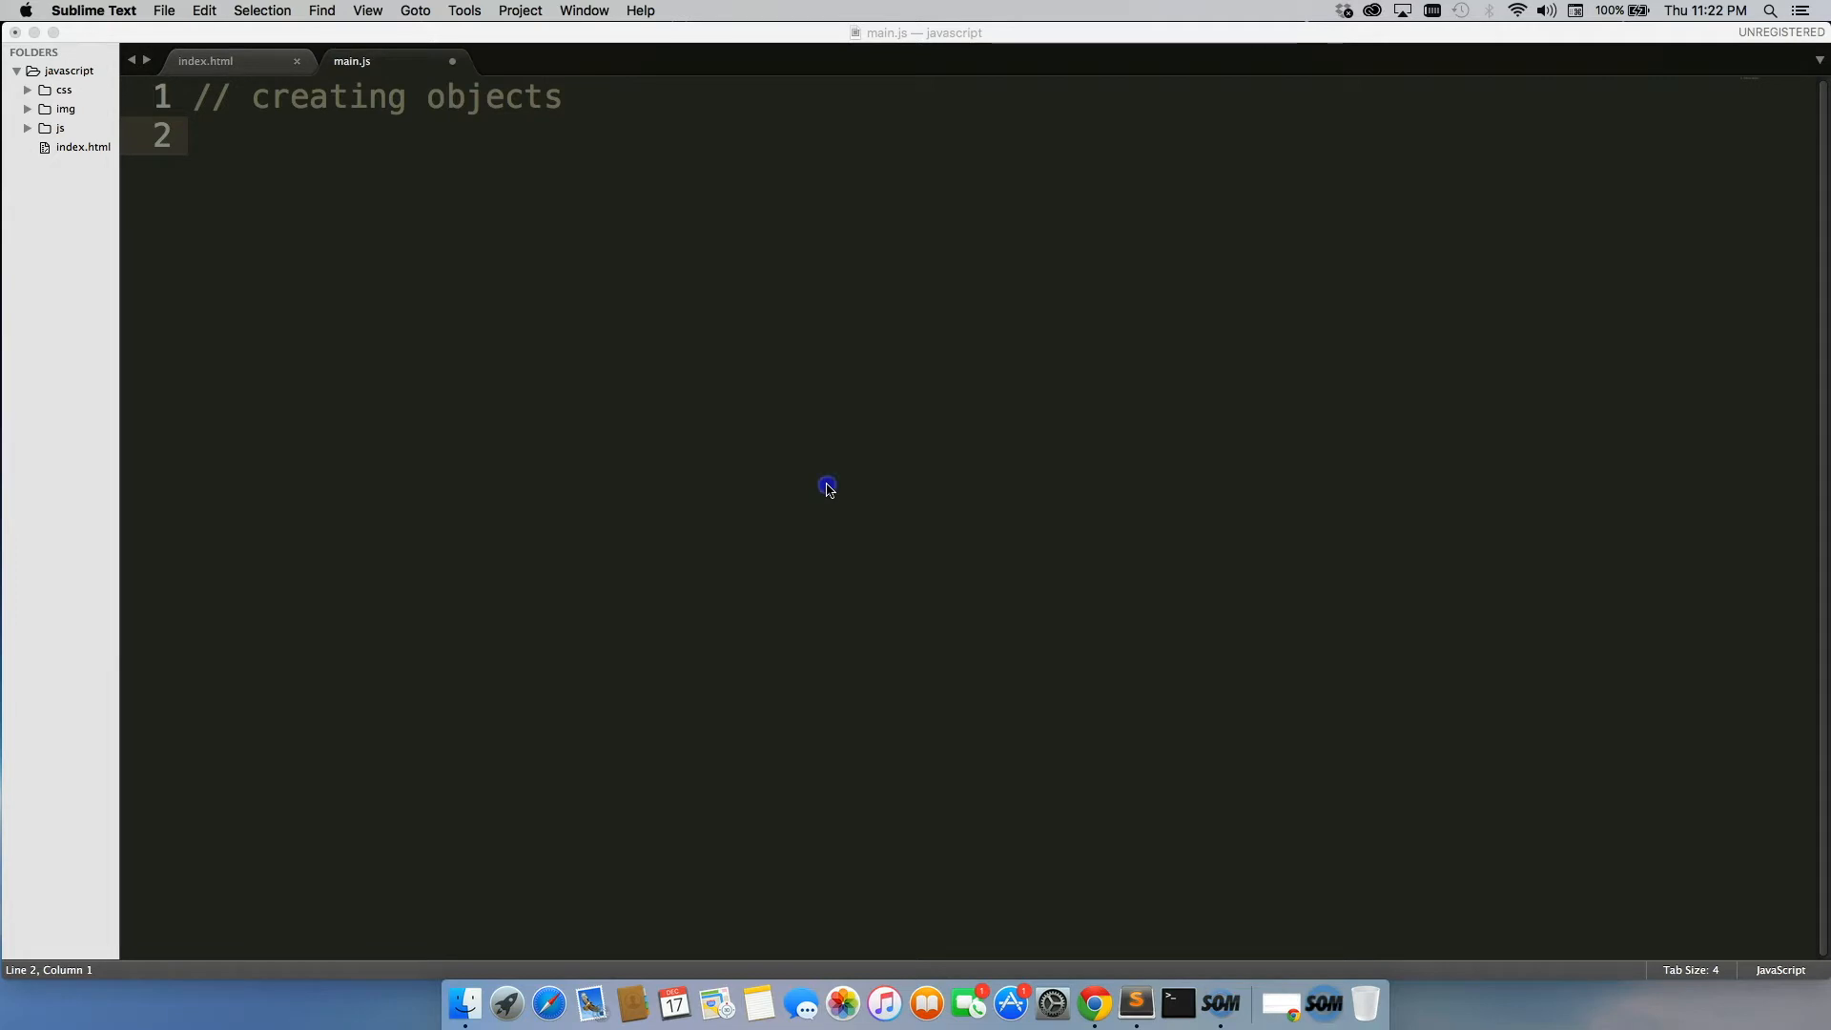
- Write var honda = { model: "civic", year: 2014, color: "blue" } and save main.js
{"action": "type", "text": "var"}
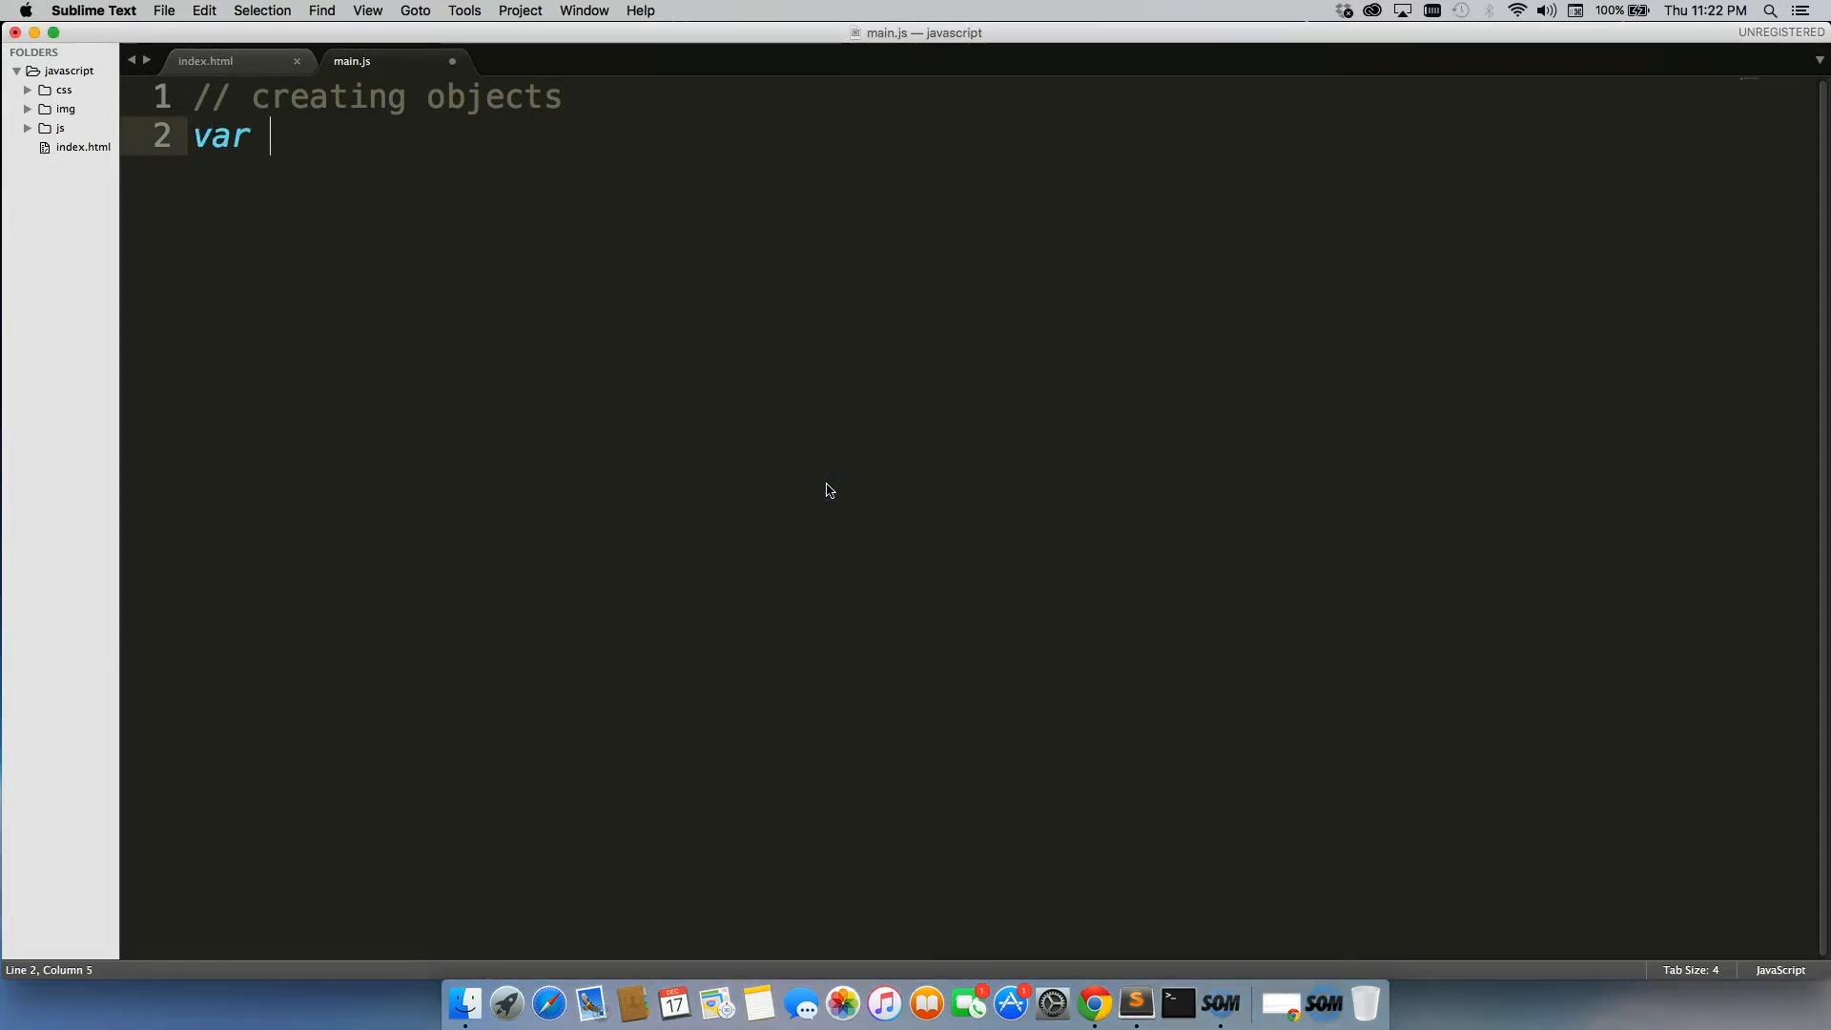
{"action": "type", "text": "hond"}
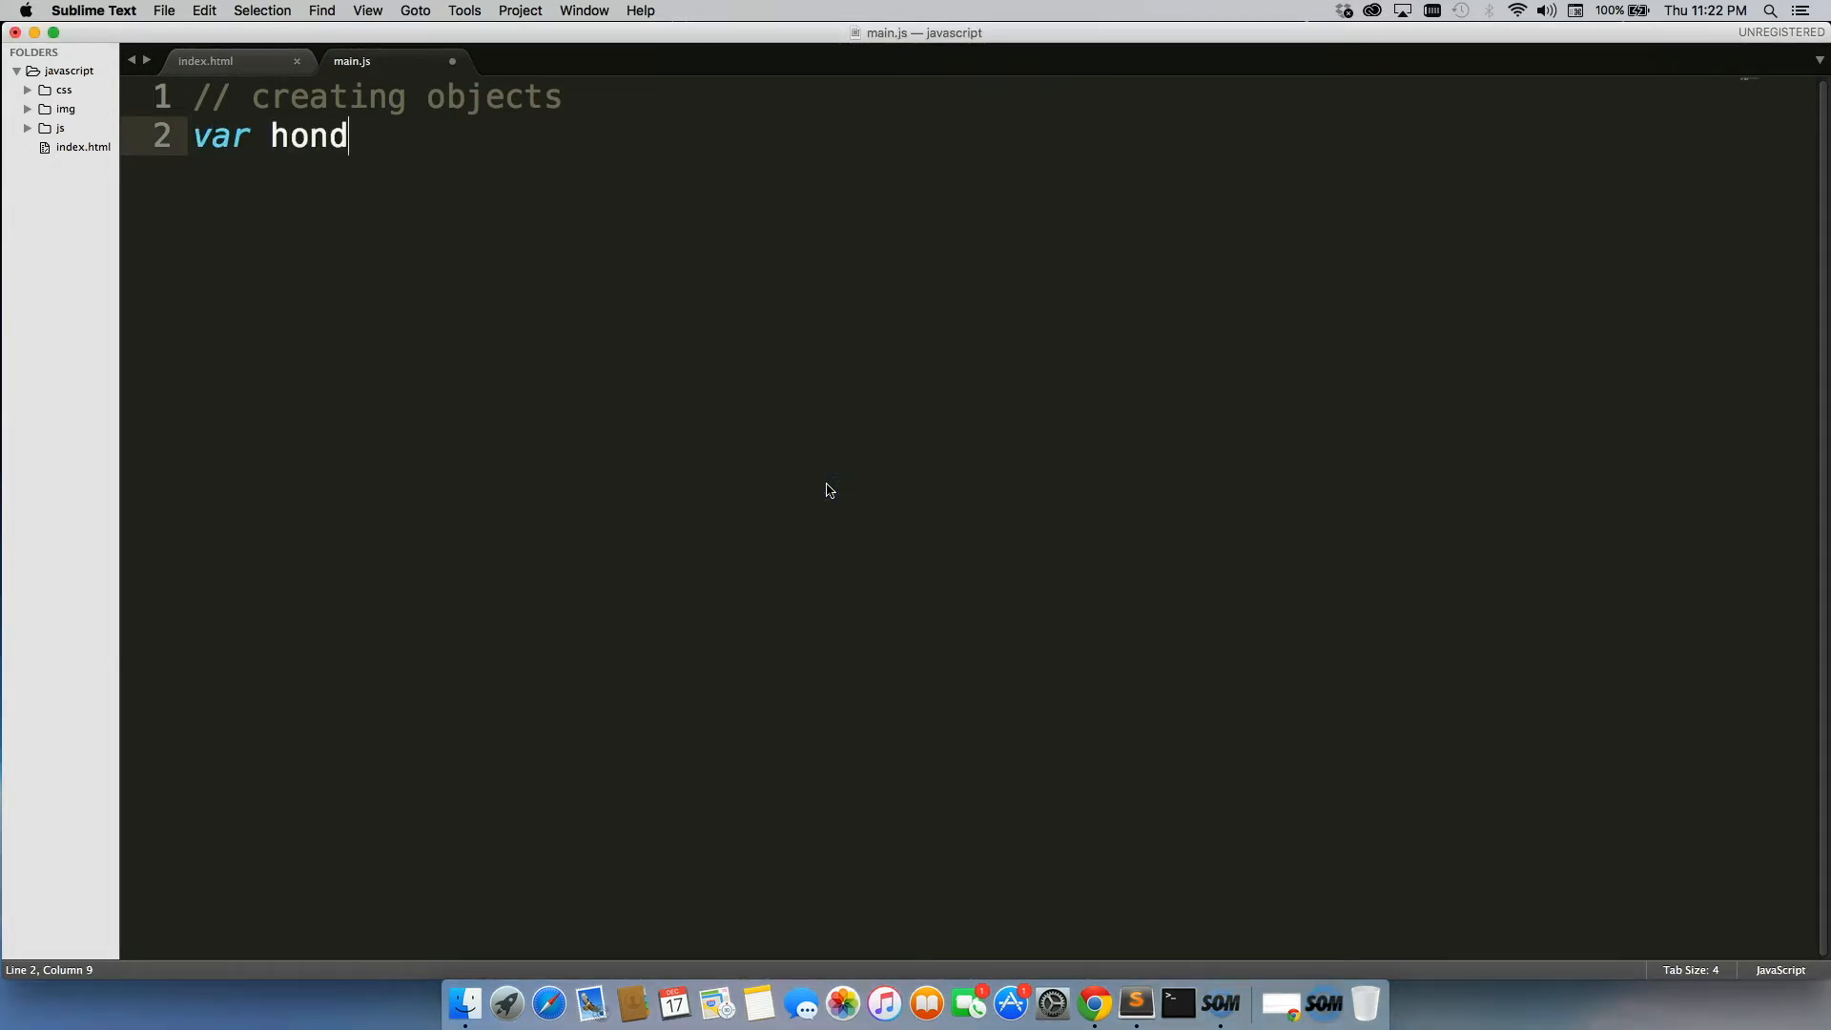
{"action": "type", "text": "a ="}
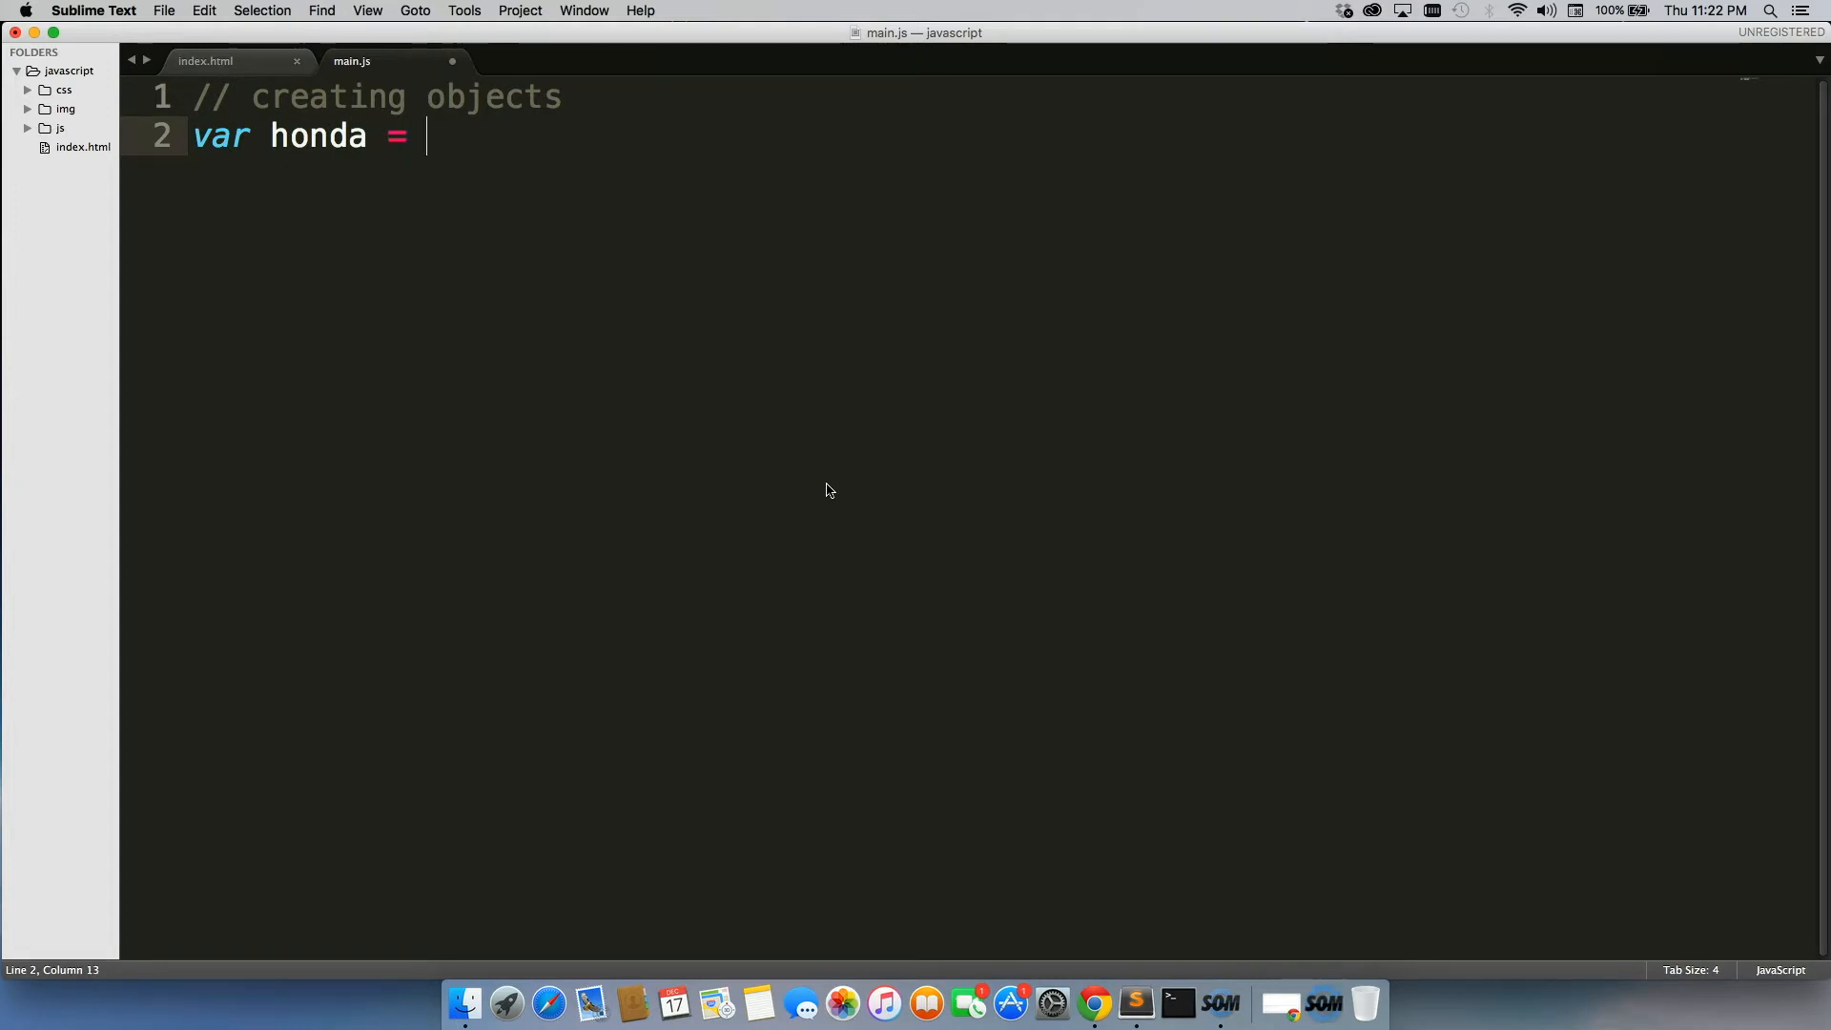
{"action": "type", "text": "{"}
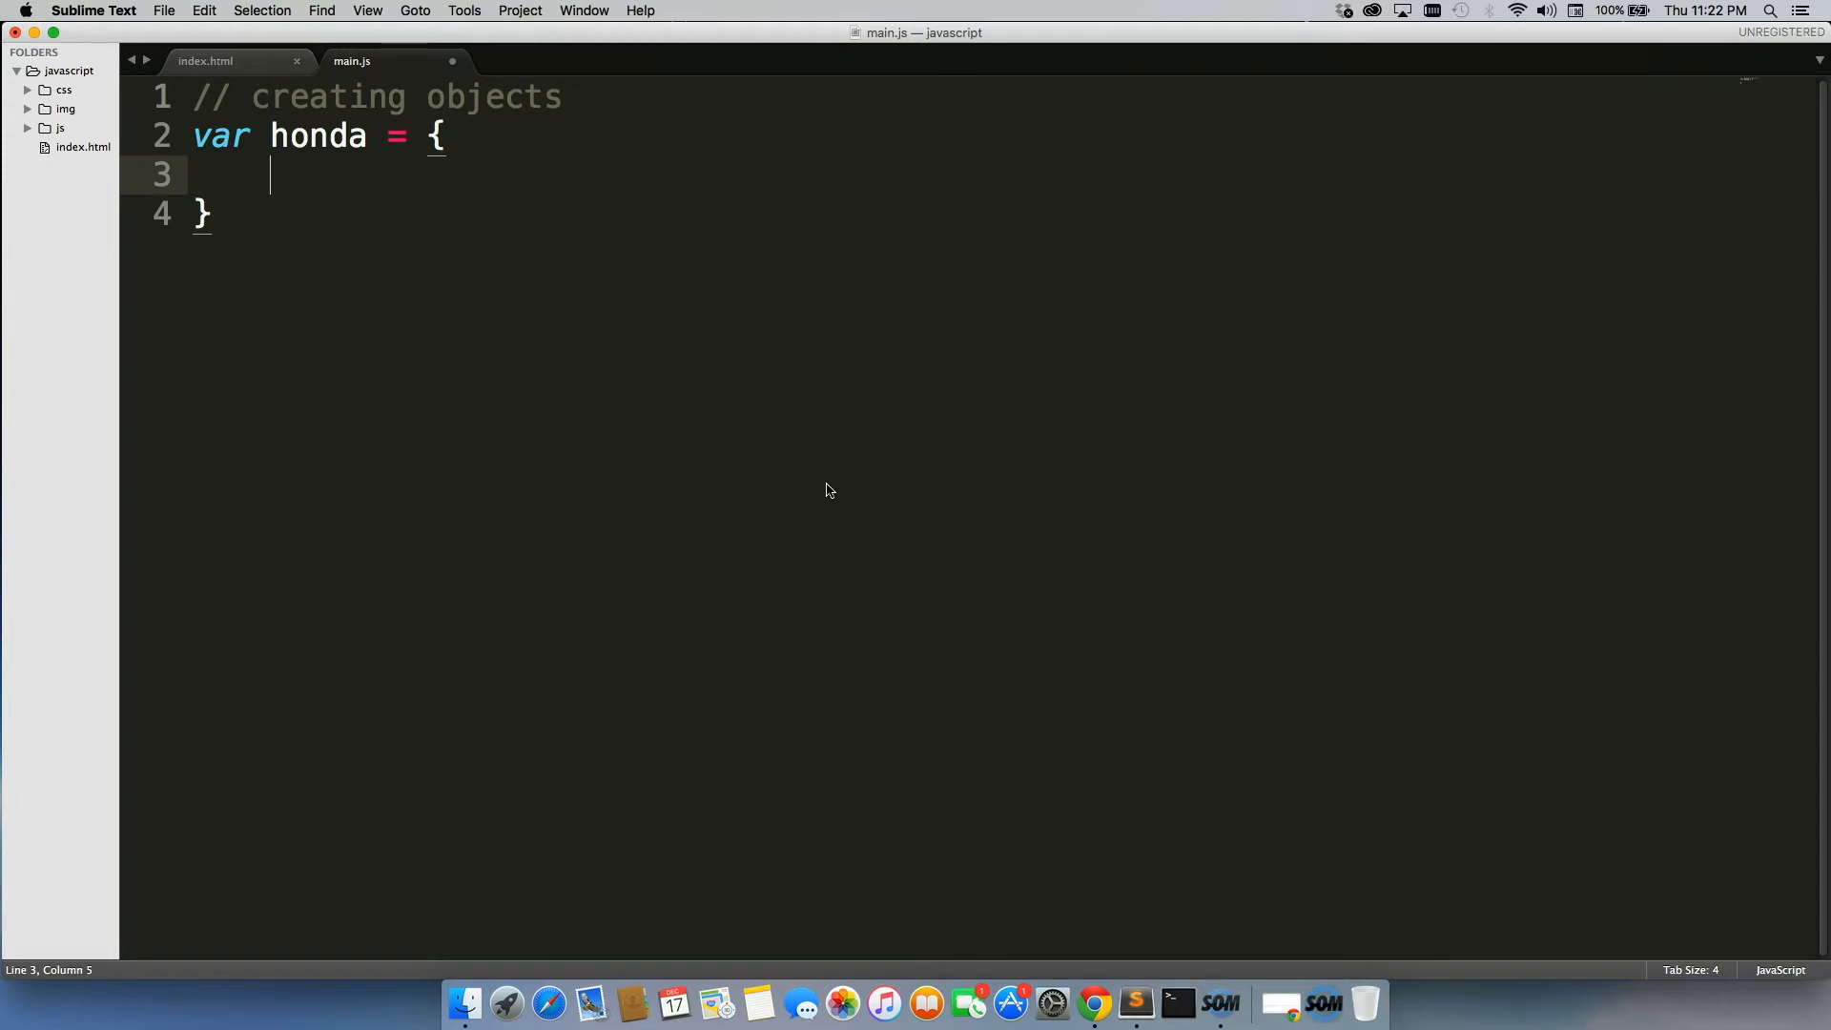
{"action": "type", "text": "model:"}
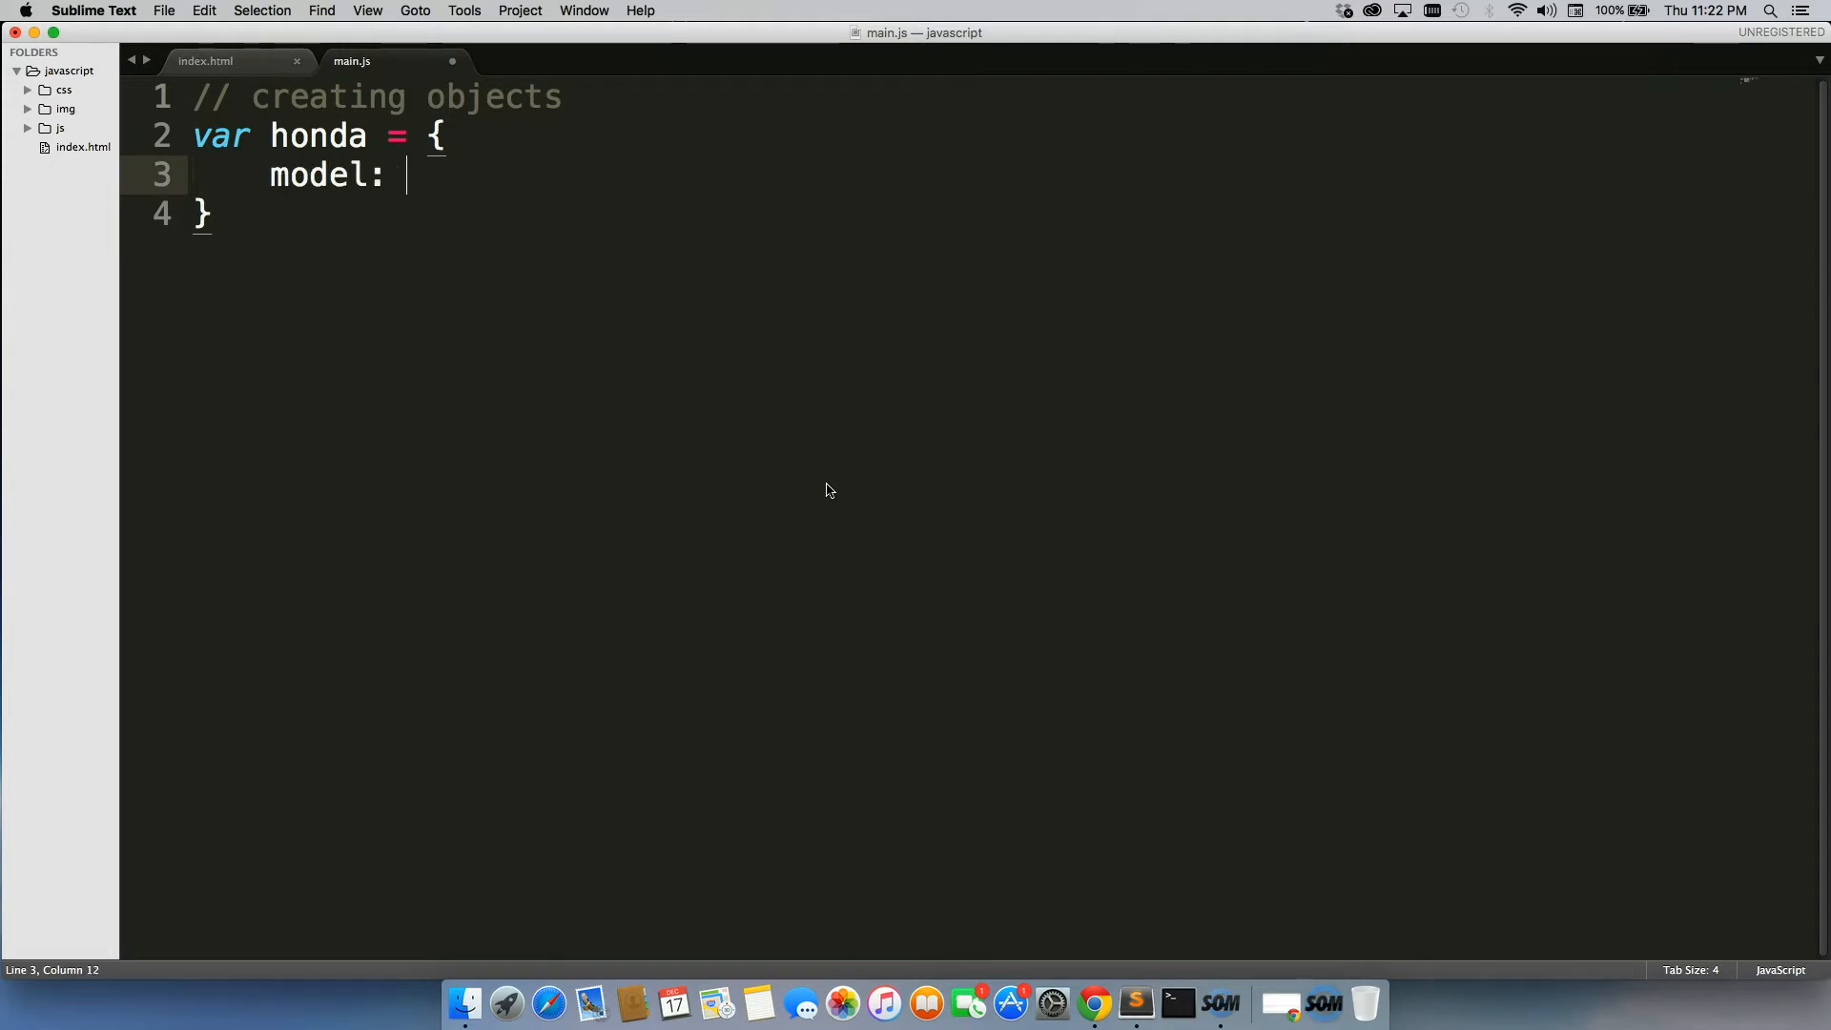
{"action": "type", "text": "\"civic\""}
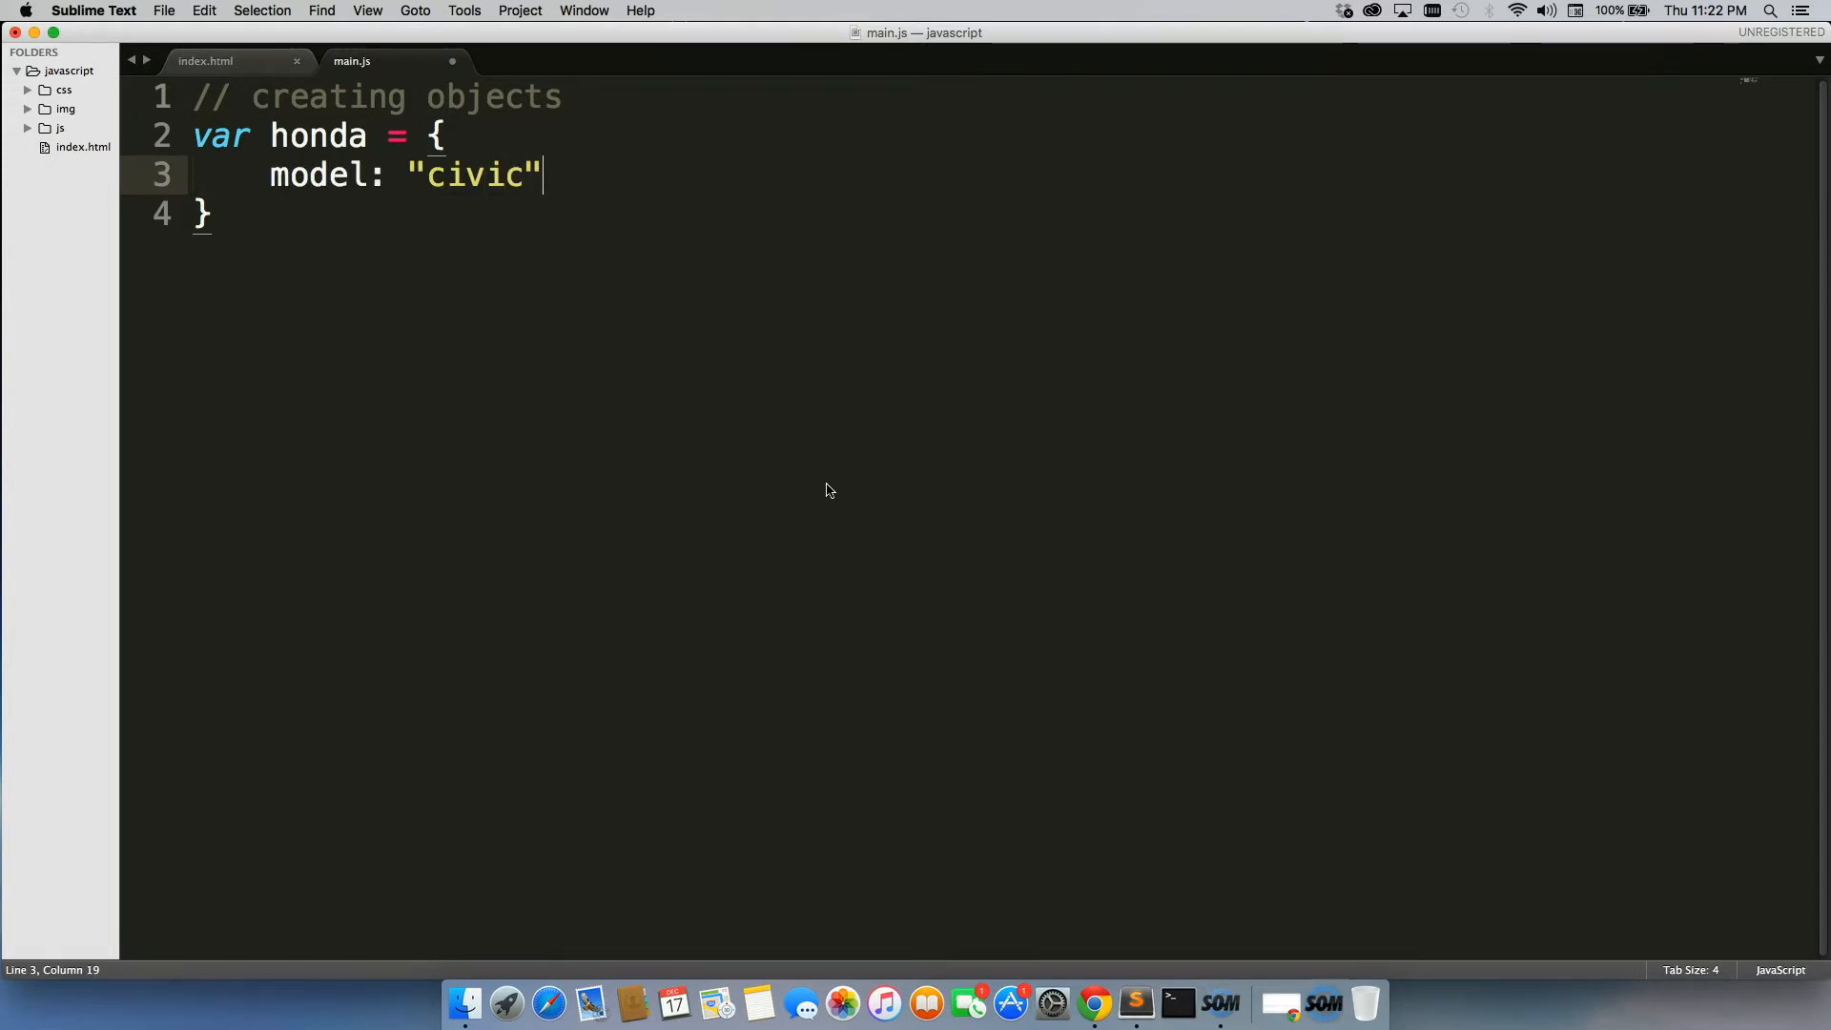
{"action": "type", "text": ","}
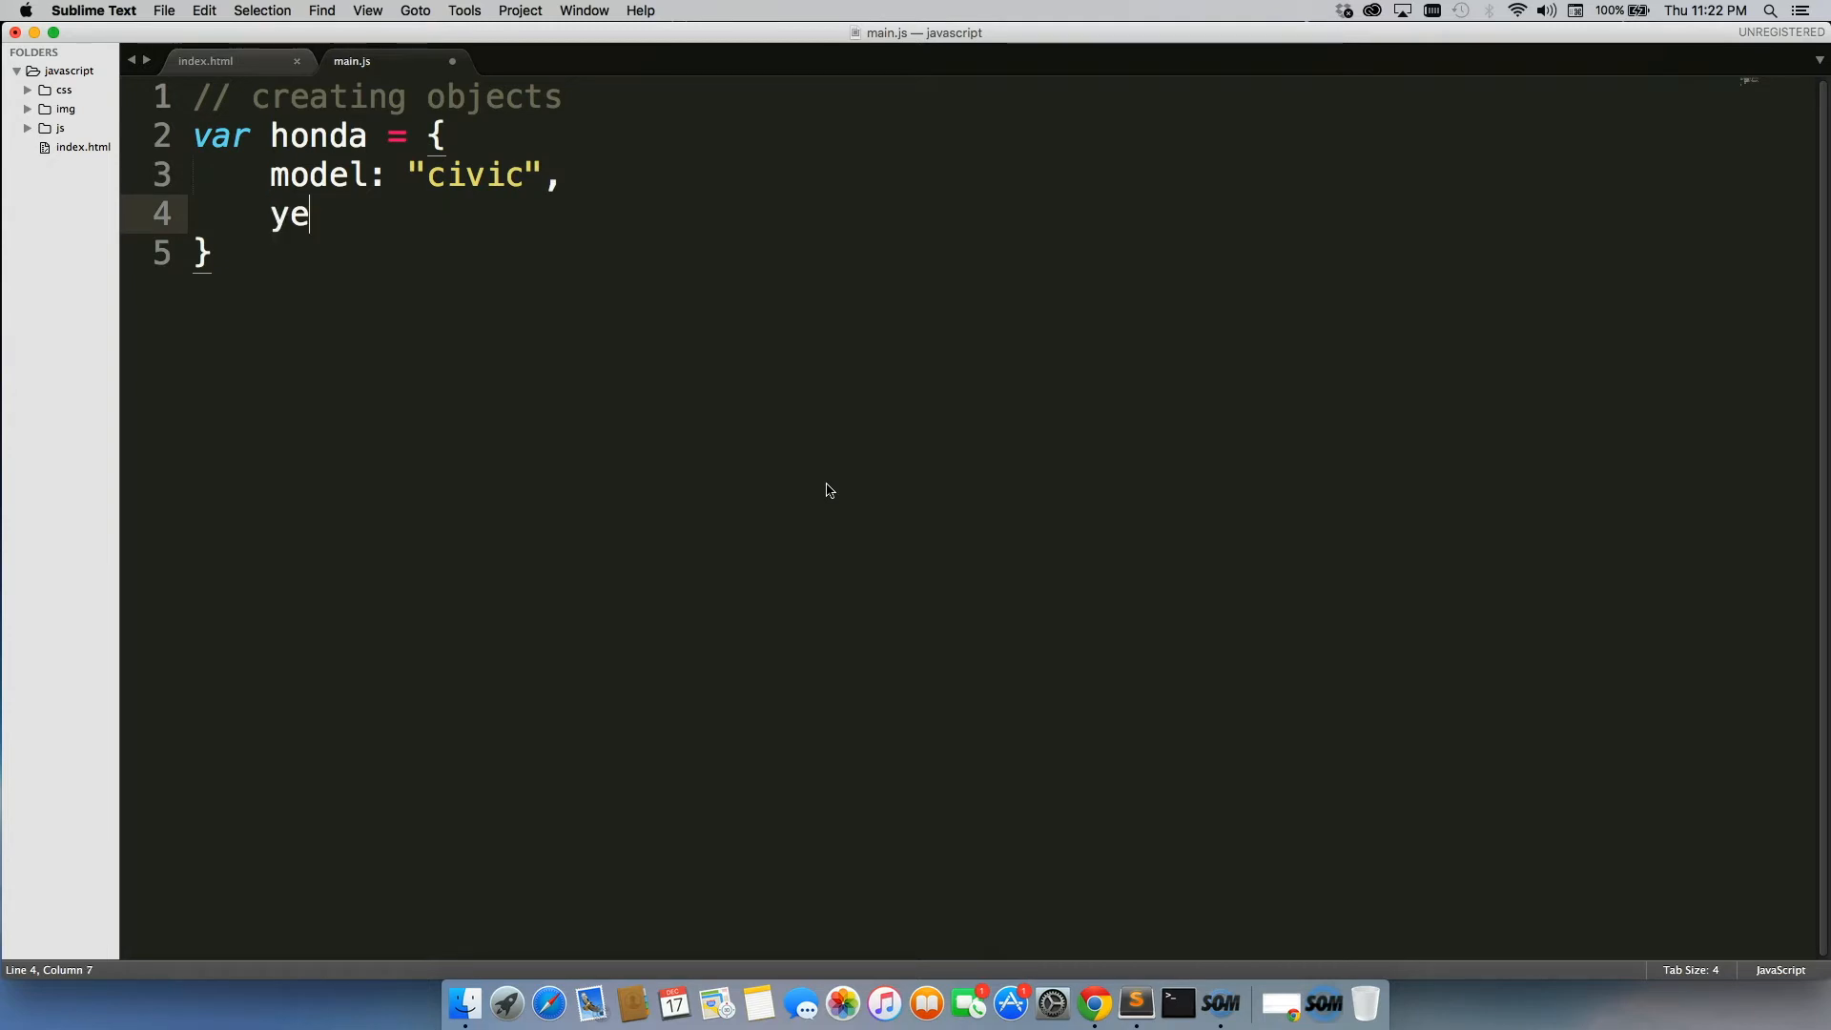
{"action": "type", "text": "ar:"}
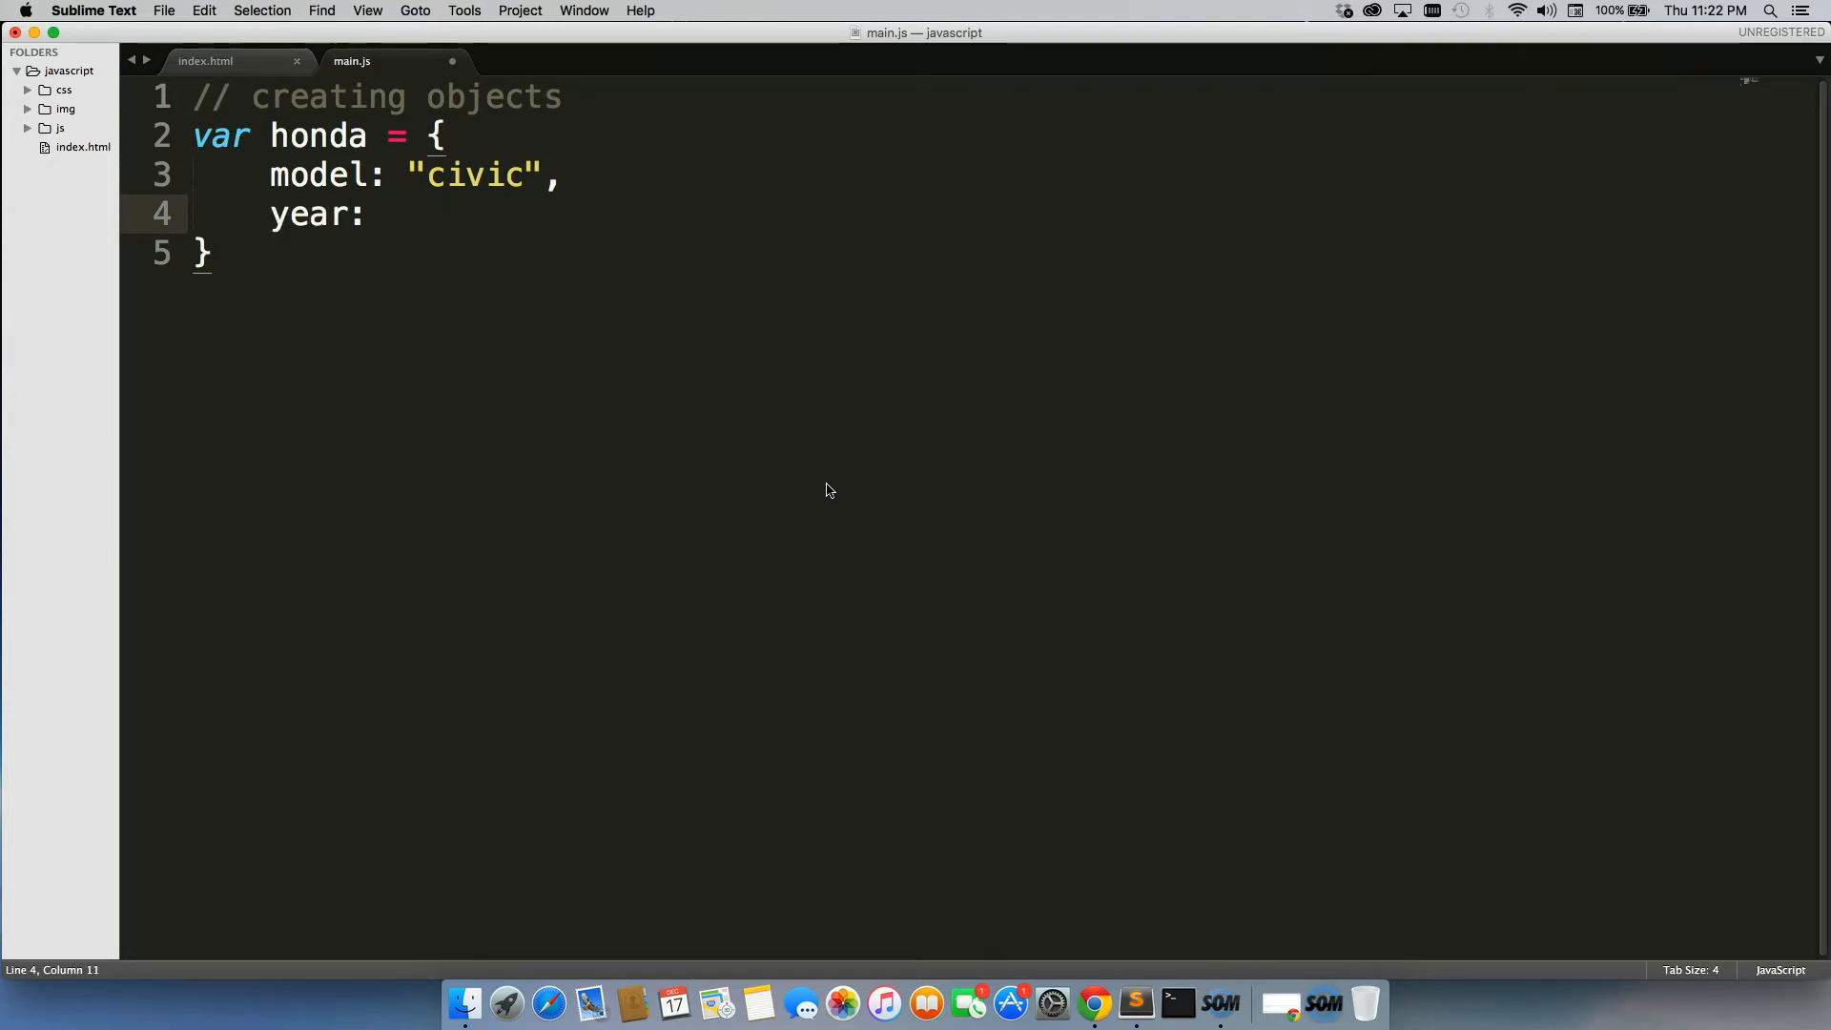
{"action": "type", "text": "2014,"}
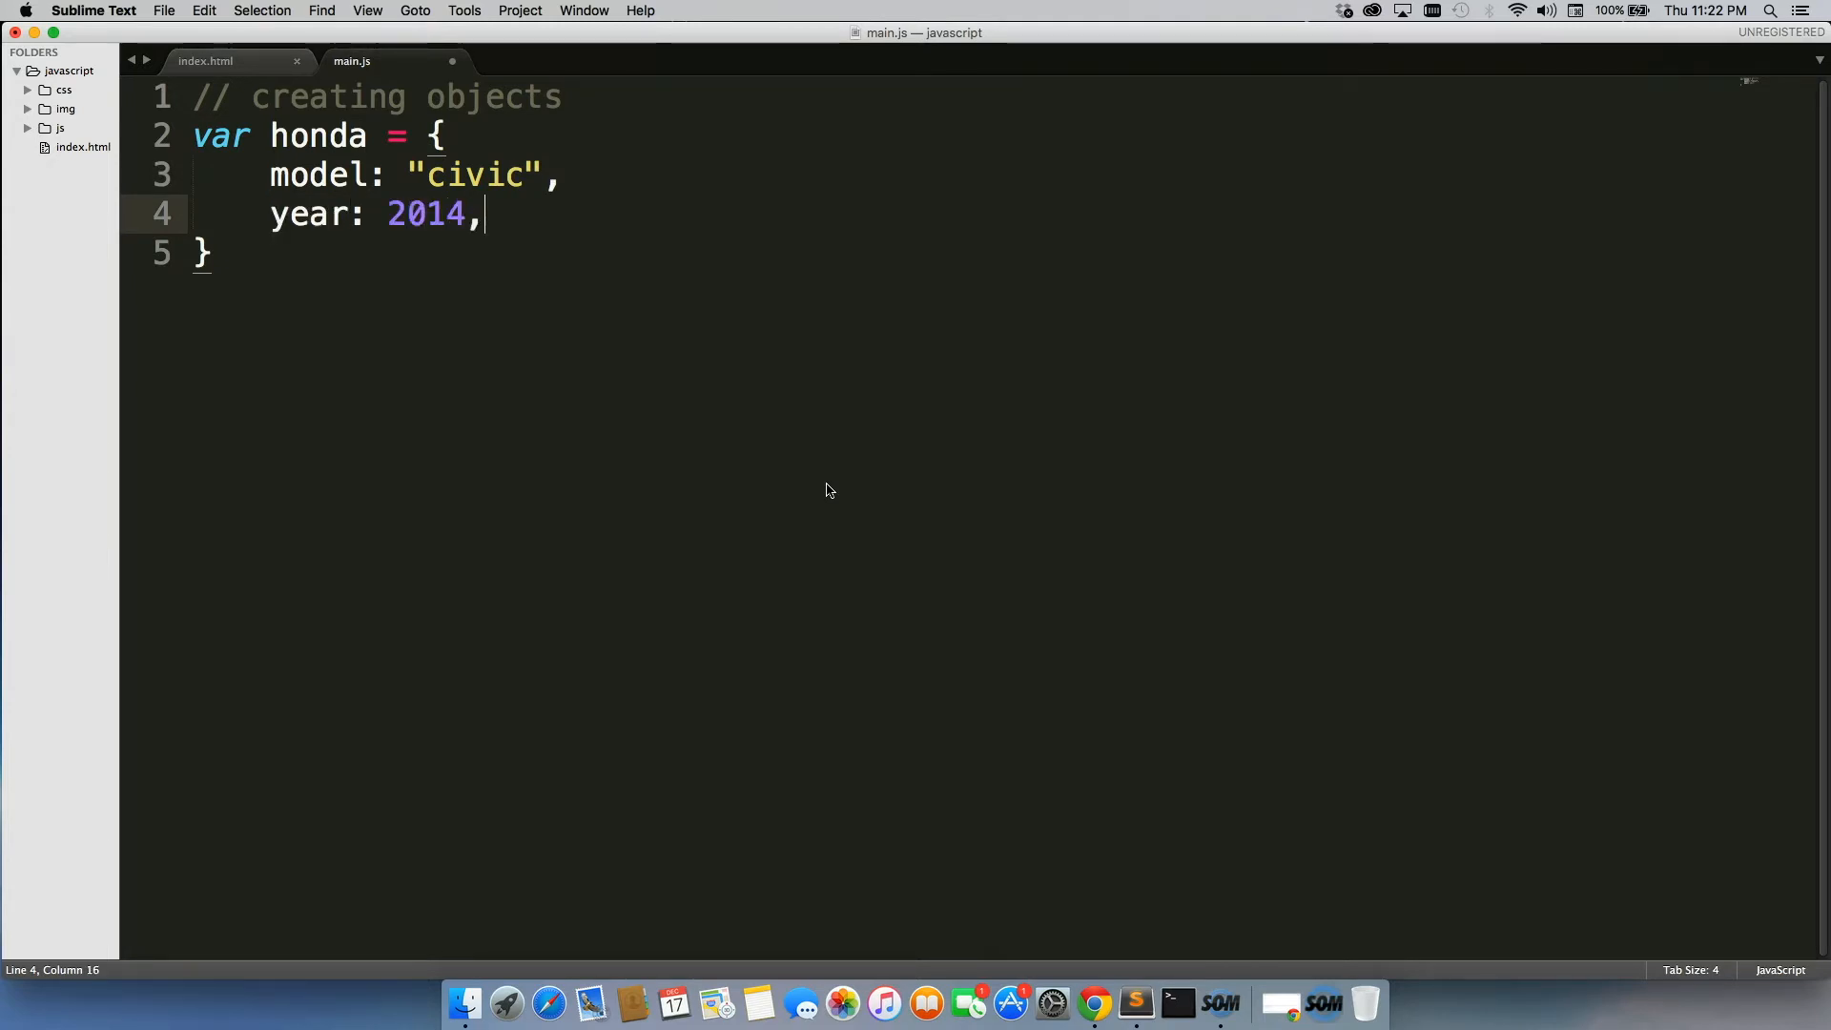
{"action": "type", "text": "color:"}
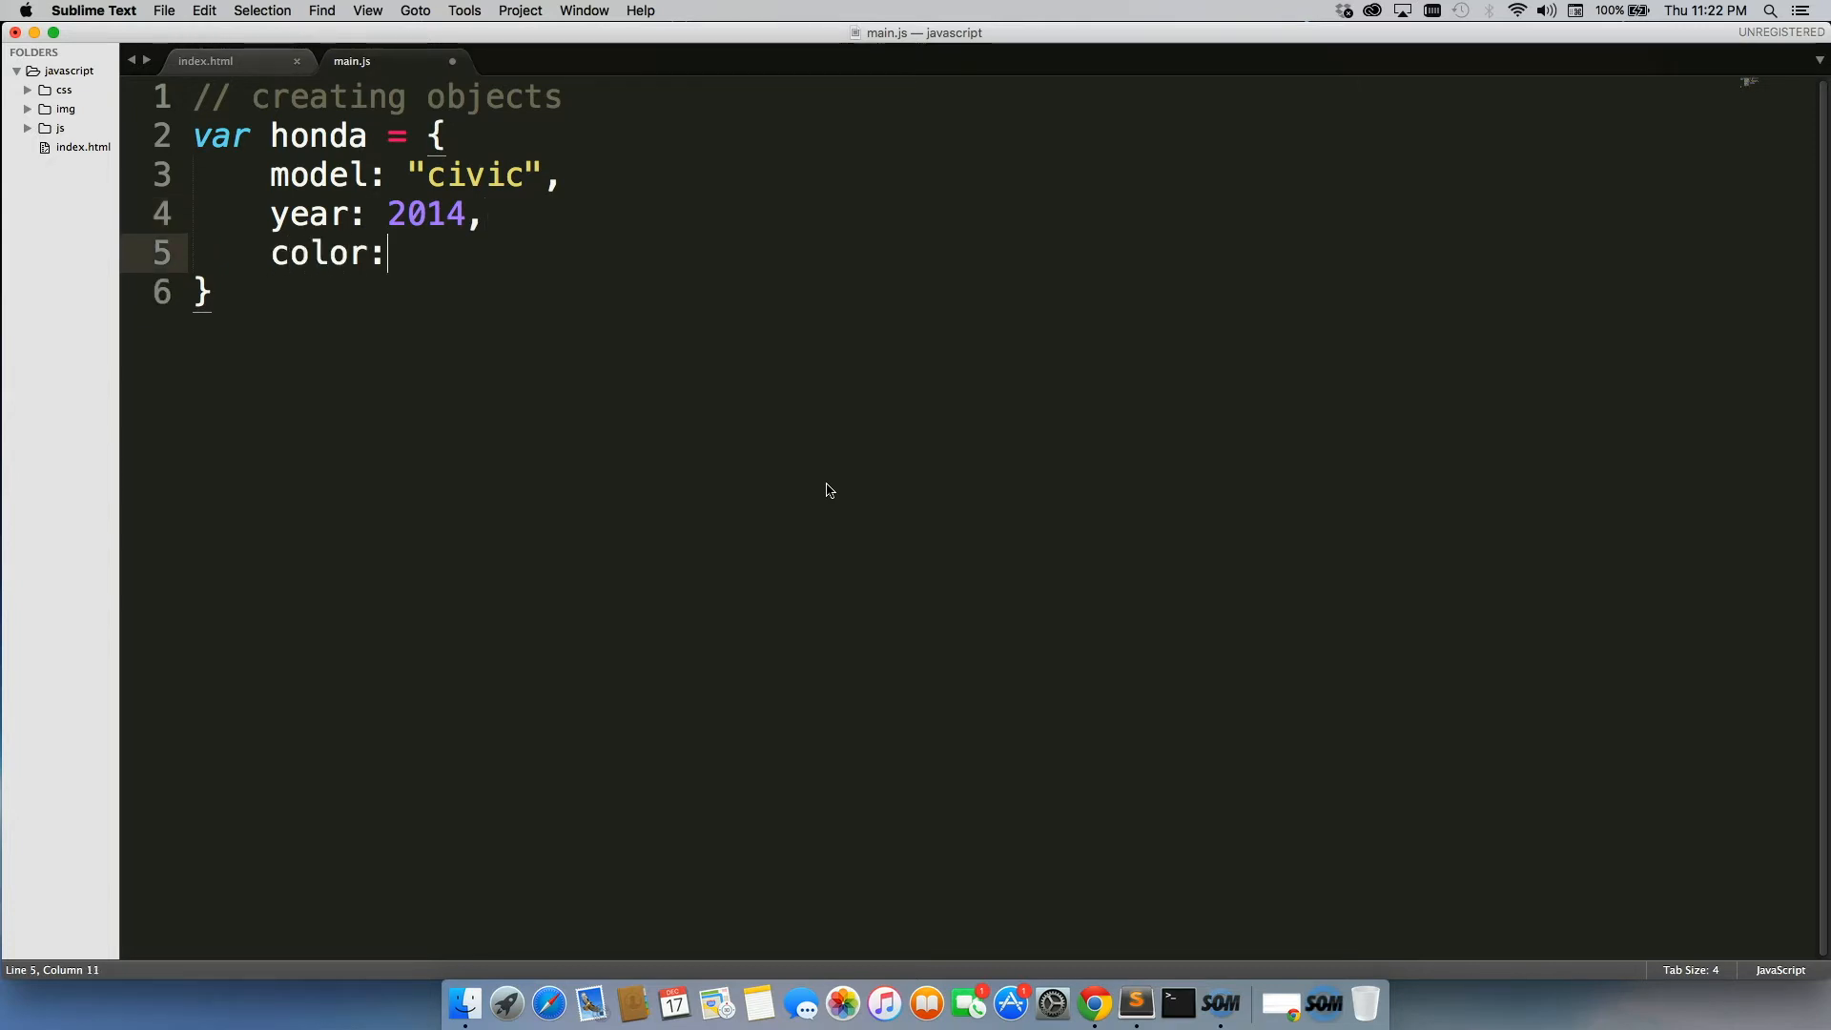
{"action": "type", "text": "\"blue\""}
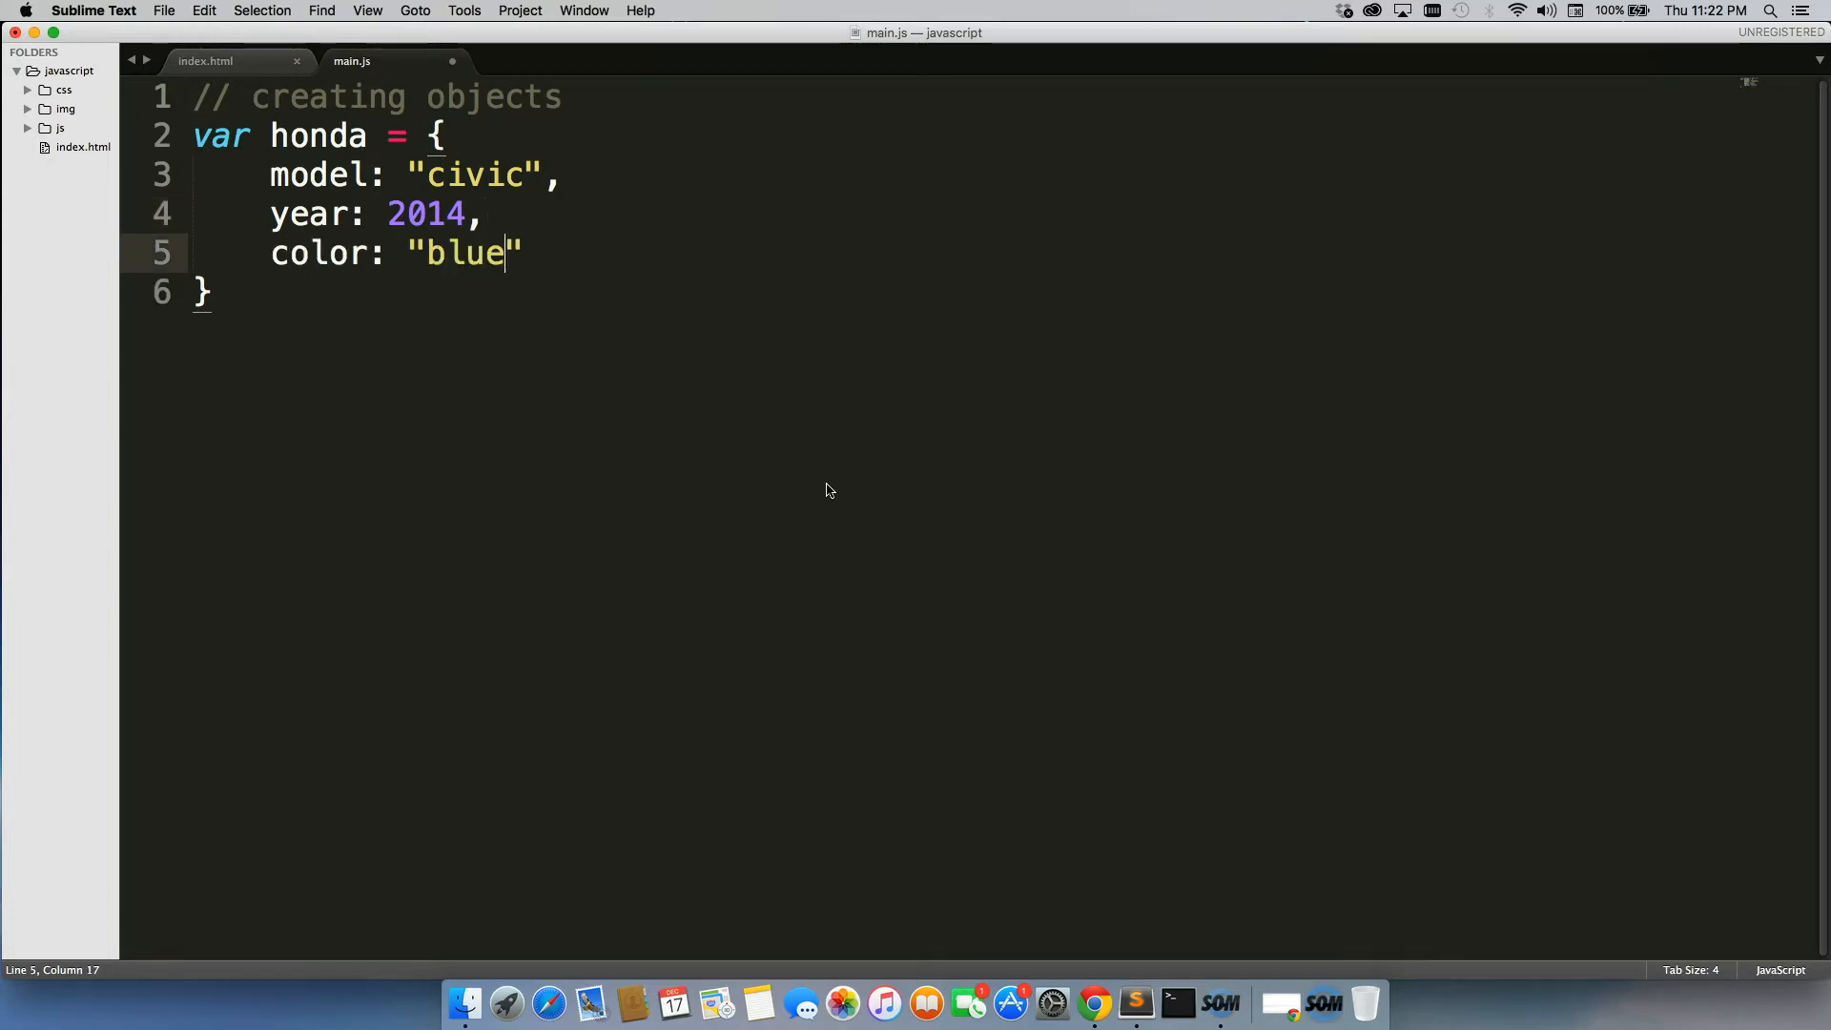
{"action": "key", "text": "cmd+s"}
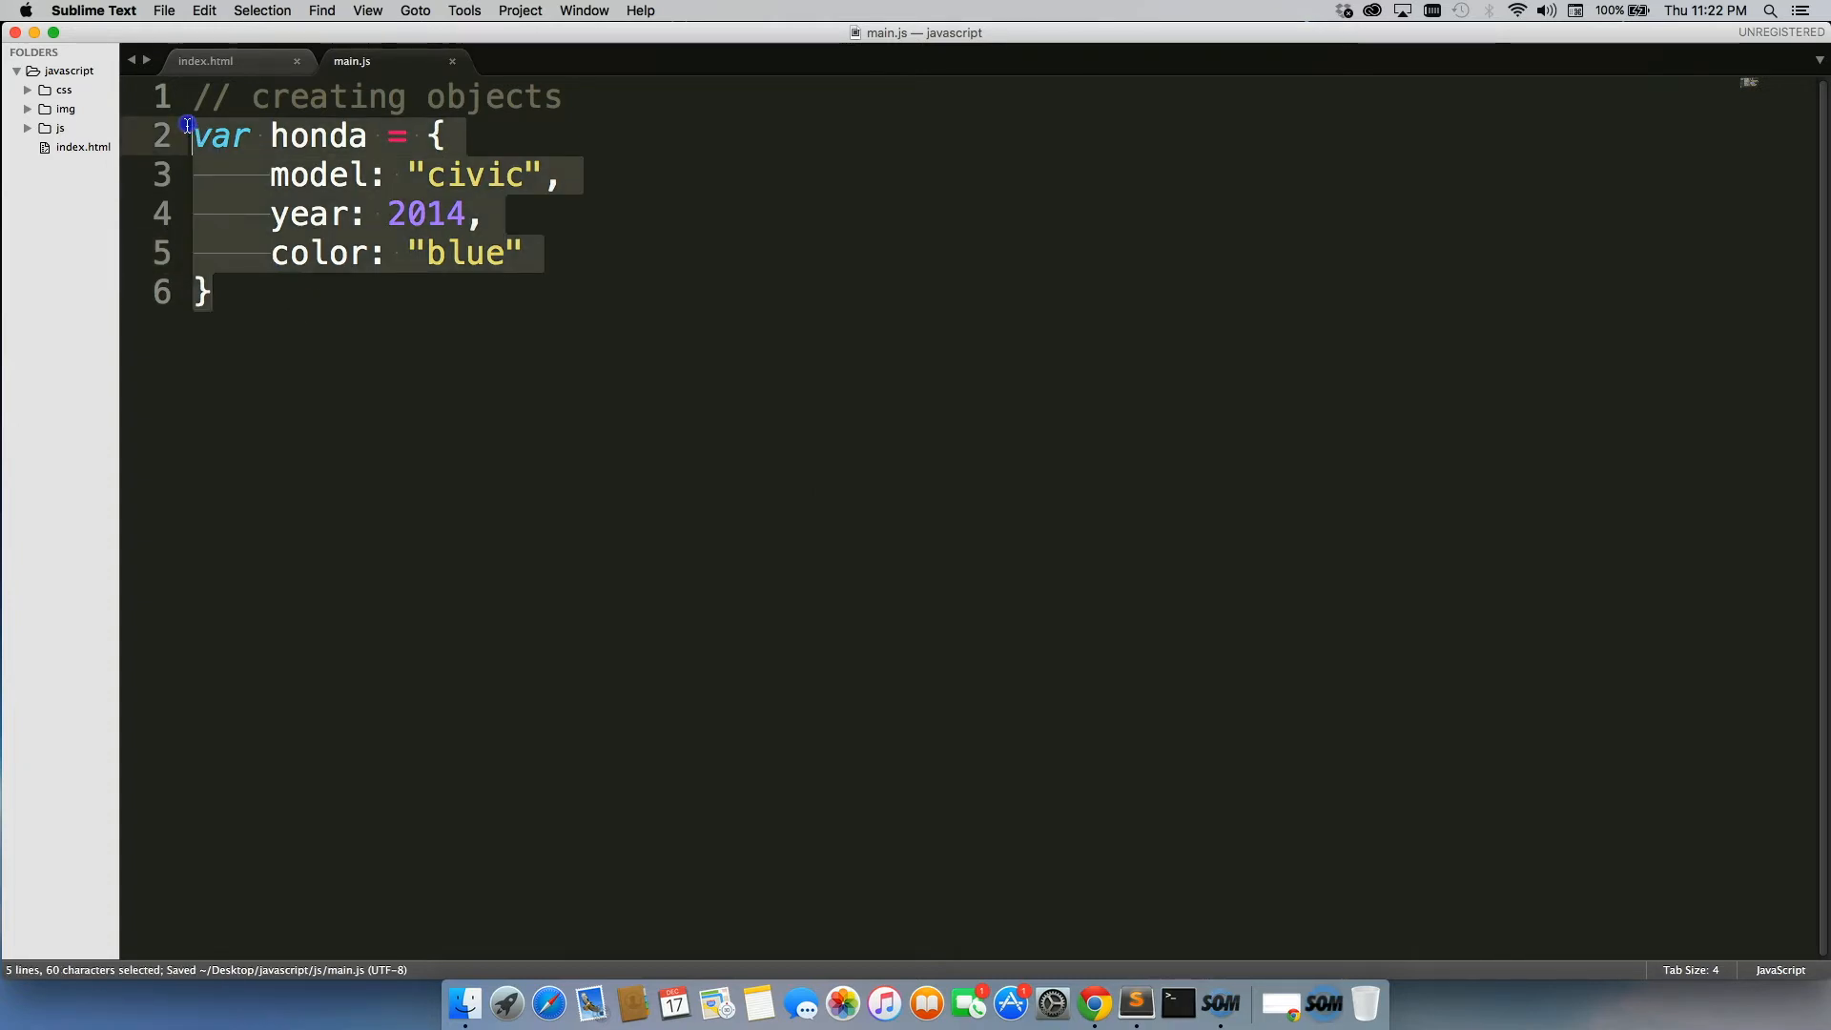
- Place the caret after the honda object's closing brace to begin a new line
{"action": "left_click", "coordinate": [209, 292]}
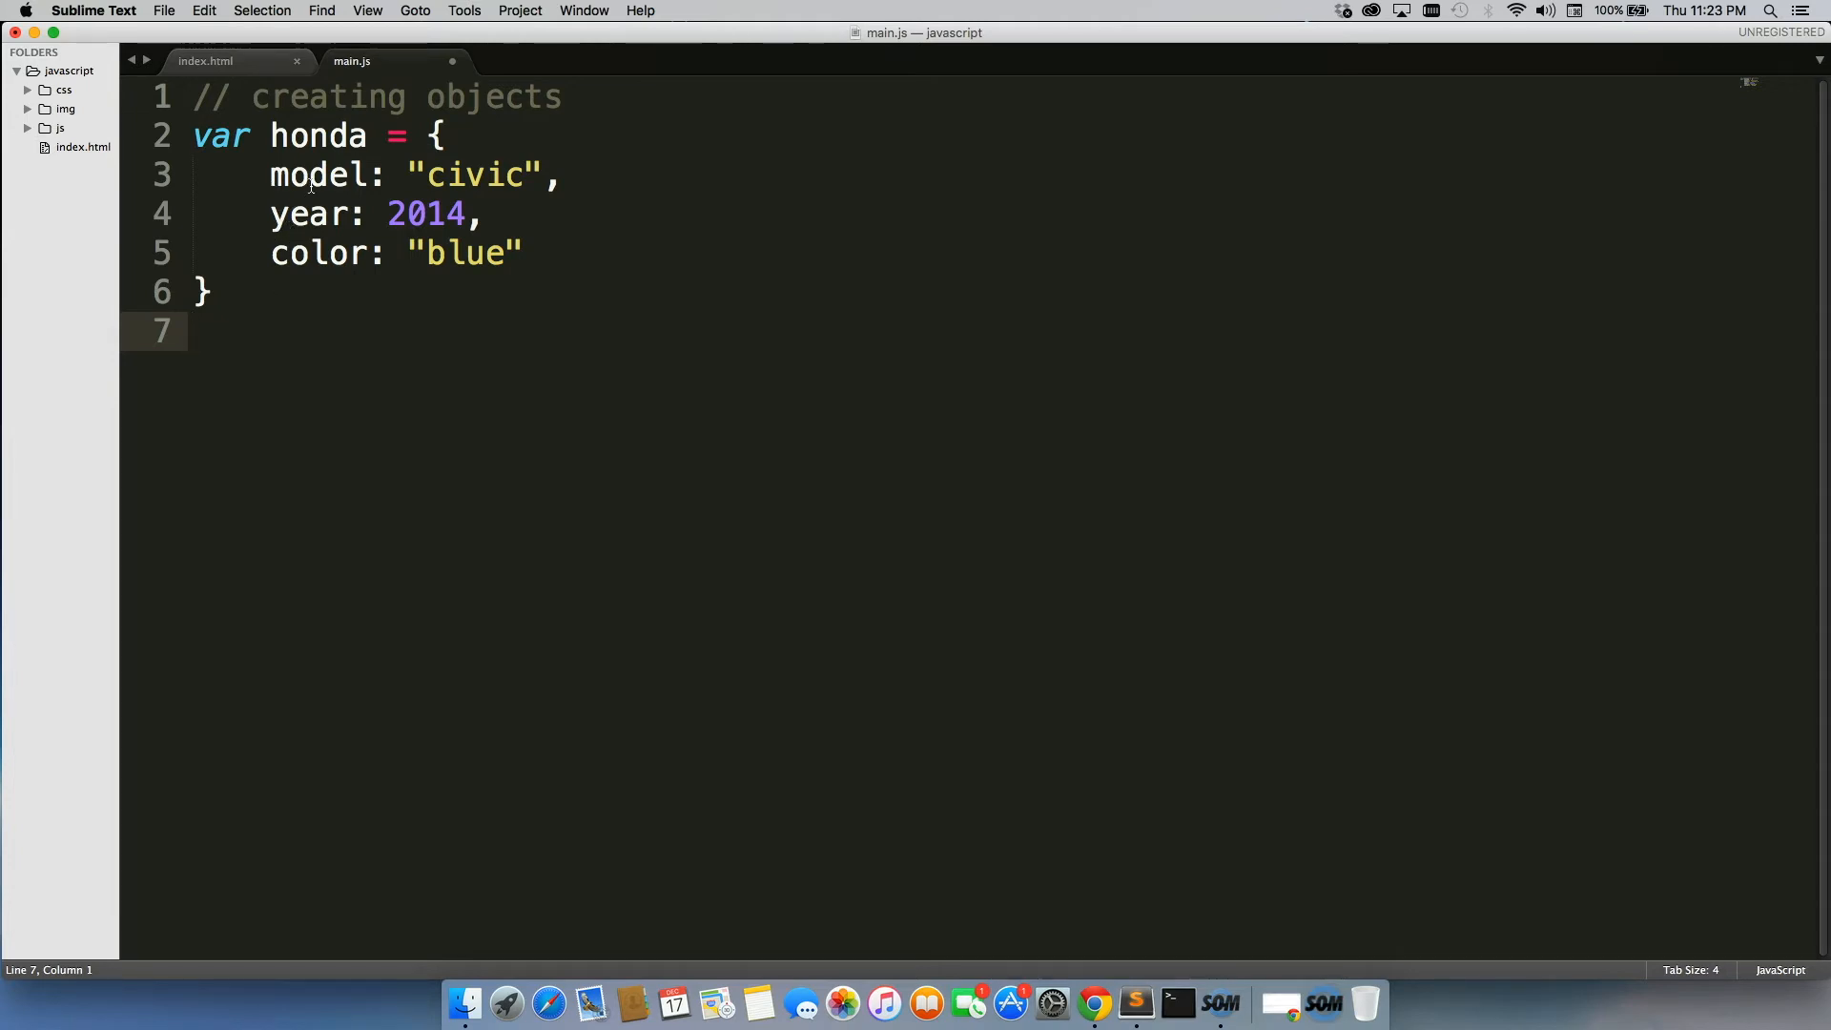
- Add console.log(honda.model) on line 7 and save main.js
{"action": "double_click", "coordinate": [315, 135]}
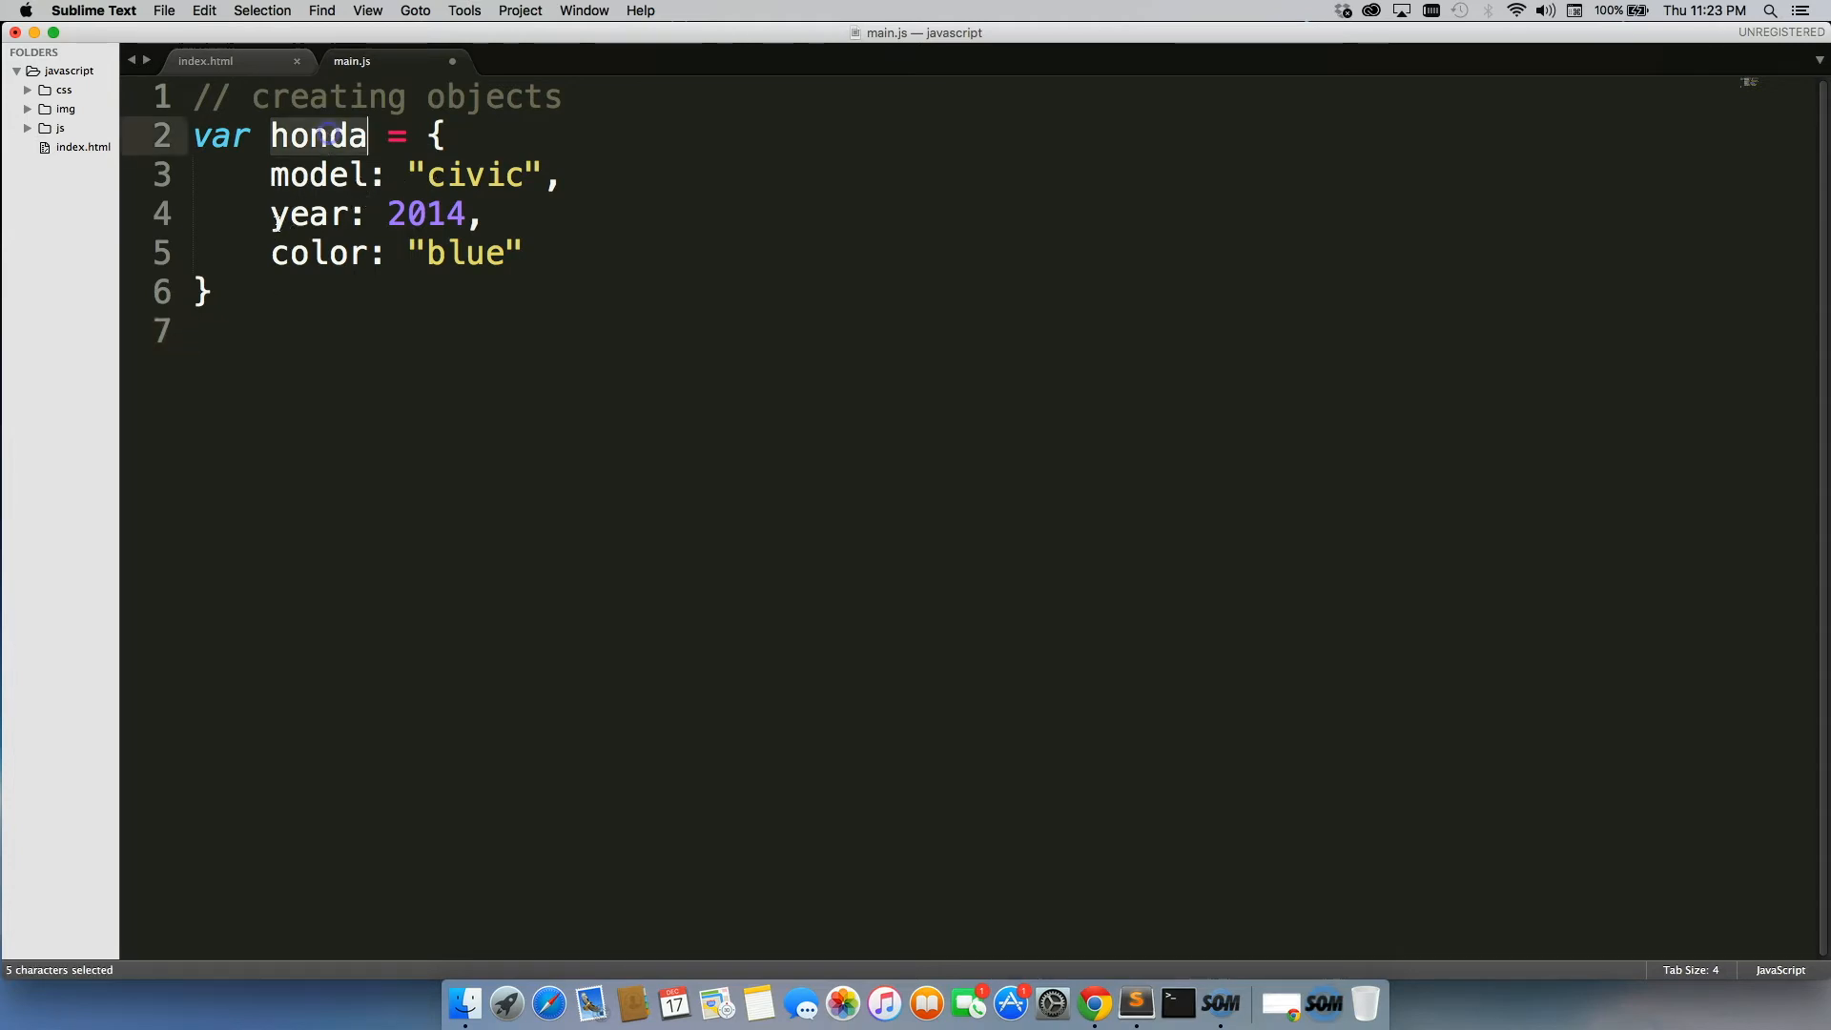
{"action": "type", "text": "consol"}
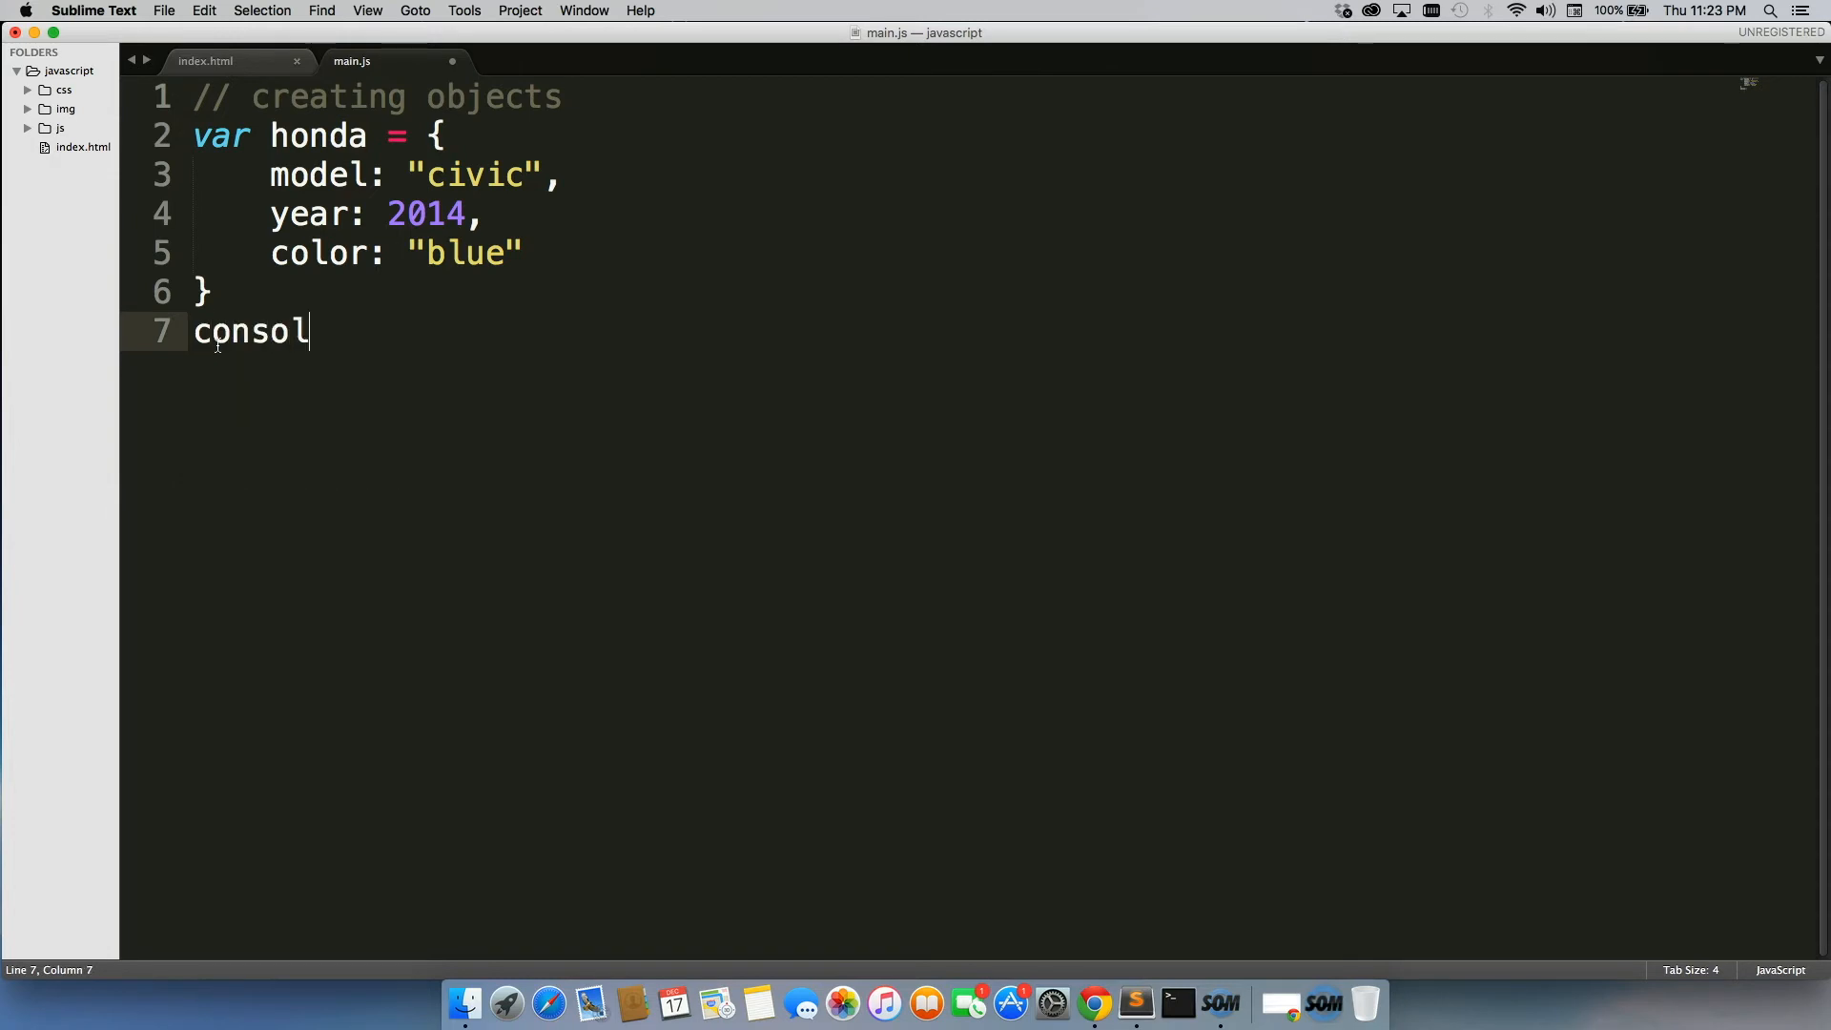
{"action": "type", "text": "e.log()"}
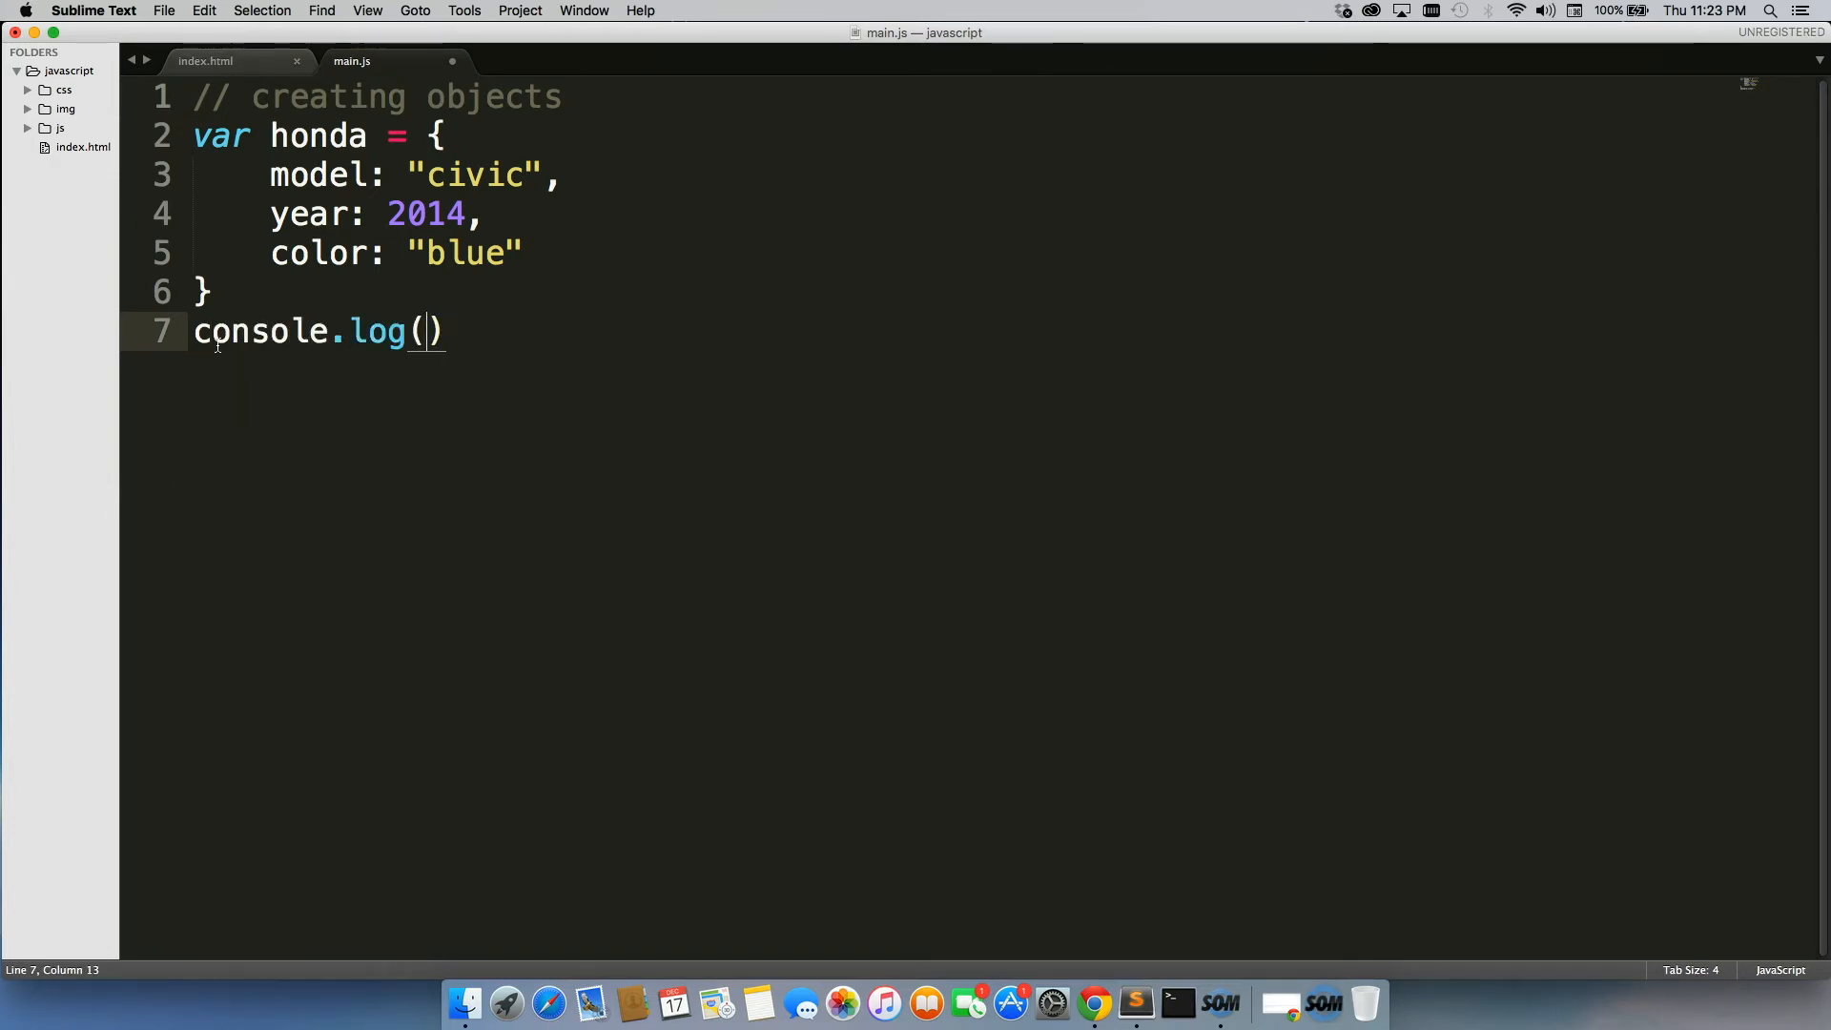
{"action": "type", "text": "honda."}
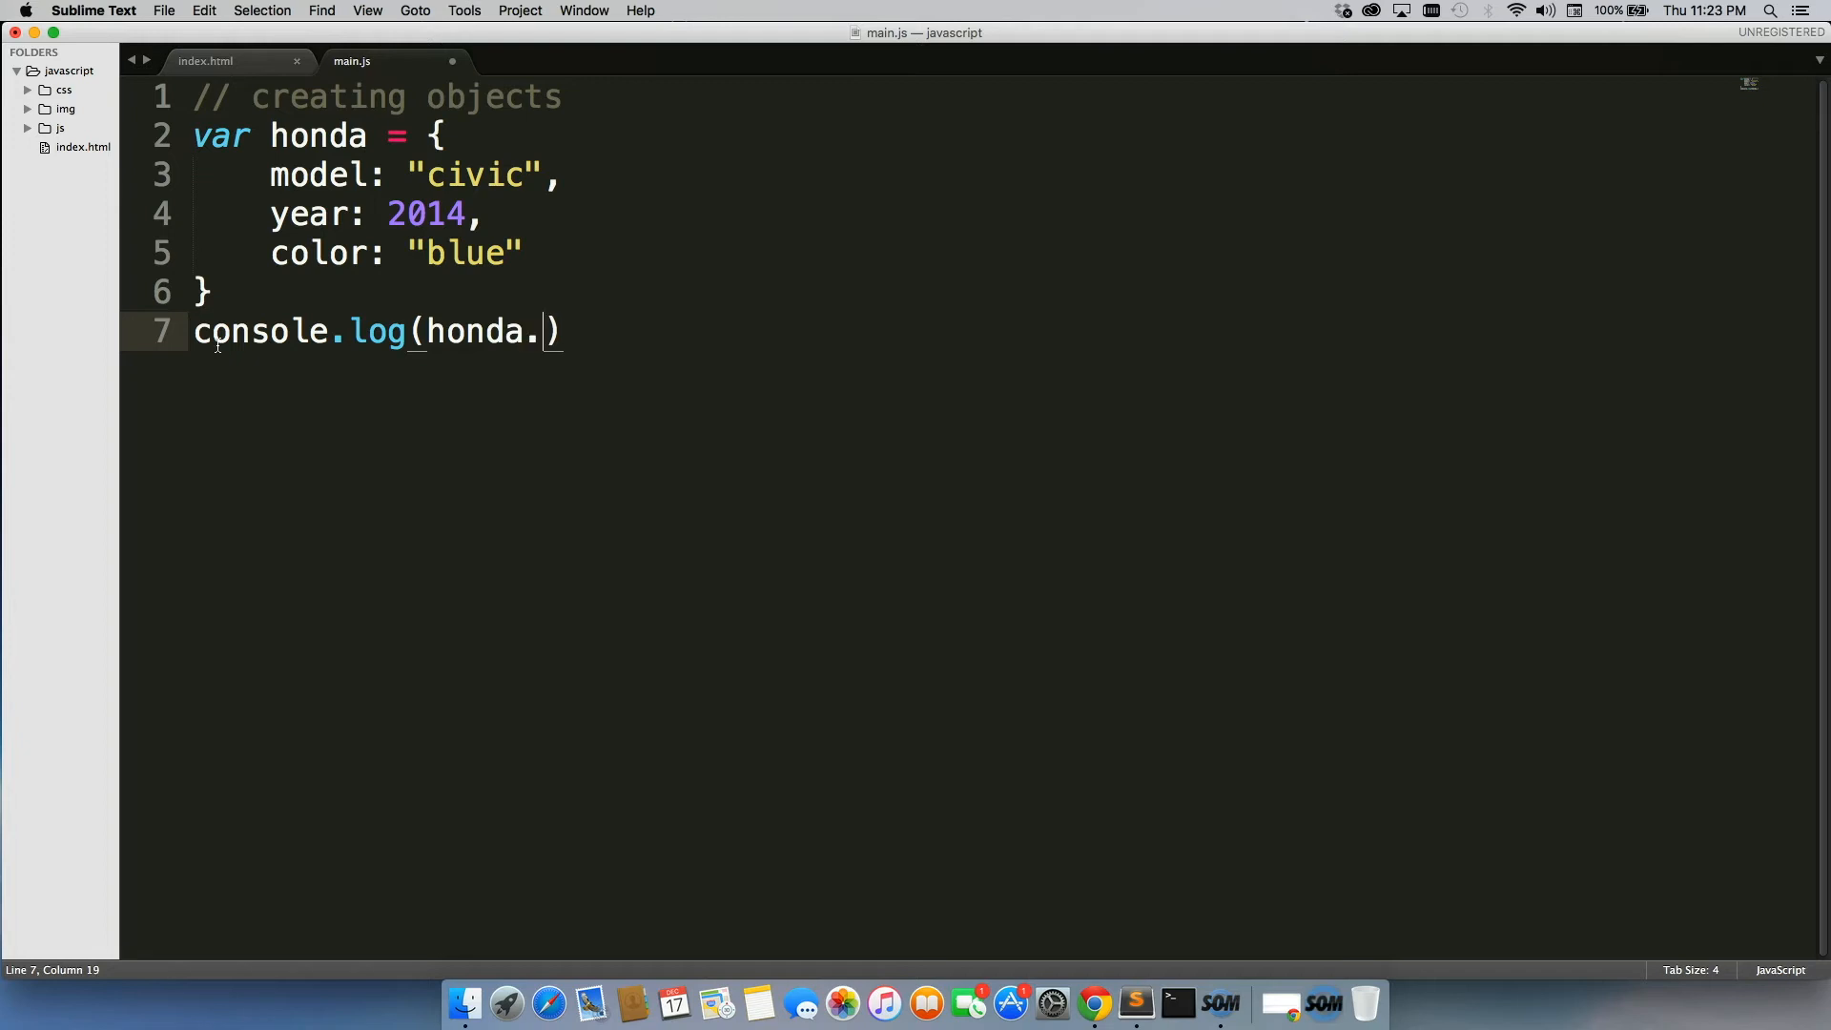
{"action": "type", "text": "model"}
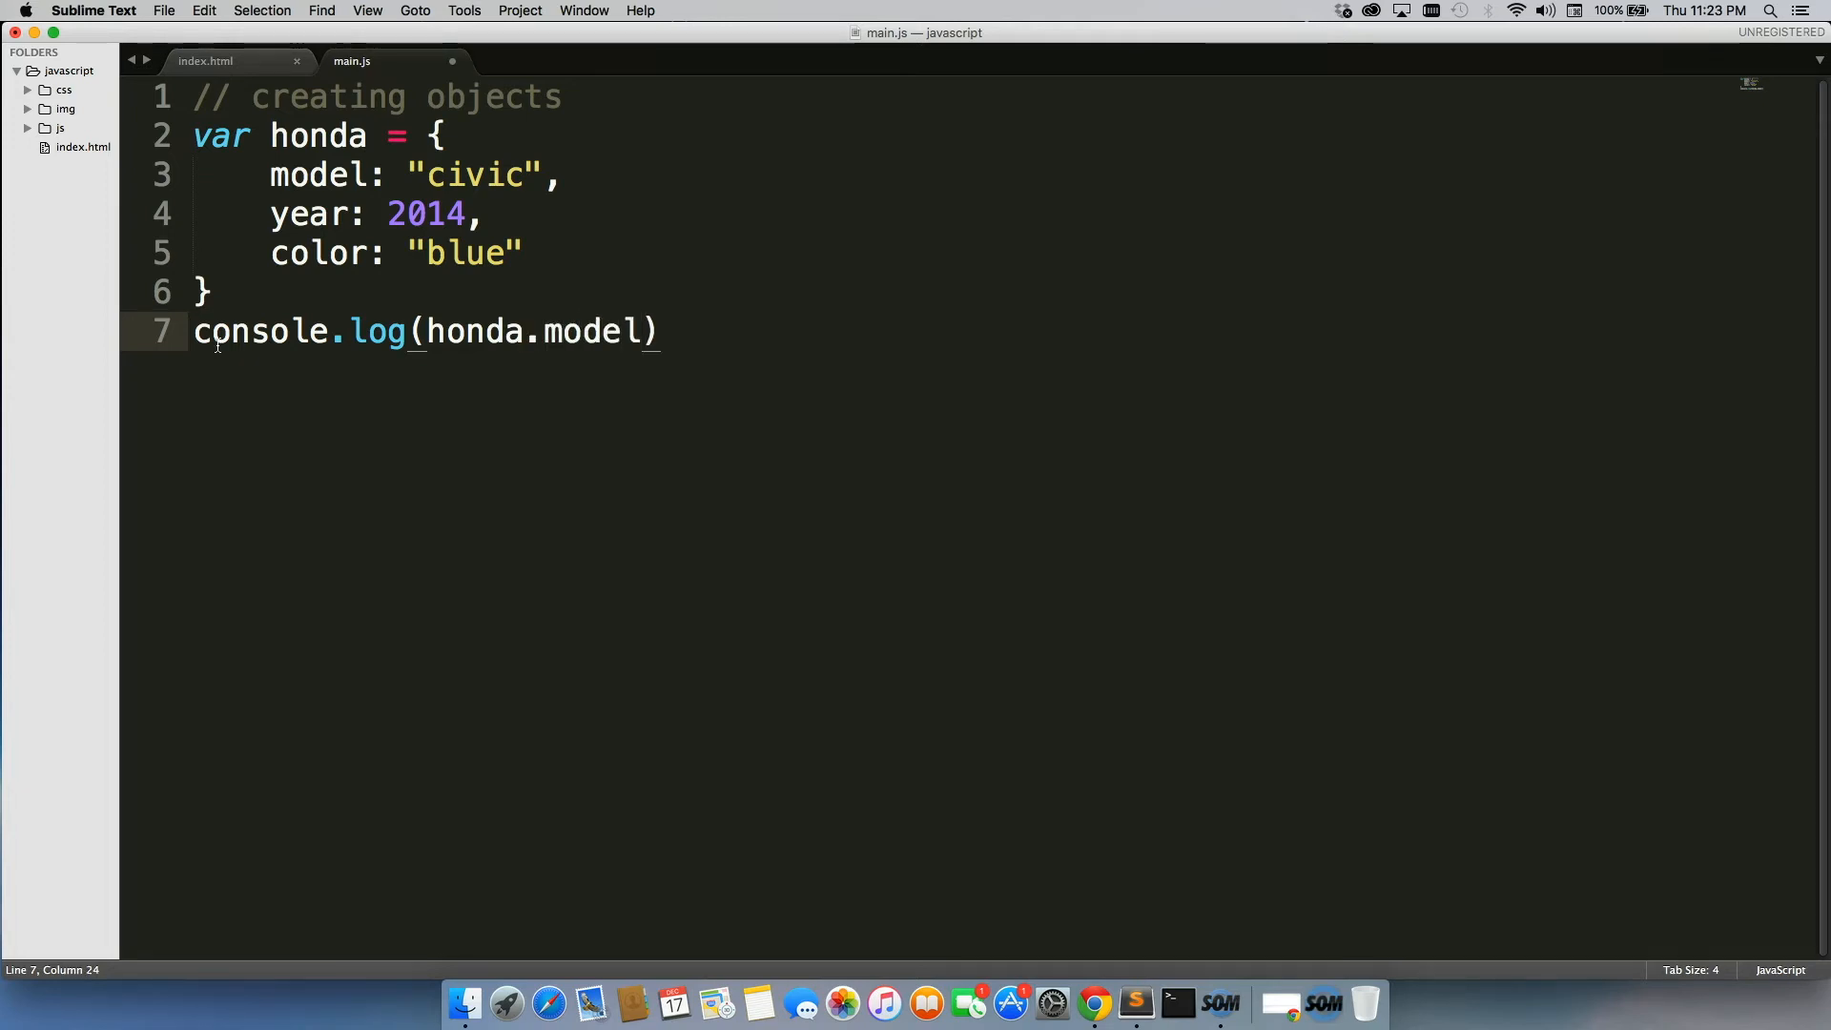
{"action": "key", "text": "cmd+s"}
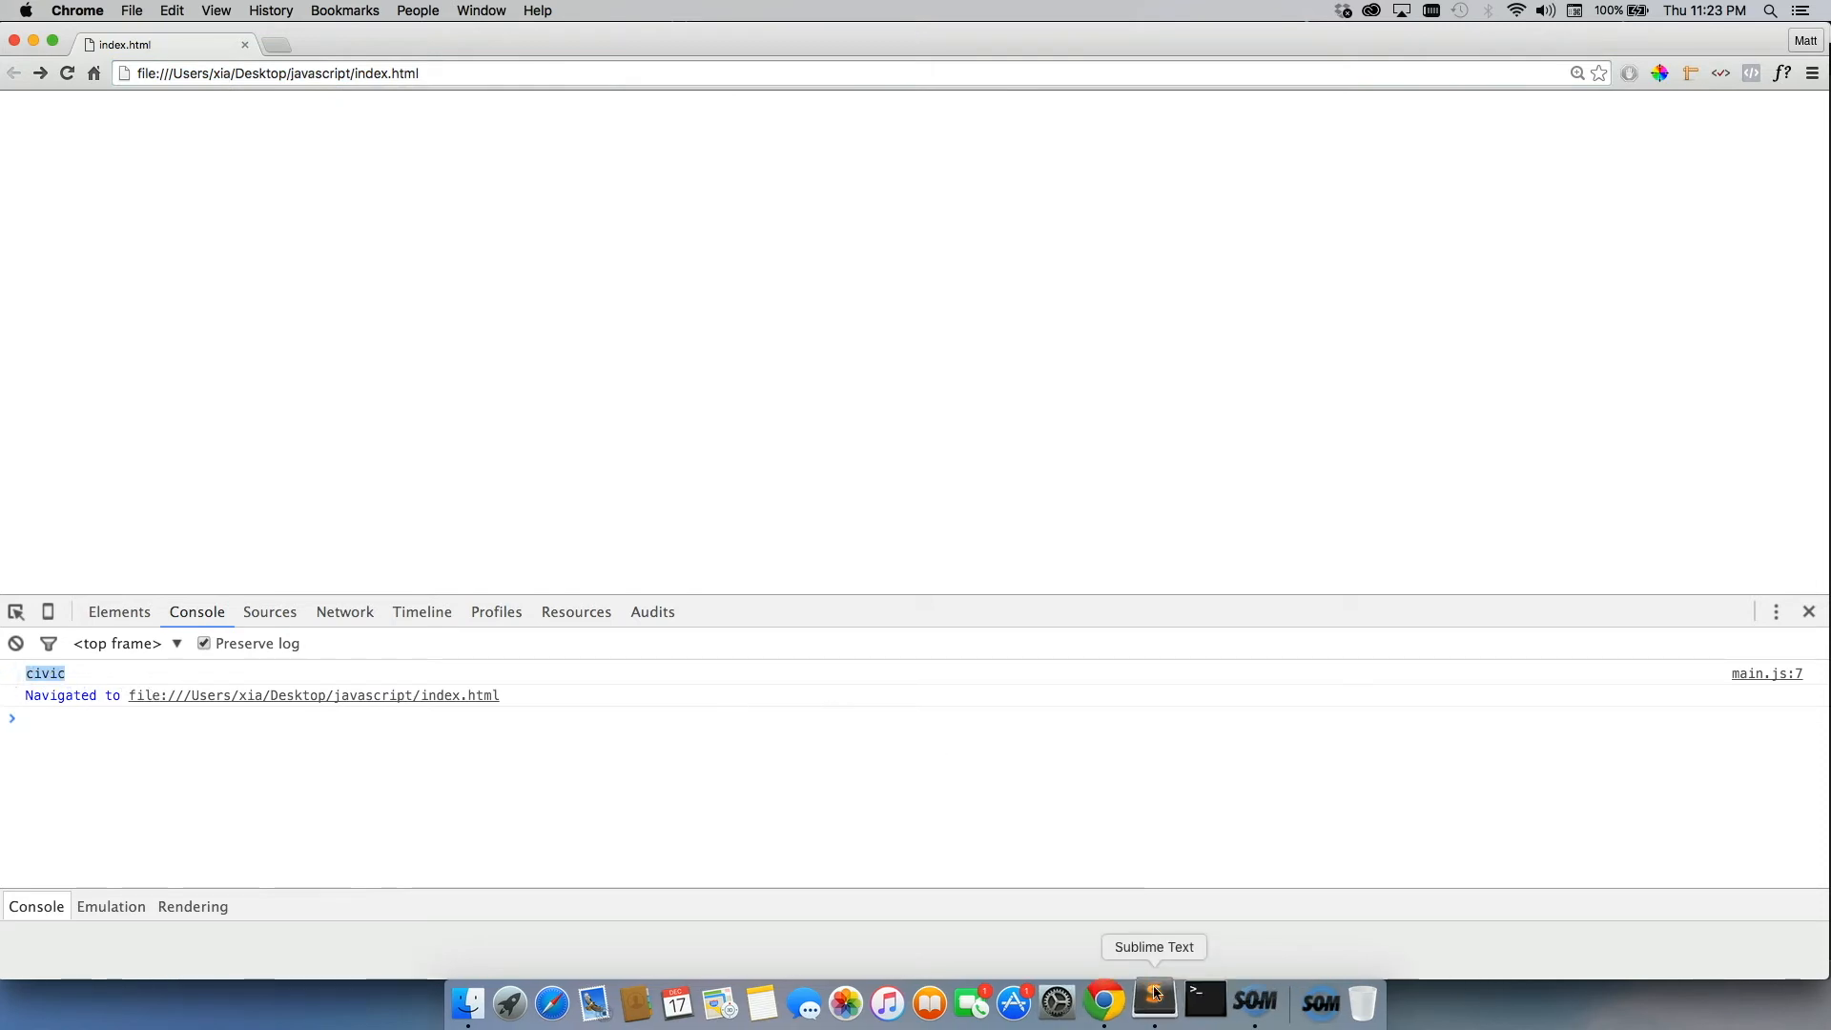
- Switch back to Sublime Text after Chrome's console prints civic
{"action": "left_click", "coordinate": [1153, 999]}
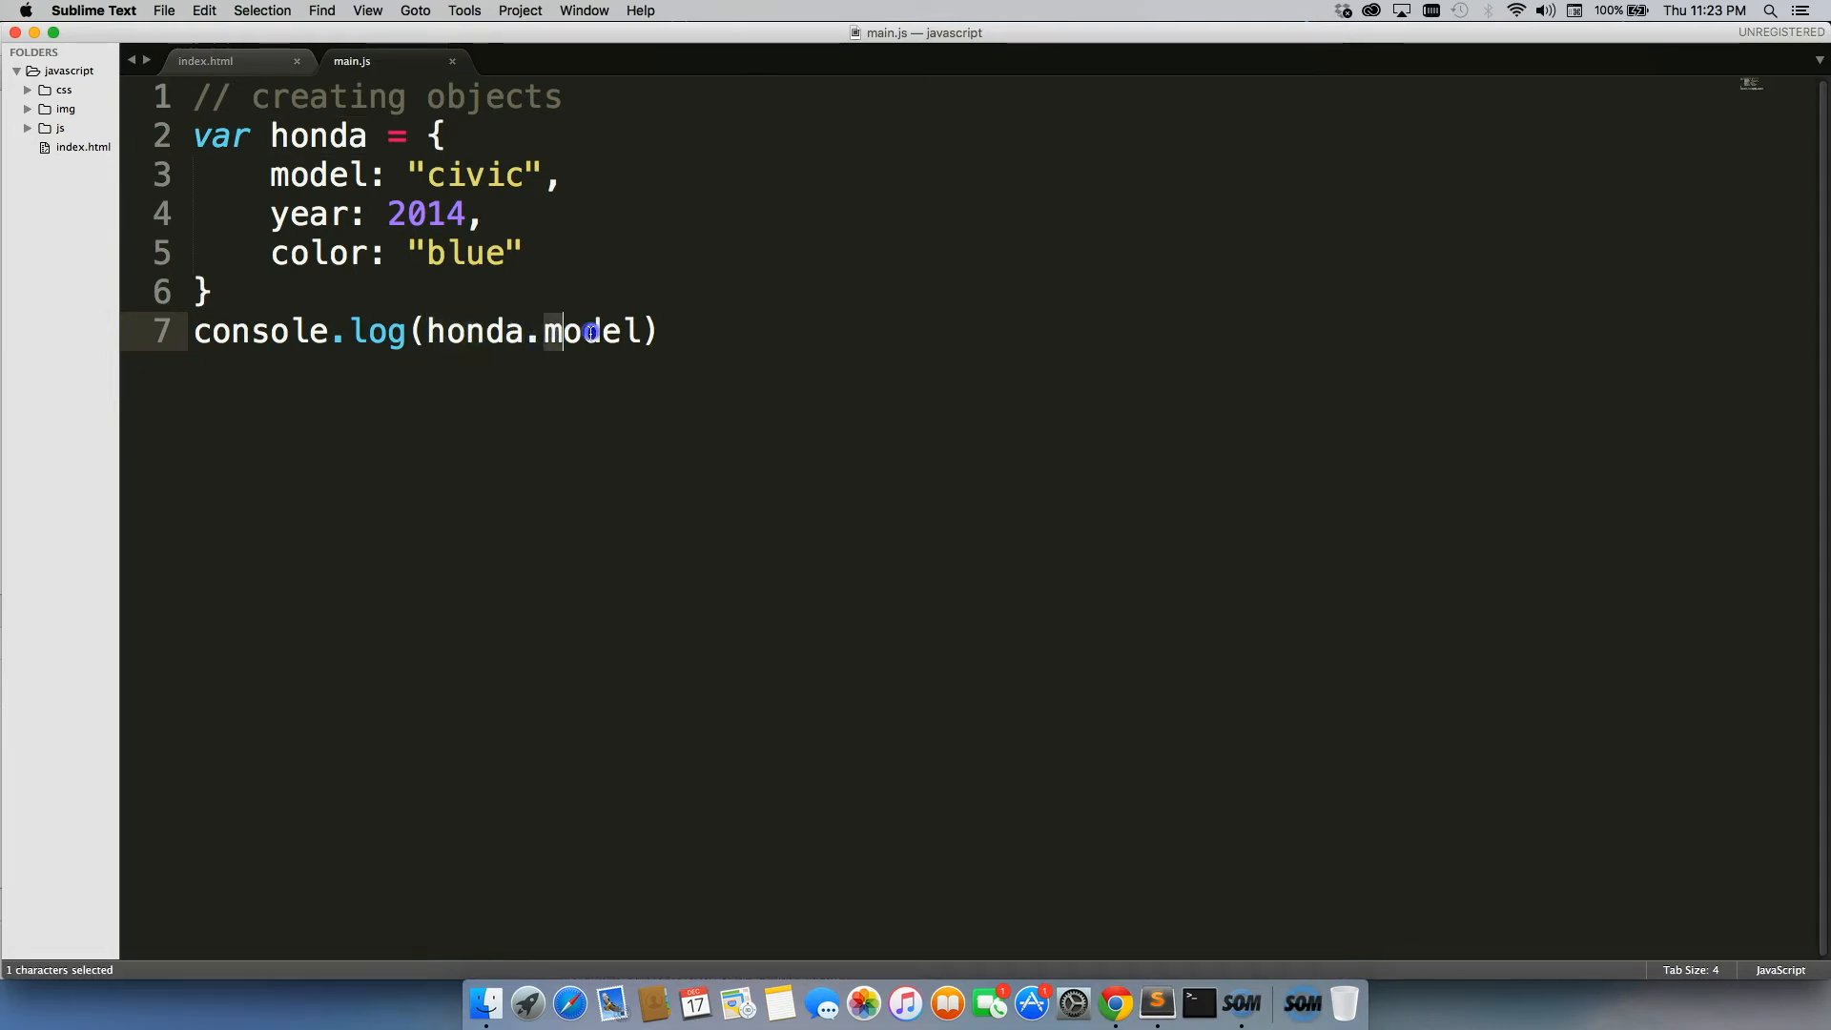
{"action": "double_click", "coordinate": [589, 331]}
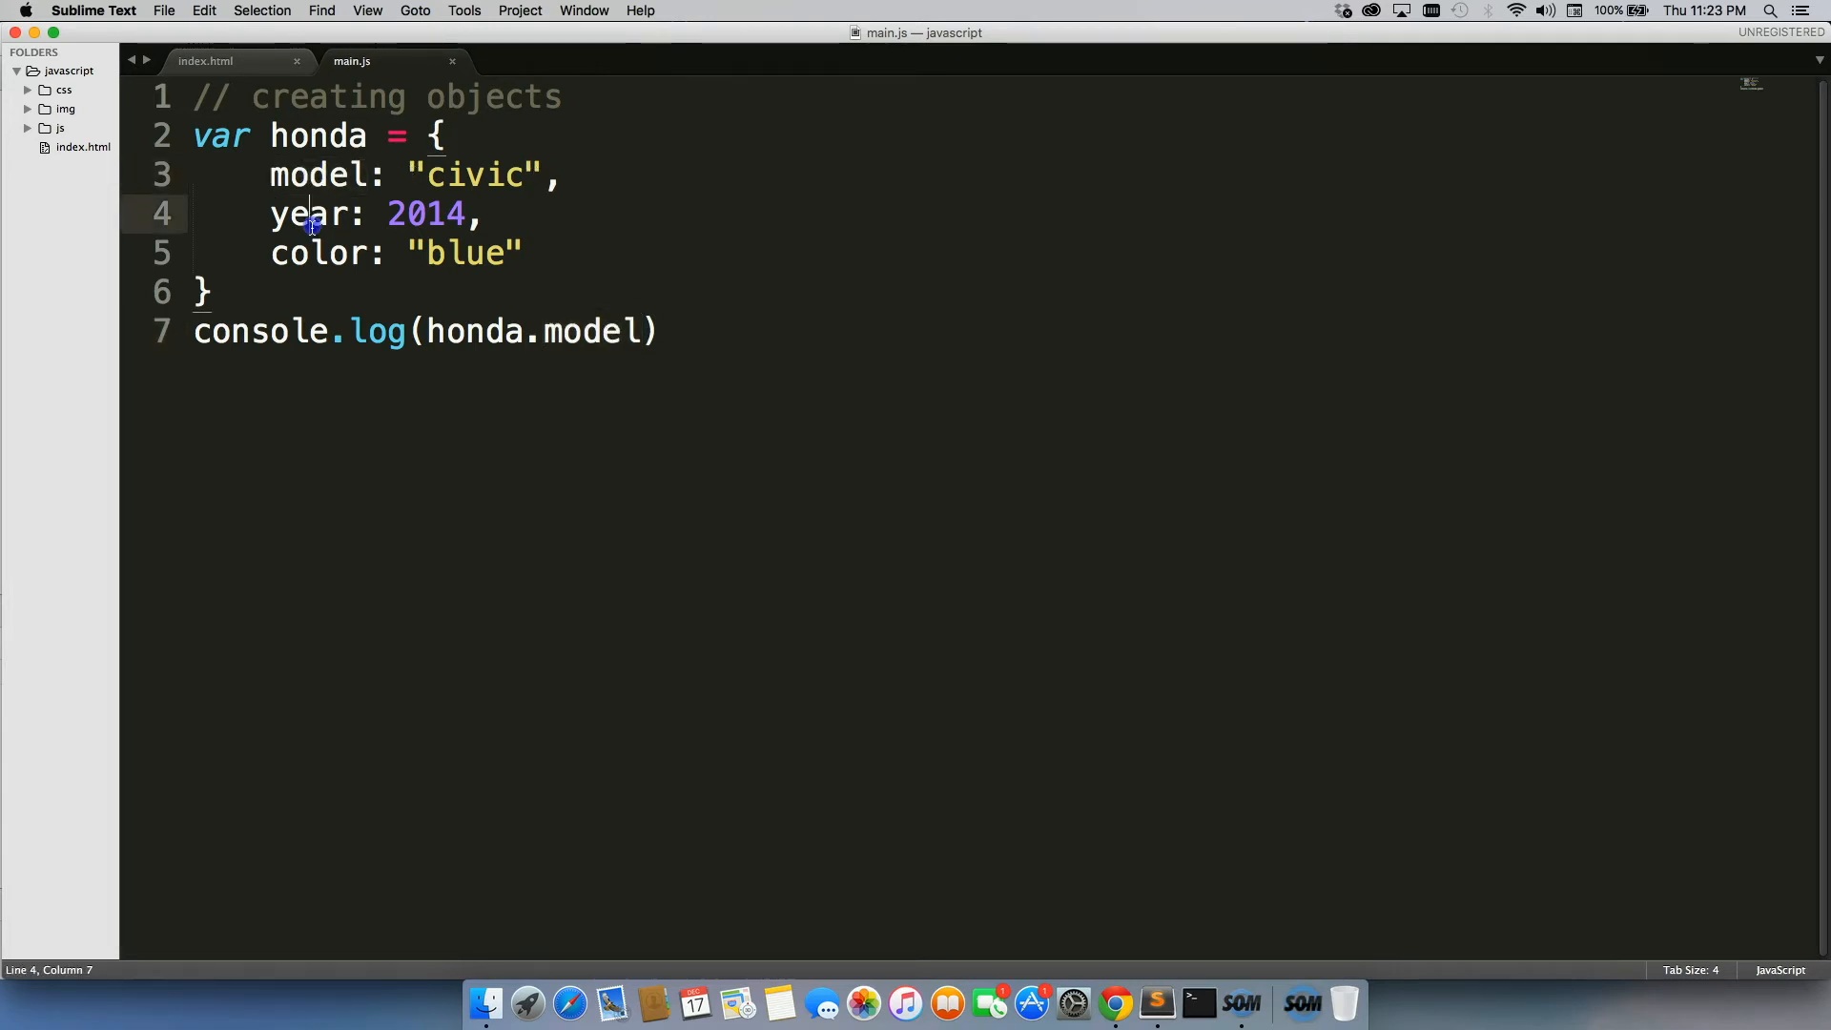
{"action": "double_click", "coordinate": [473, 176]}
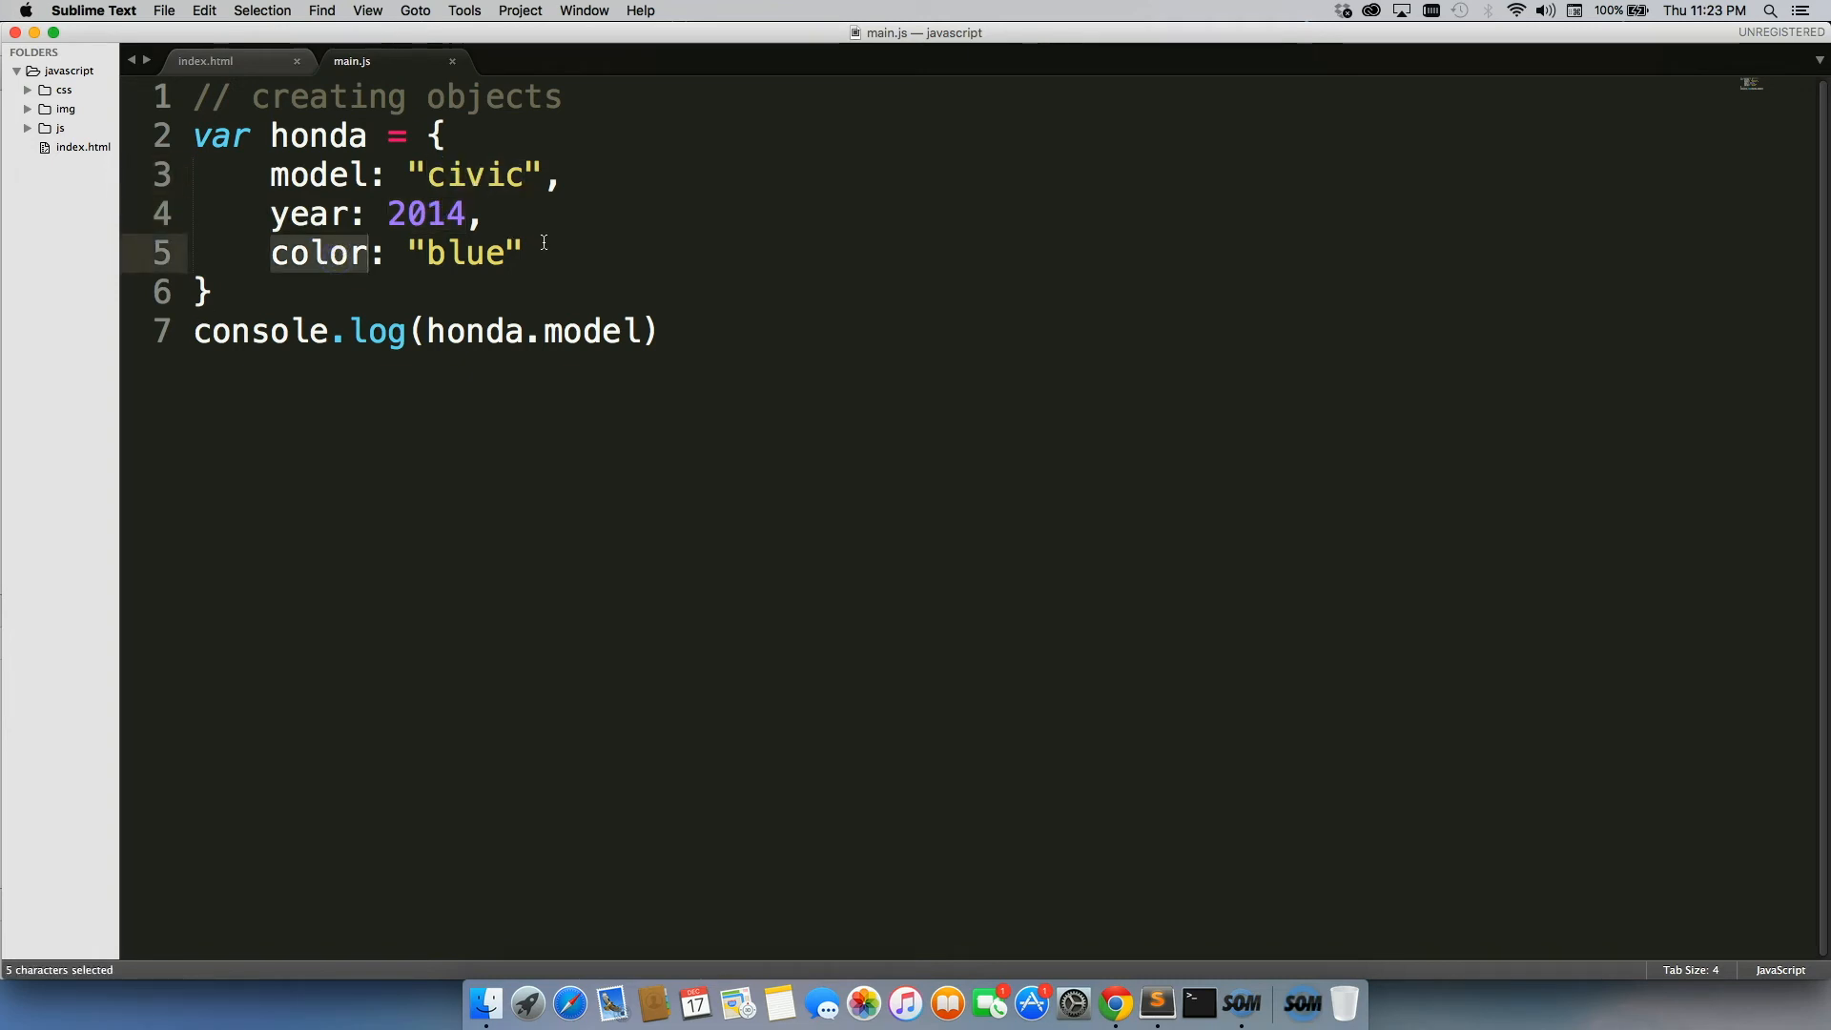
{"action": "left_click", "coordinate": [479, 213]}
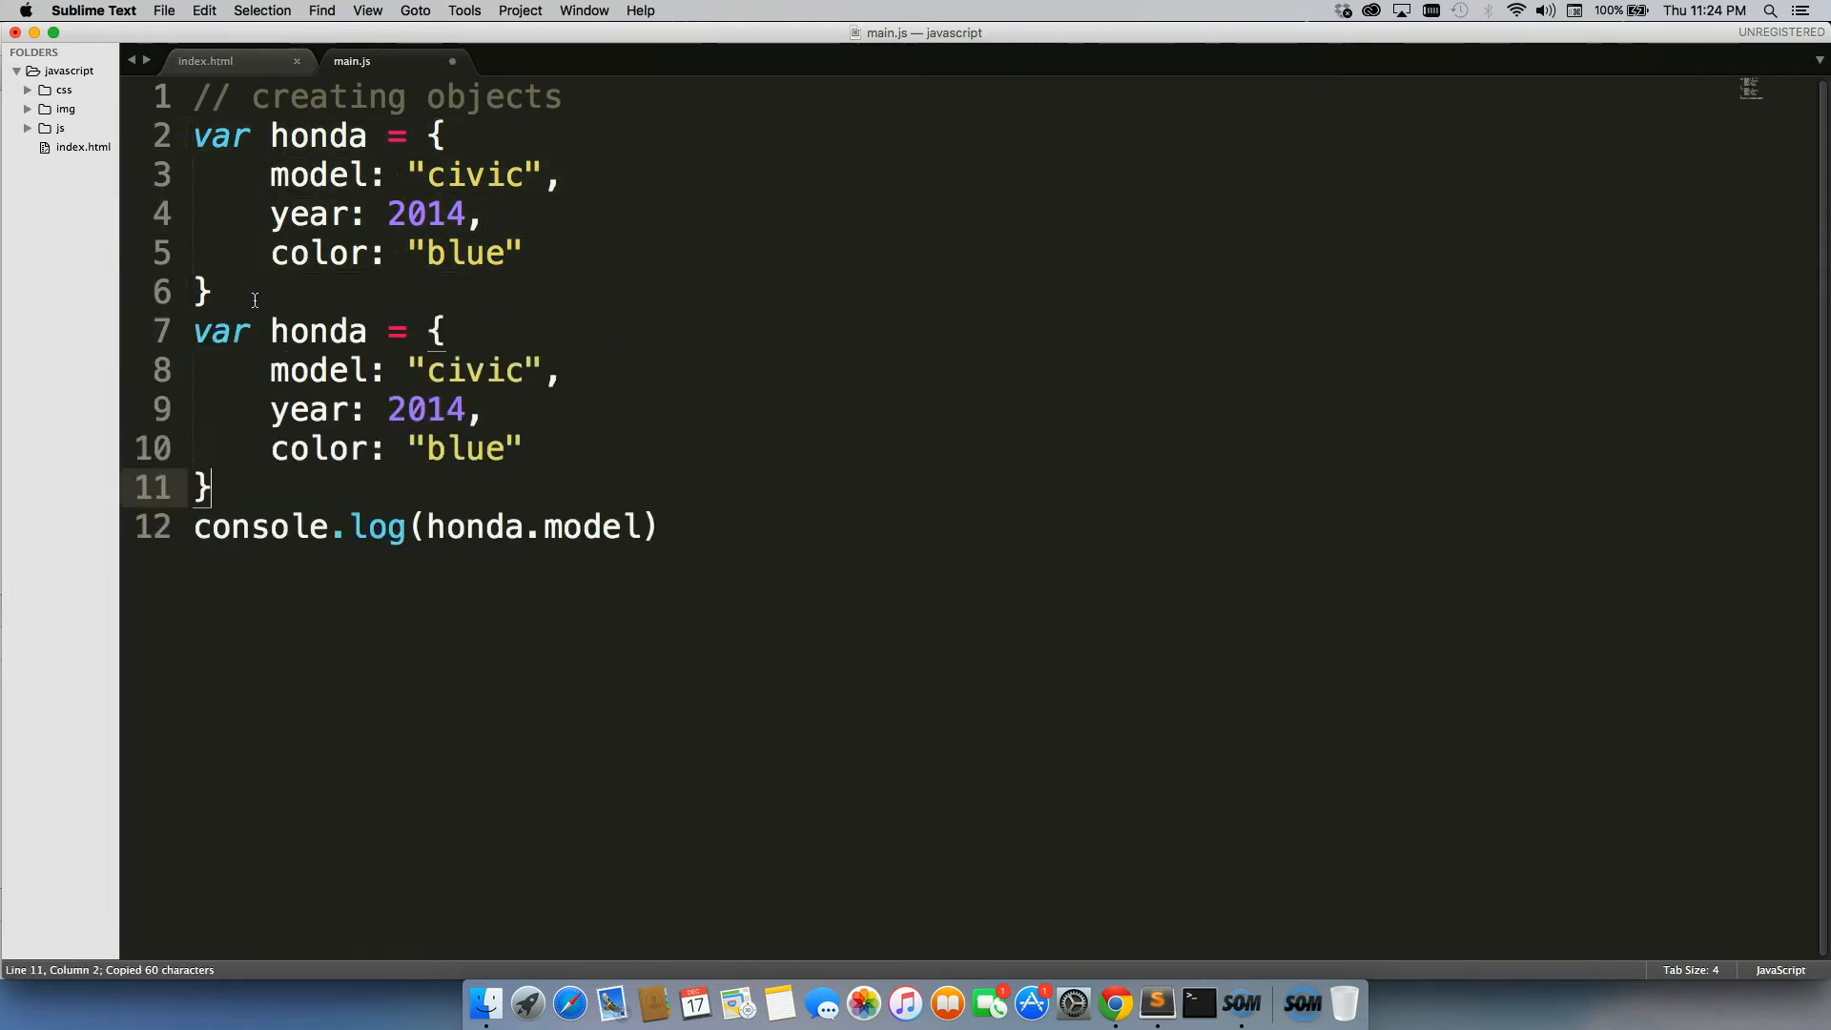
- Turn pasted honda copies into toyota (camry, 2000, red) and ford (mustang, 2005, black), and save
{"action": "key", "text": "cmd+v"}
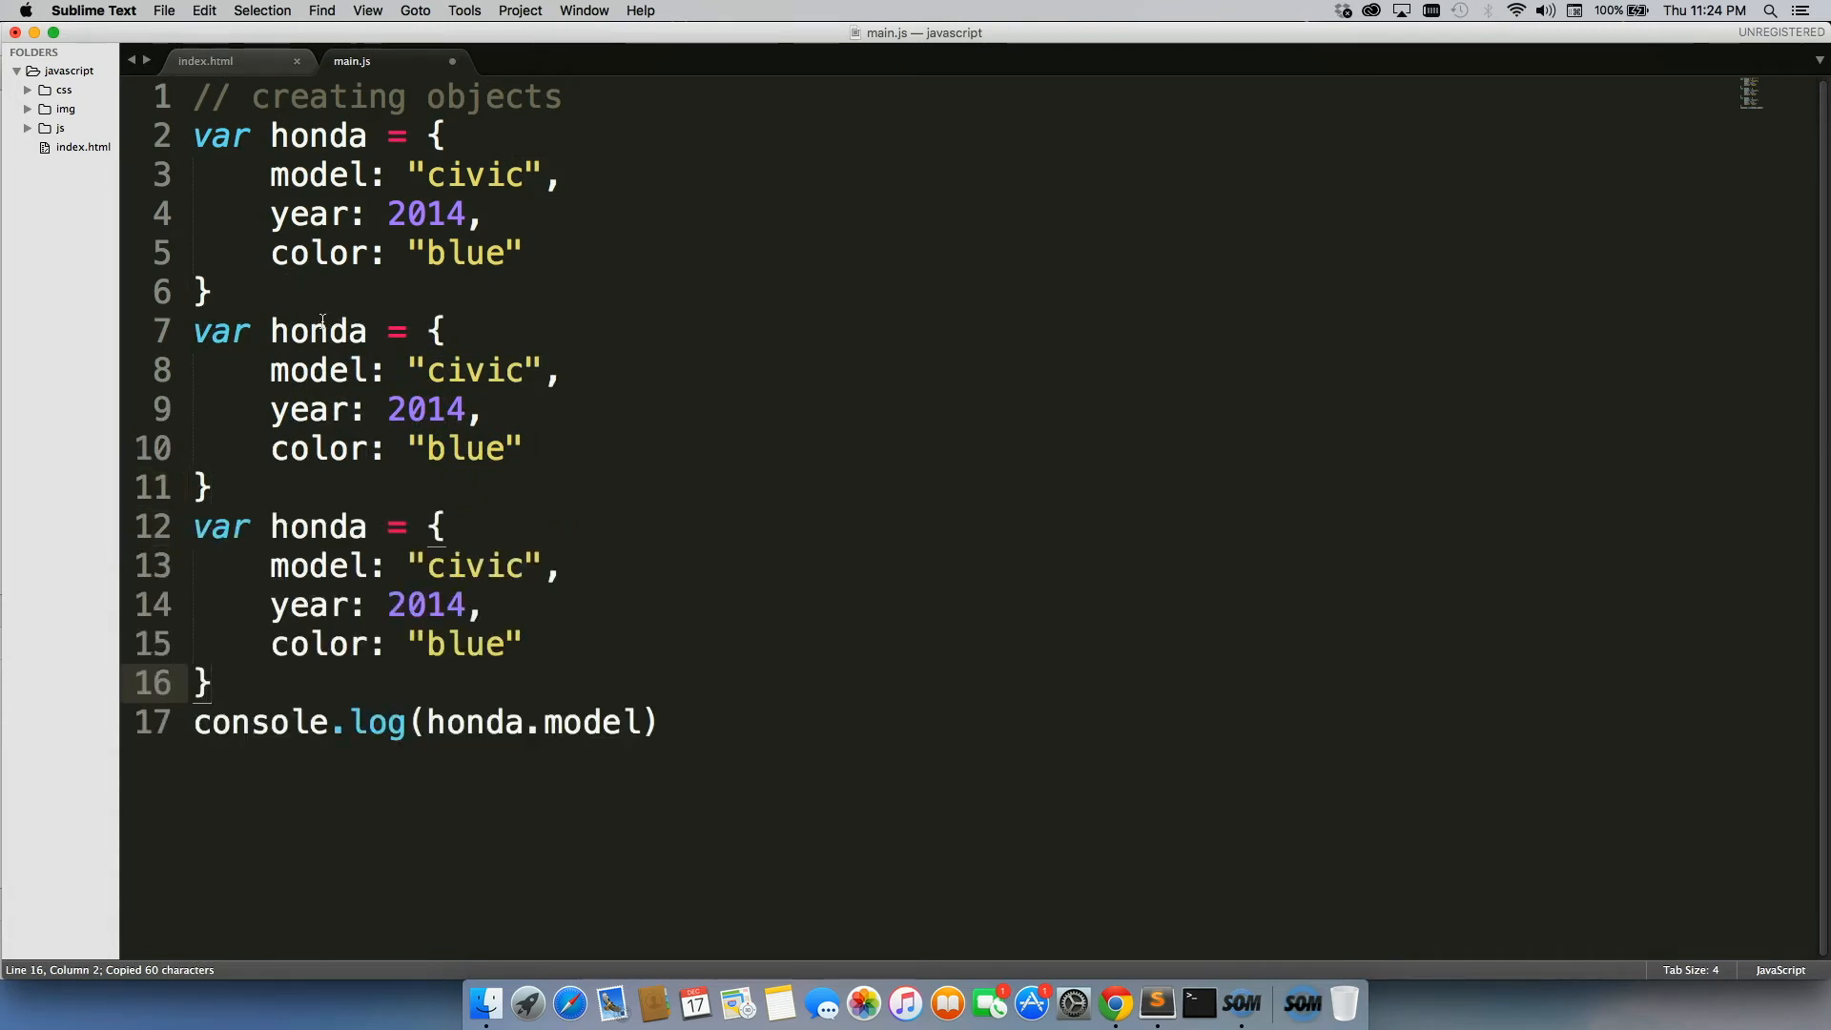
{"action": "type", "text": "toyota"}
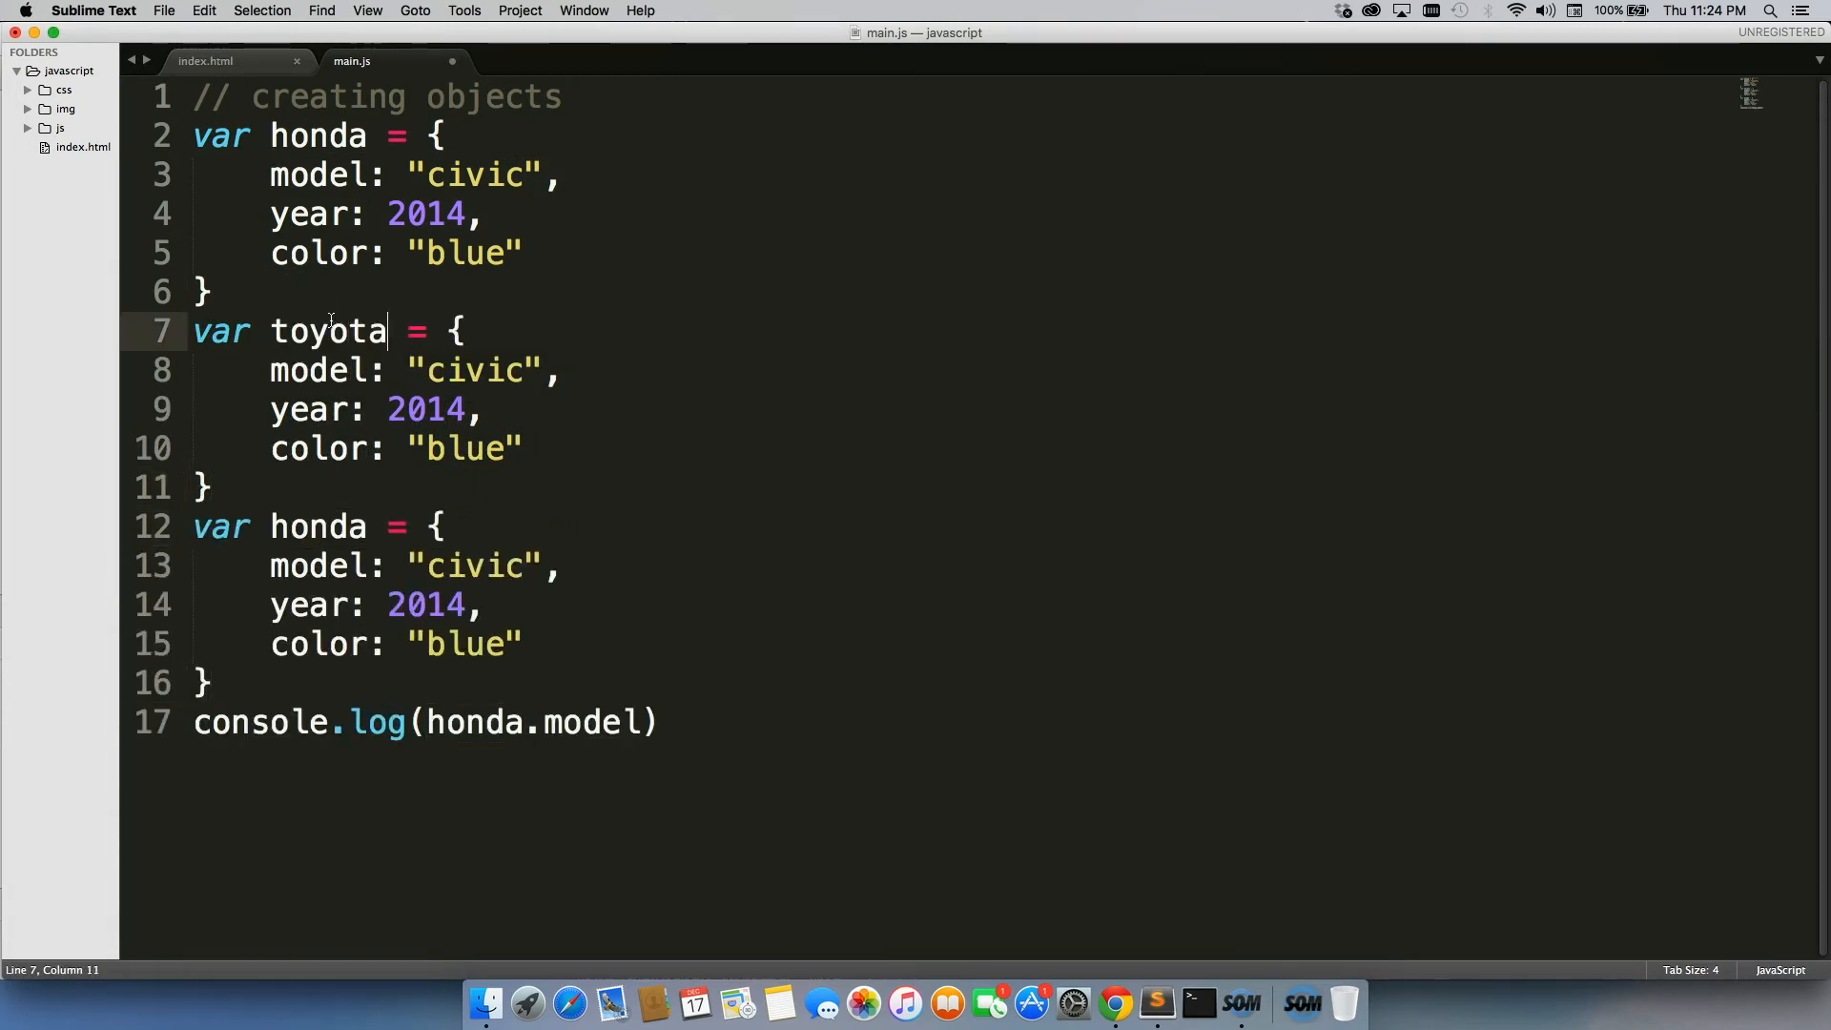
{"action": "type", "text": "camry"}
{"action": "left_click", "coordinate": [321, 526]}
{"action": "type", "text": "for"}
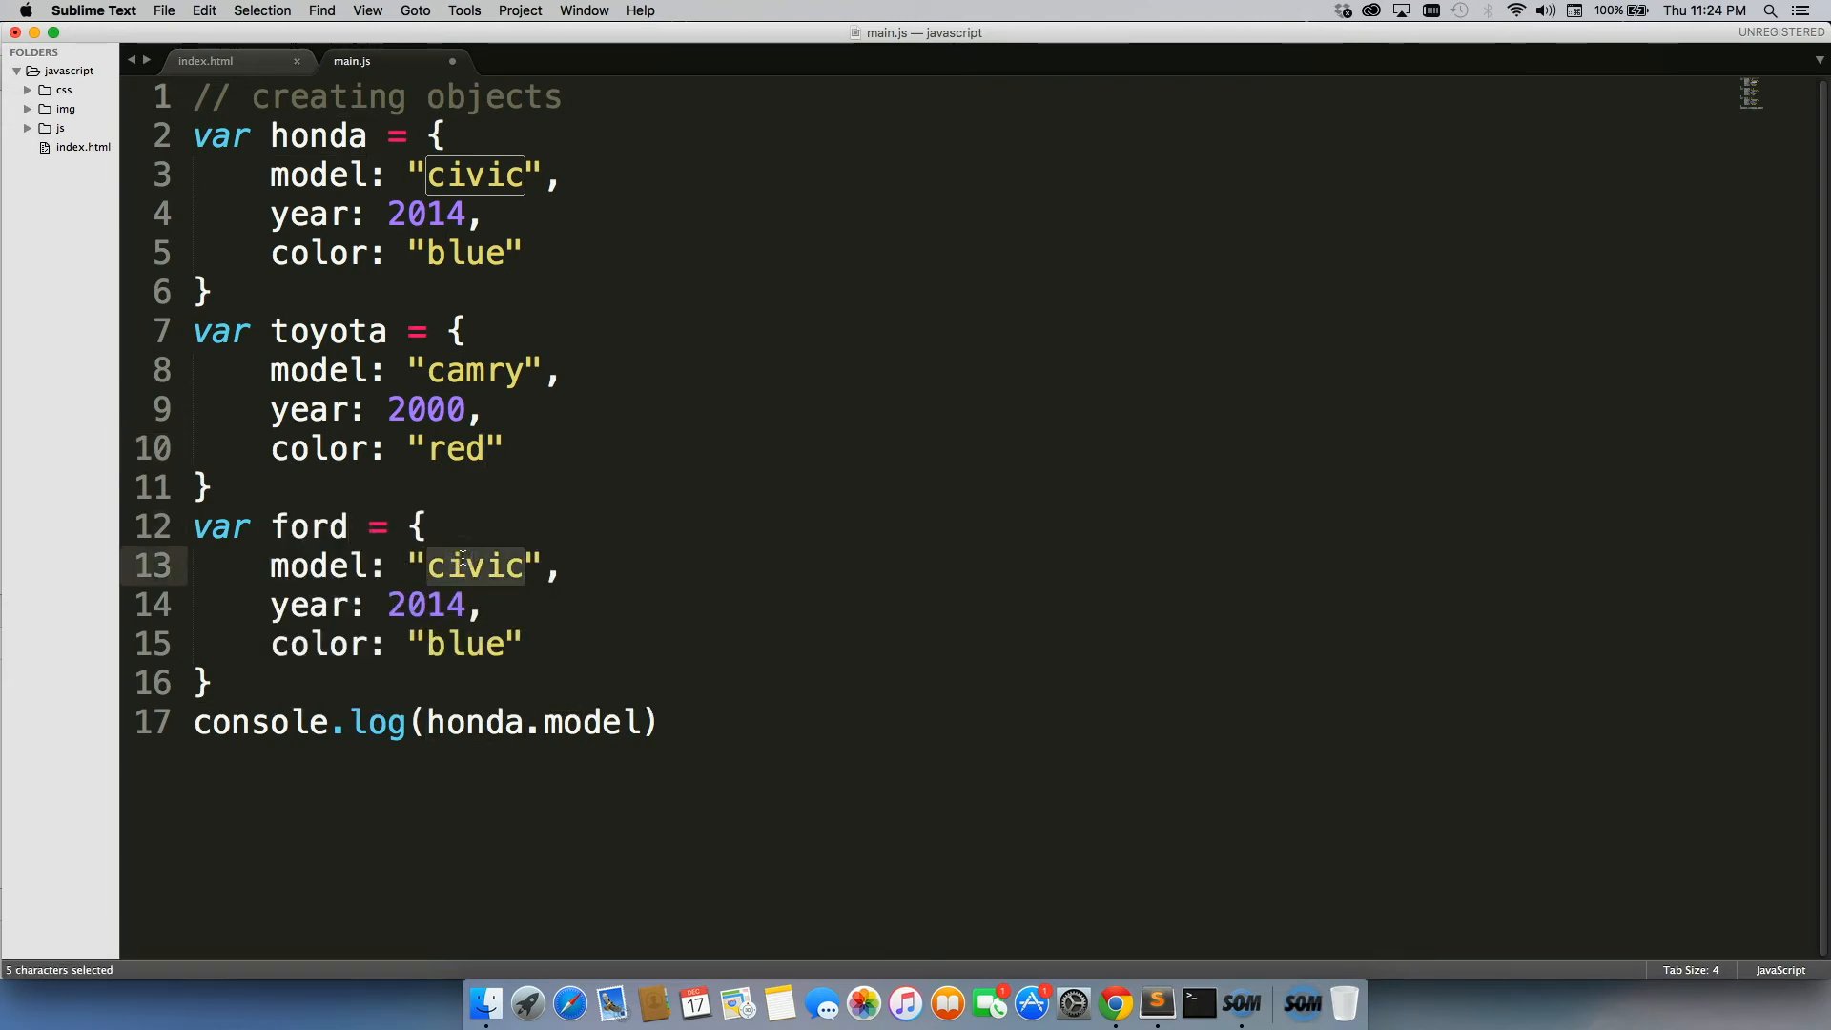
{"action": "type", "text": "mustang"}
{"action": "left_click", "coordinate": [1004, 604]}
{"action": "type", "text": "05"}
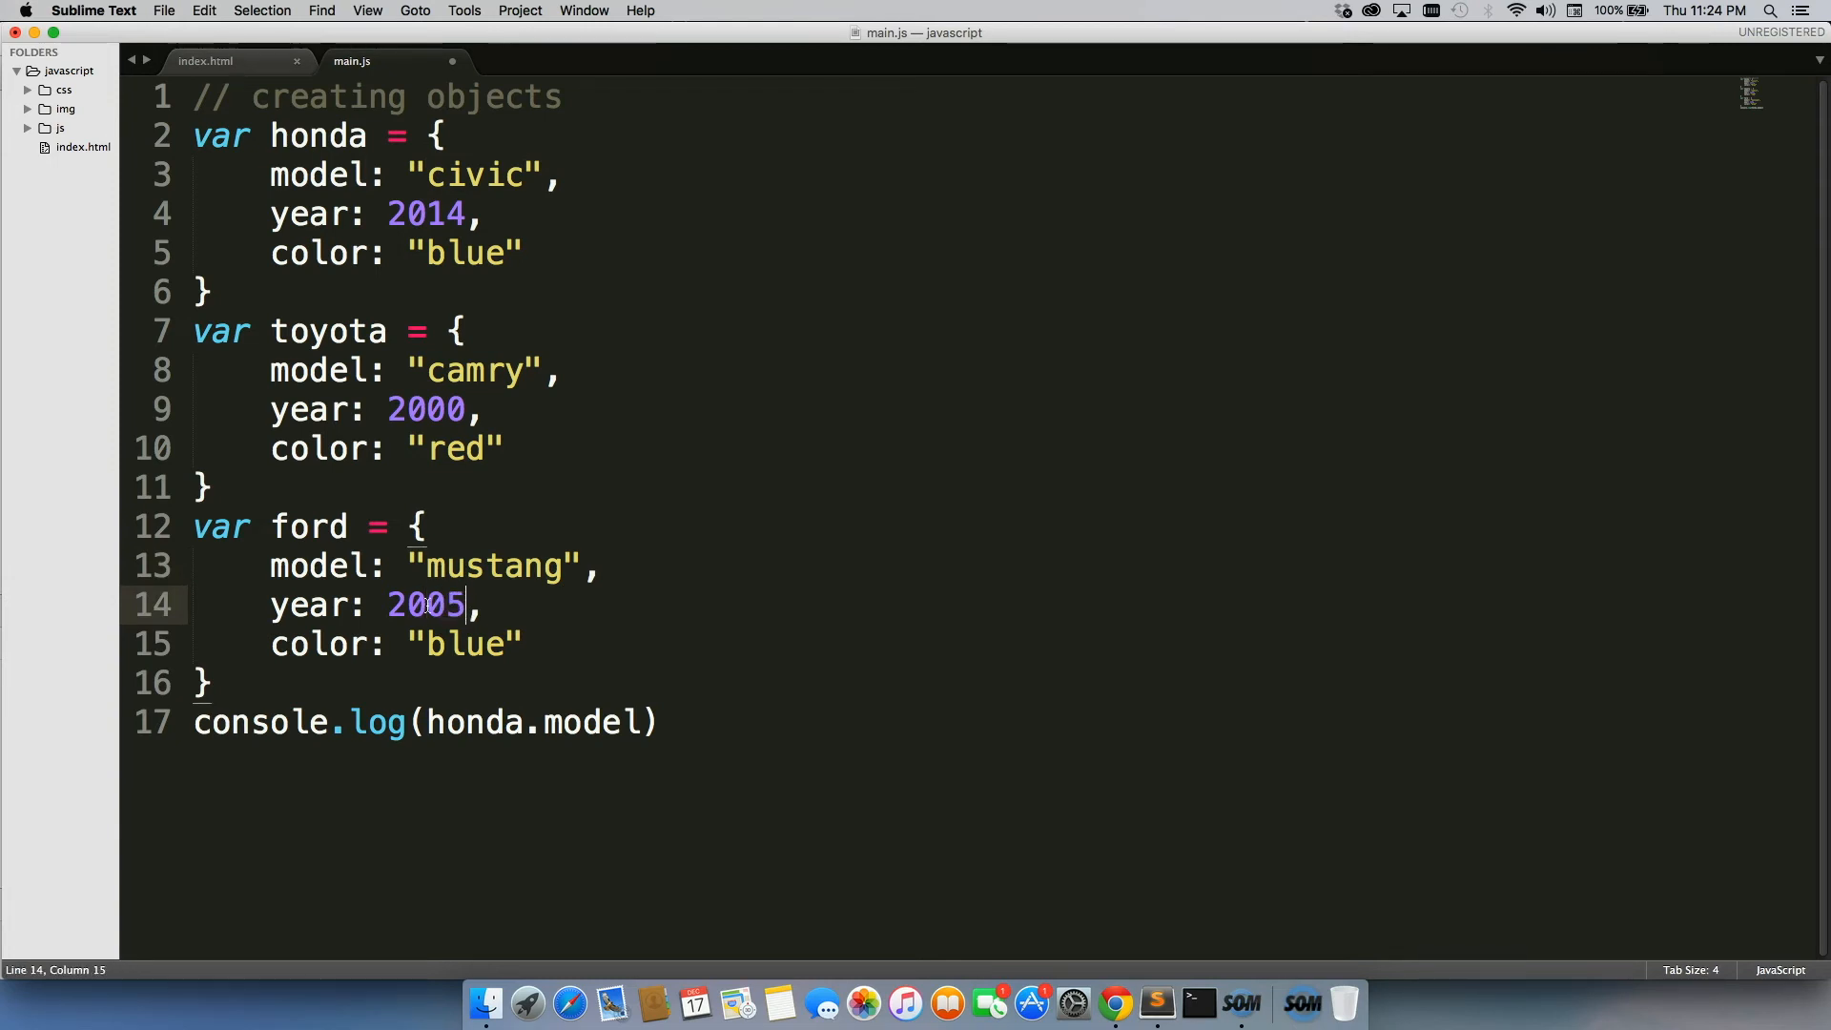
{"action": "type", "text": "black"}
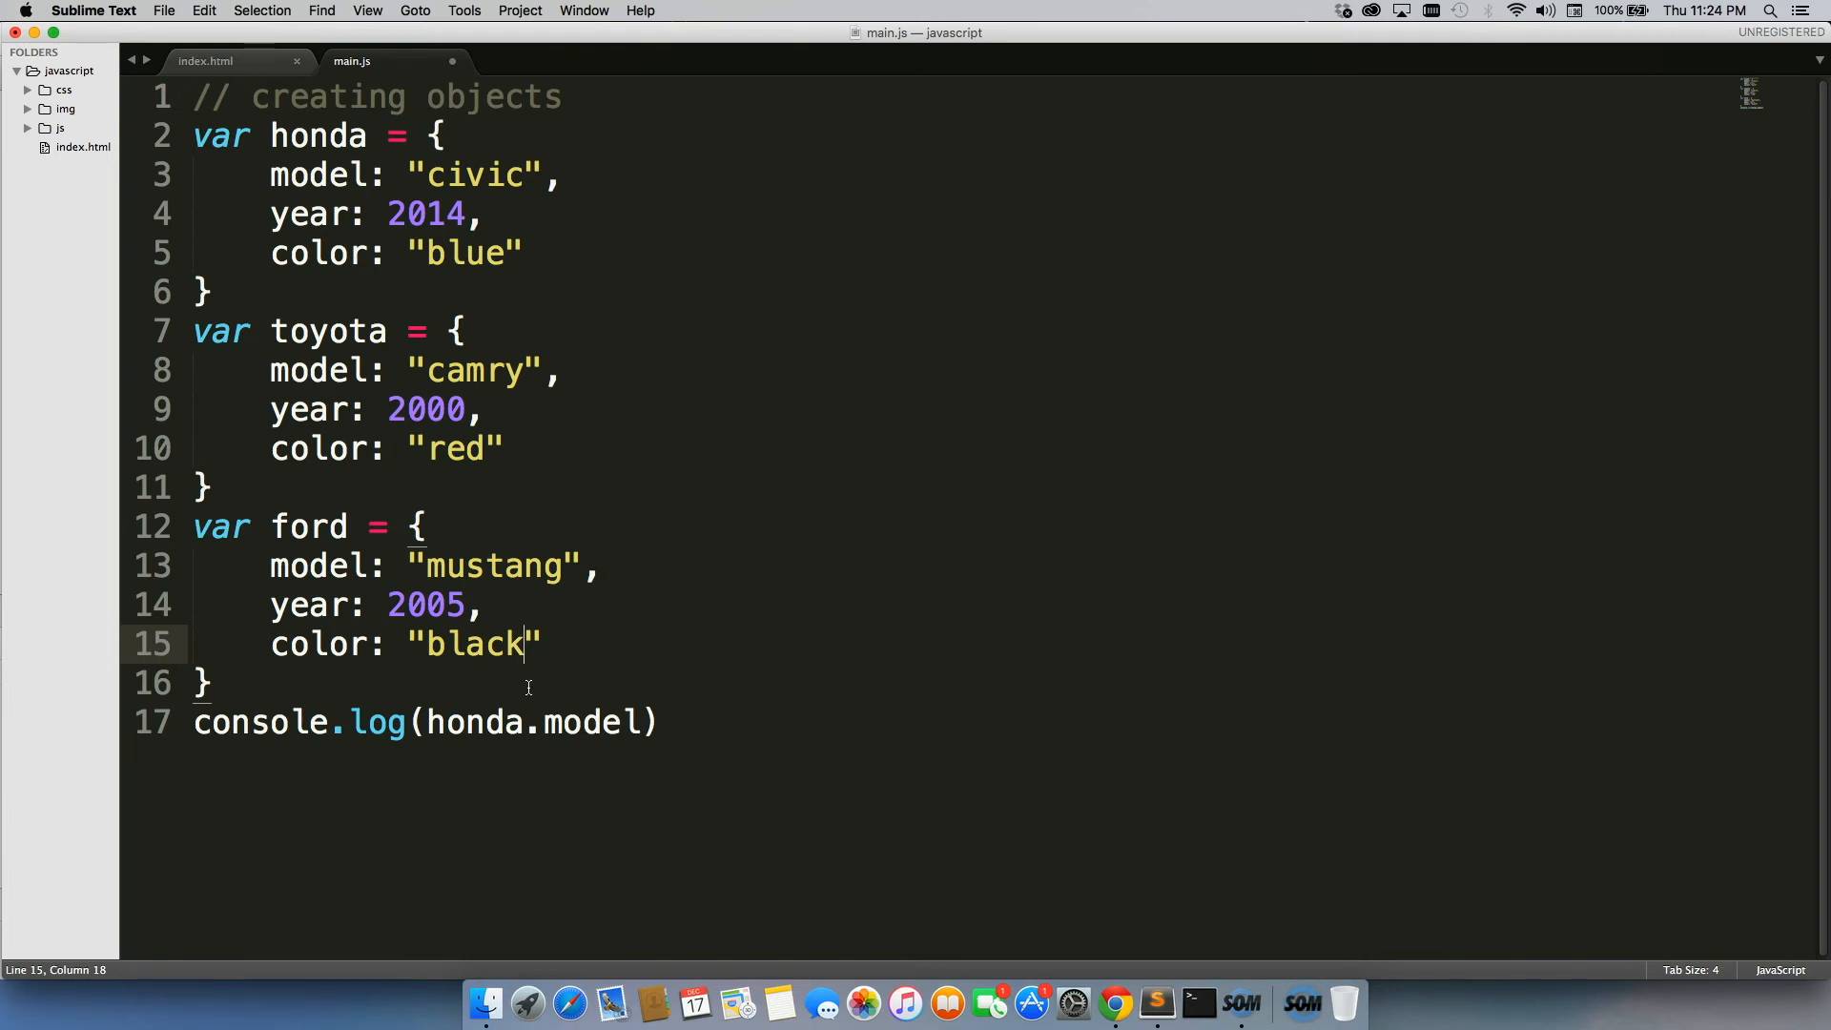
{"action": "key", "text": "cmd+s"}
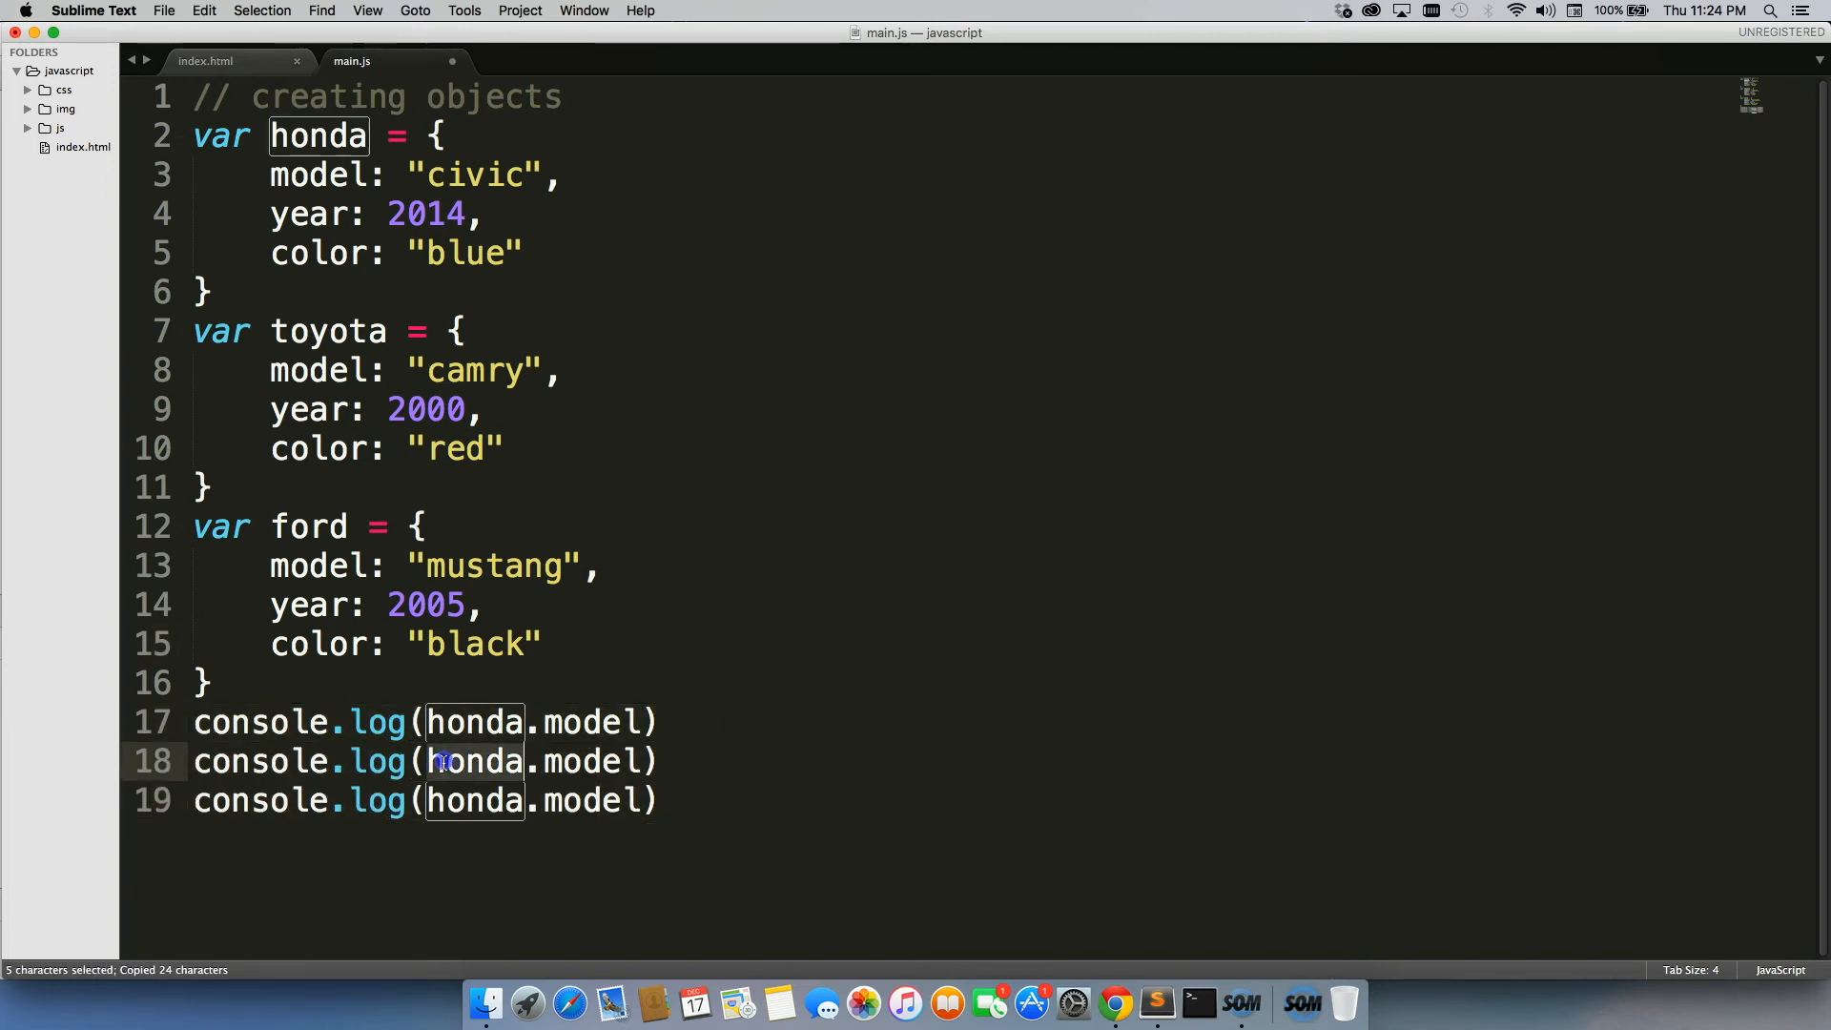
- Change the duplicated log lines to toyota.model and ford.model, then check Chrome
{"action": "type", "text": "toyot"}
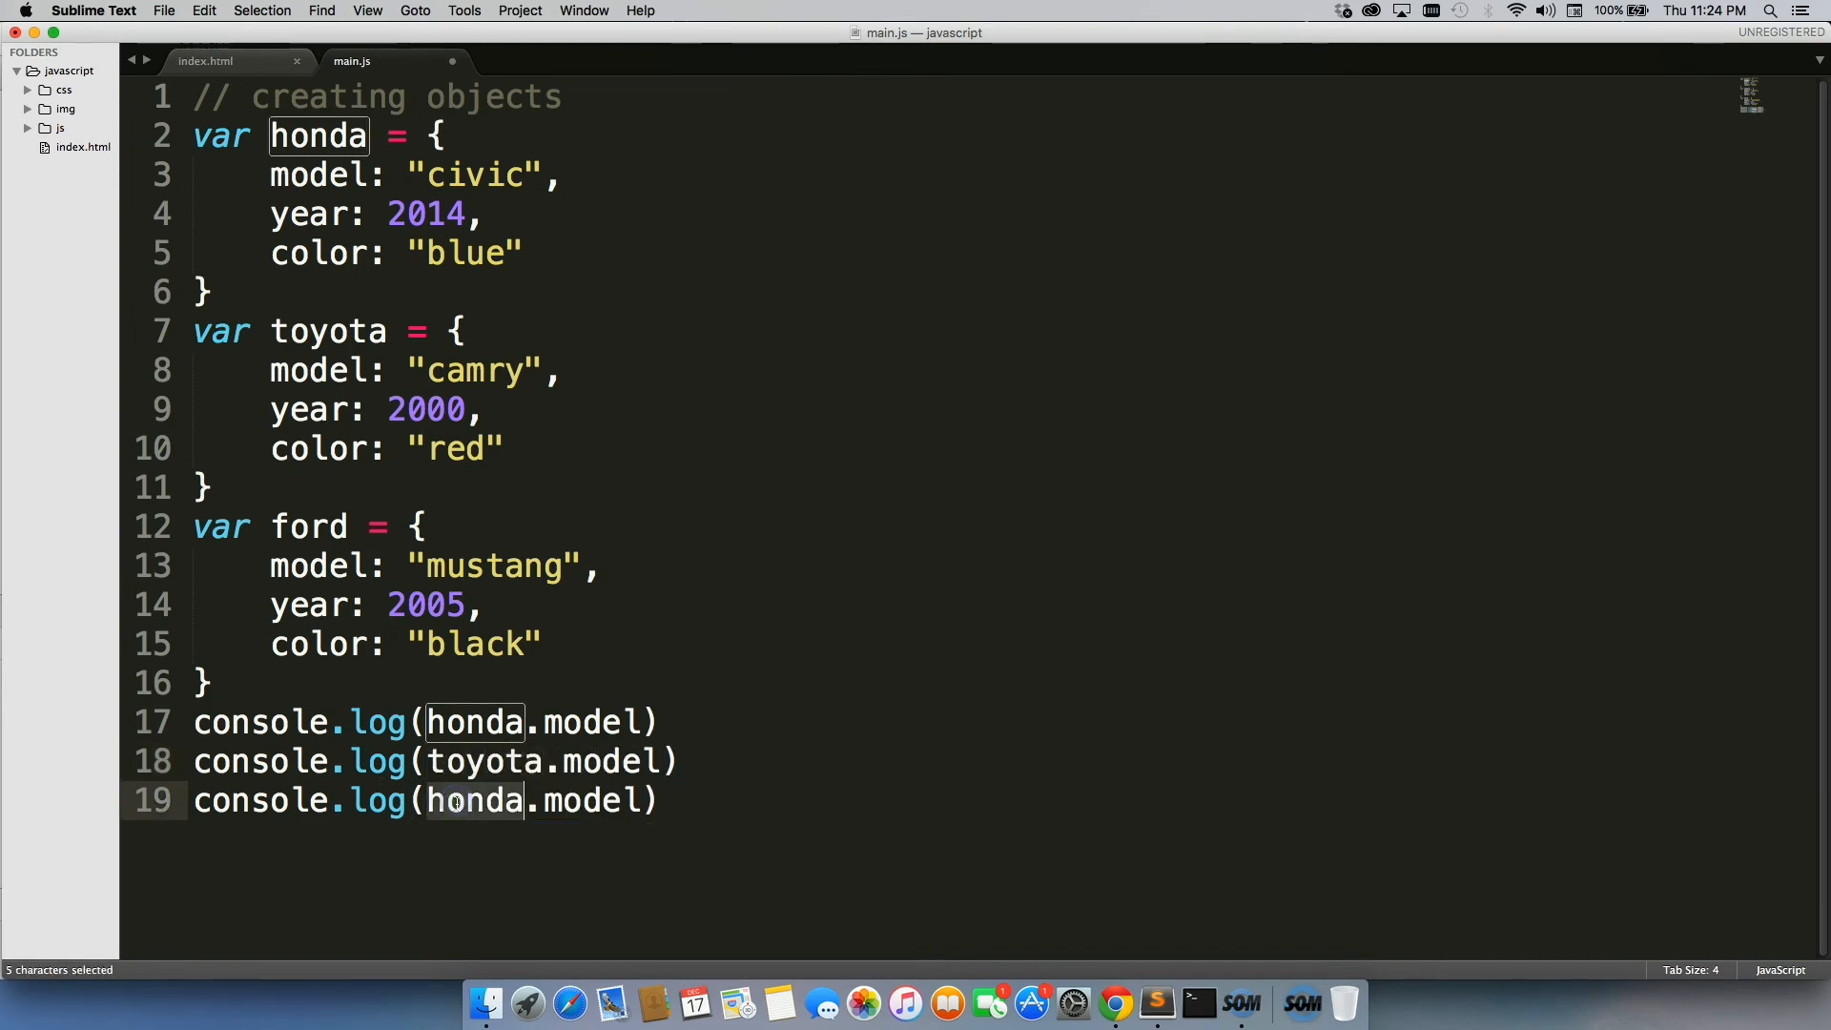
{"action": "type", "text": "ford"}
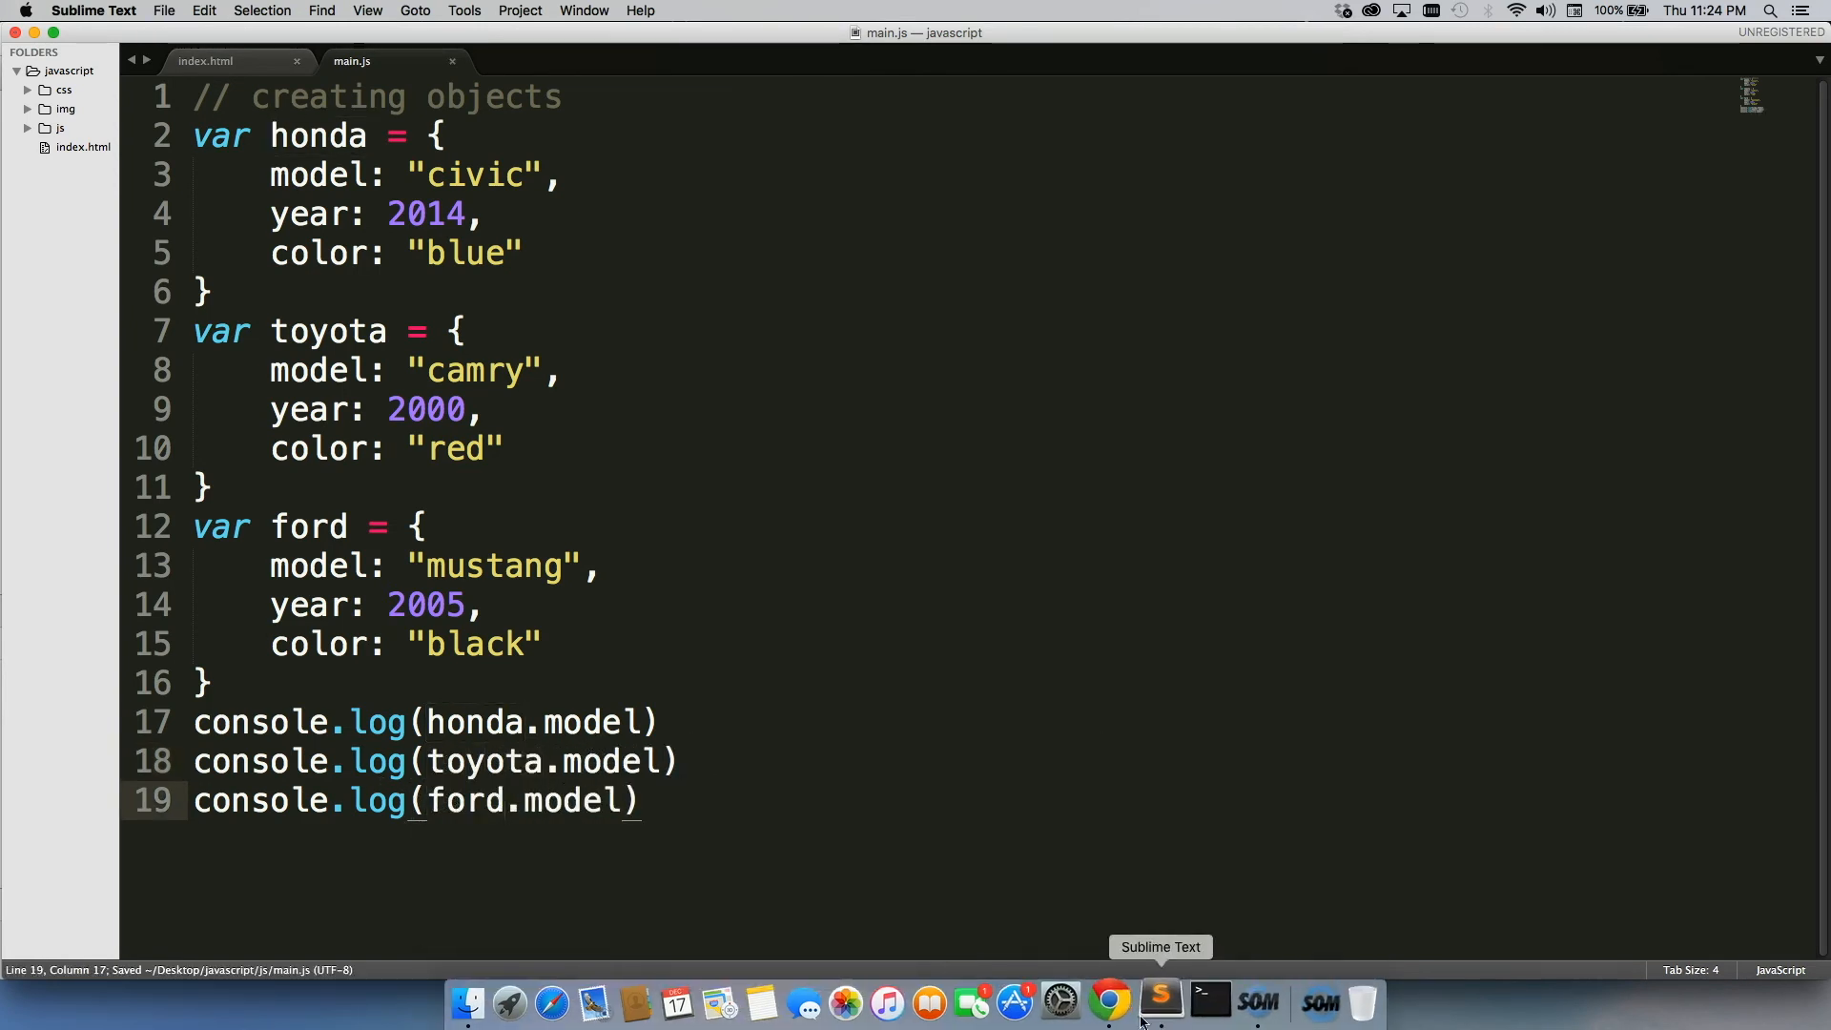
{"action": "left_click", "coordinate": [1107, 1000]}
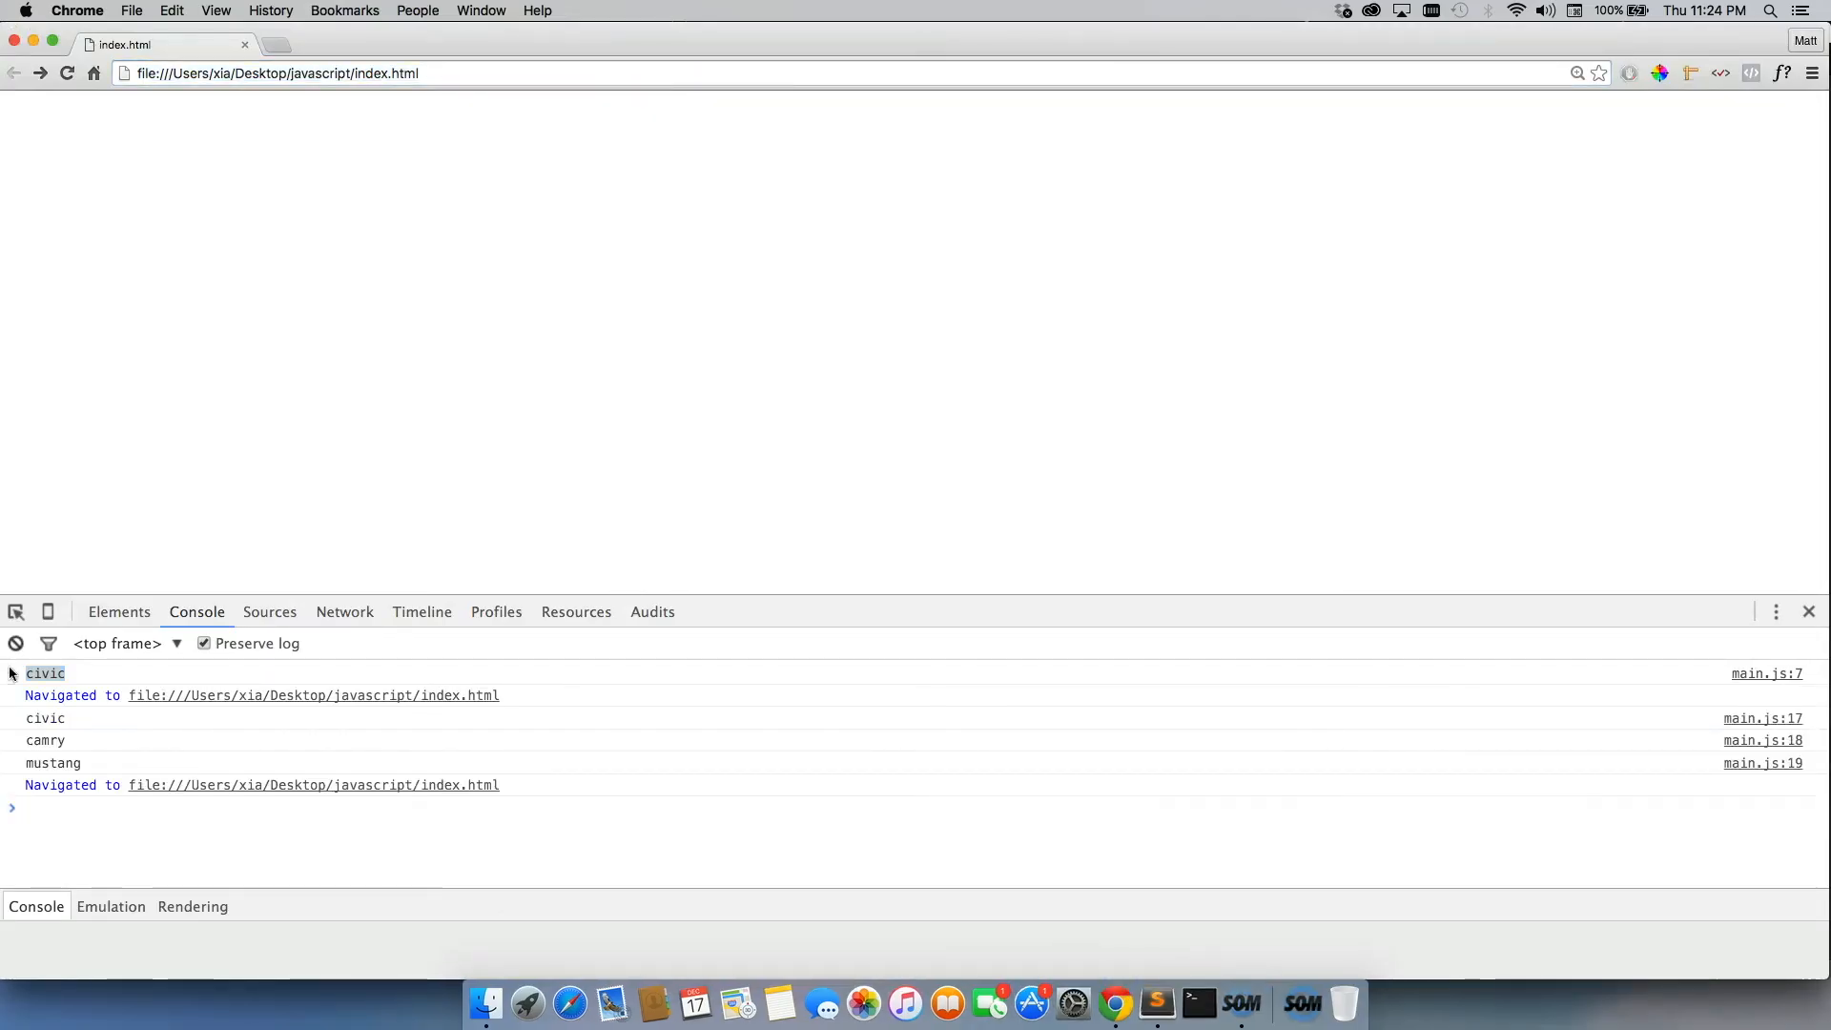
{"action": "mouse_move", "coordinate": [1068, 1000]}
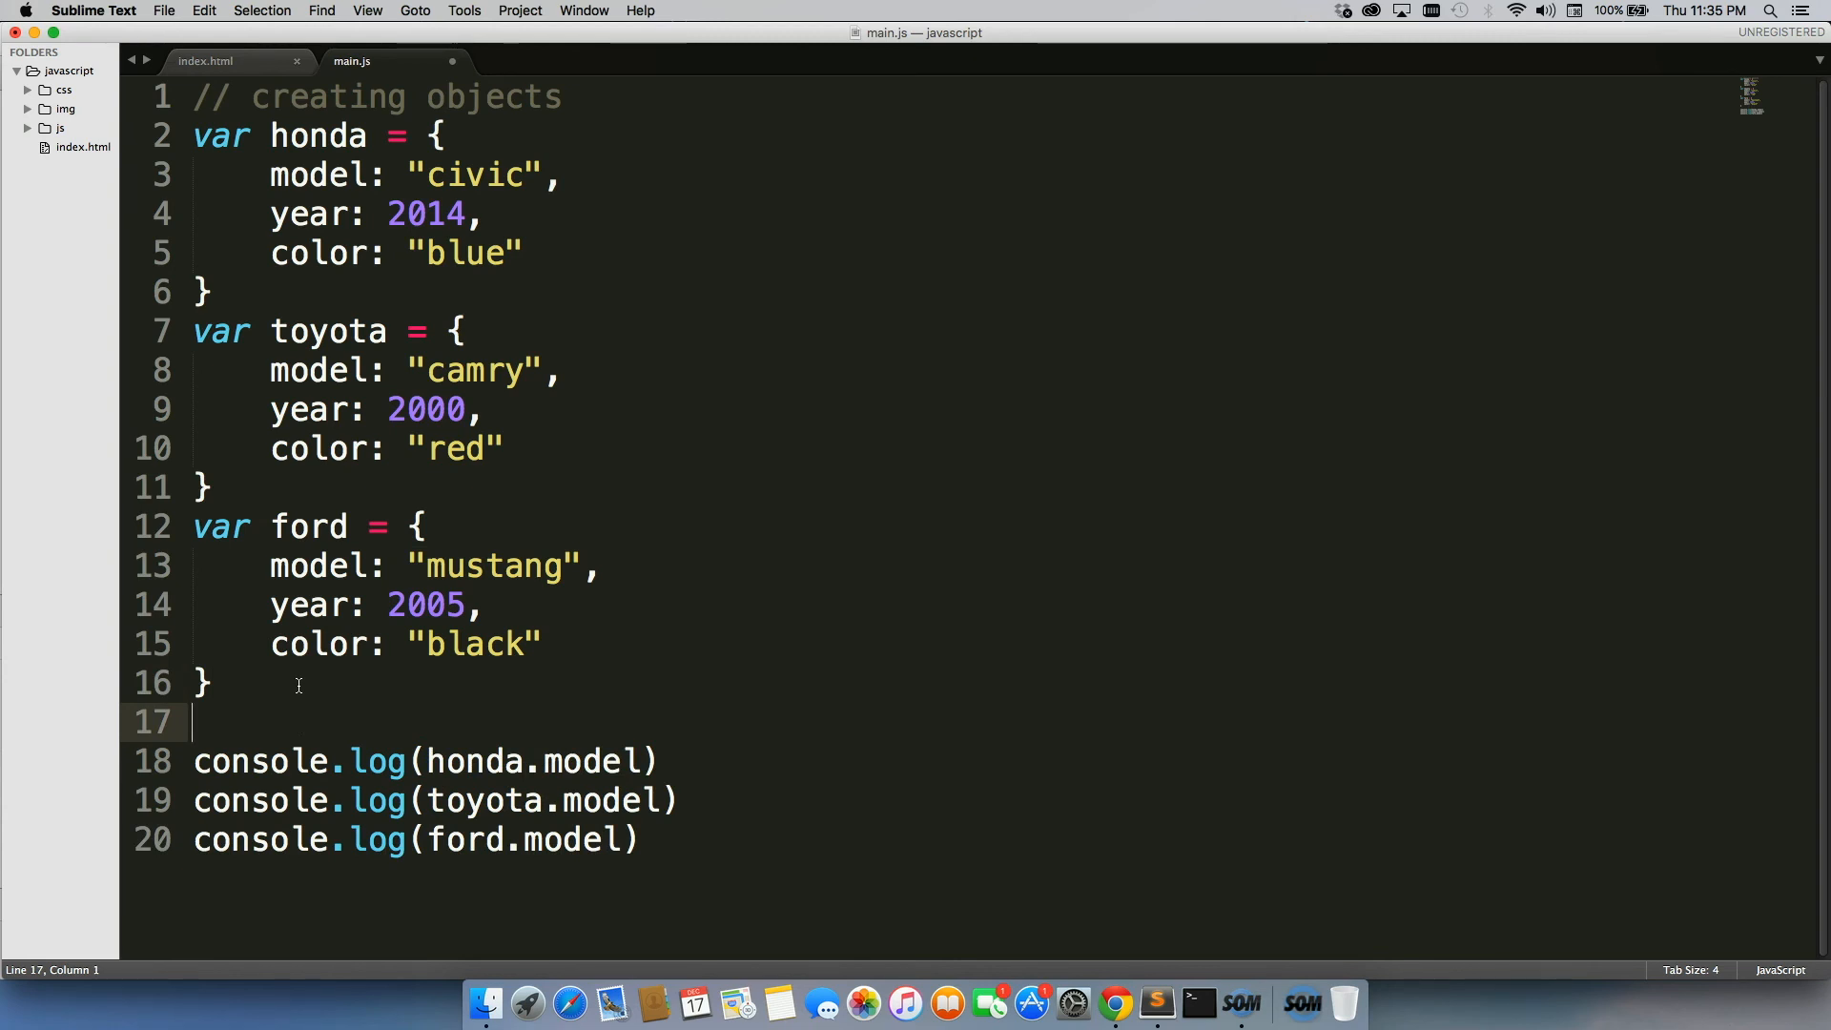
- Add ford.model = "F150" with a ford.model log above it, then check Chrome
{"action": "type", "text": "ford"}
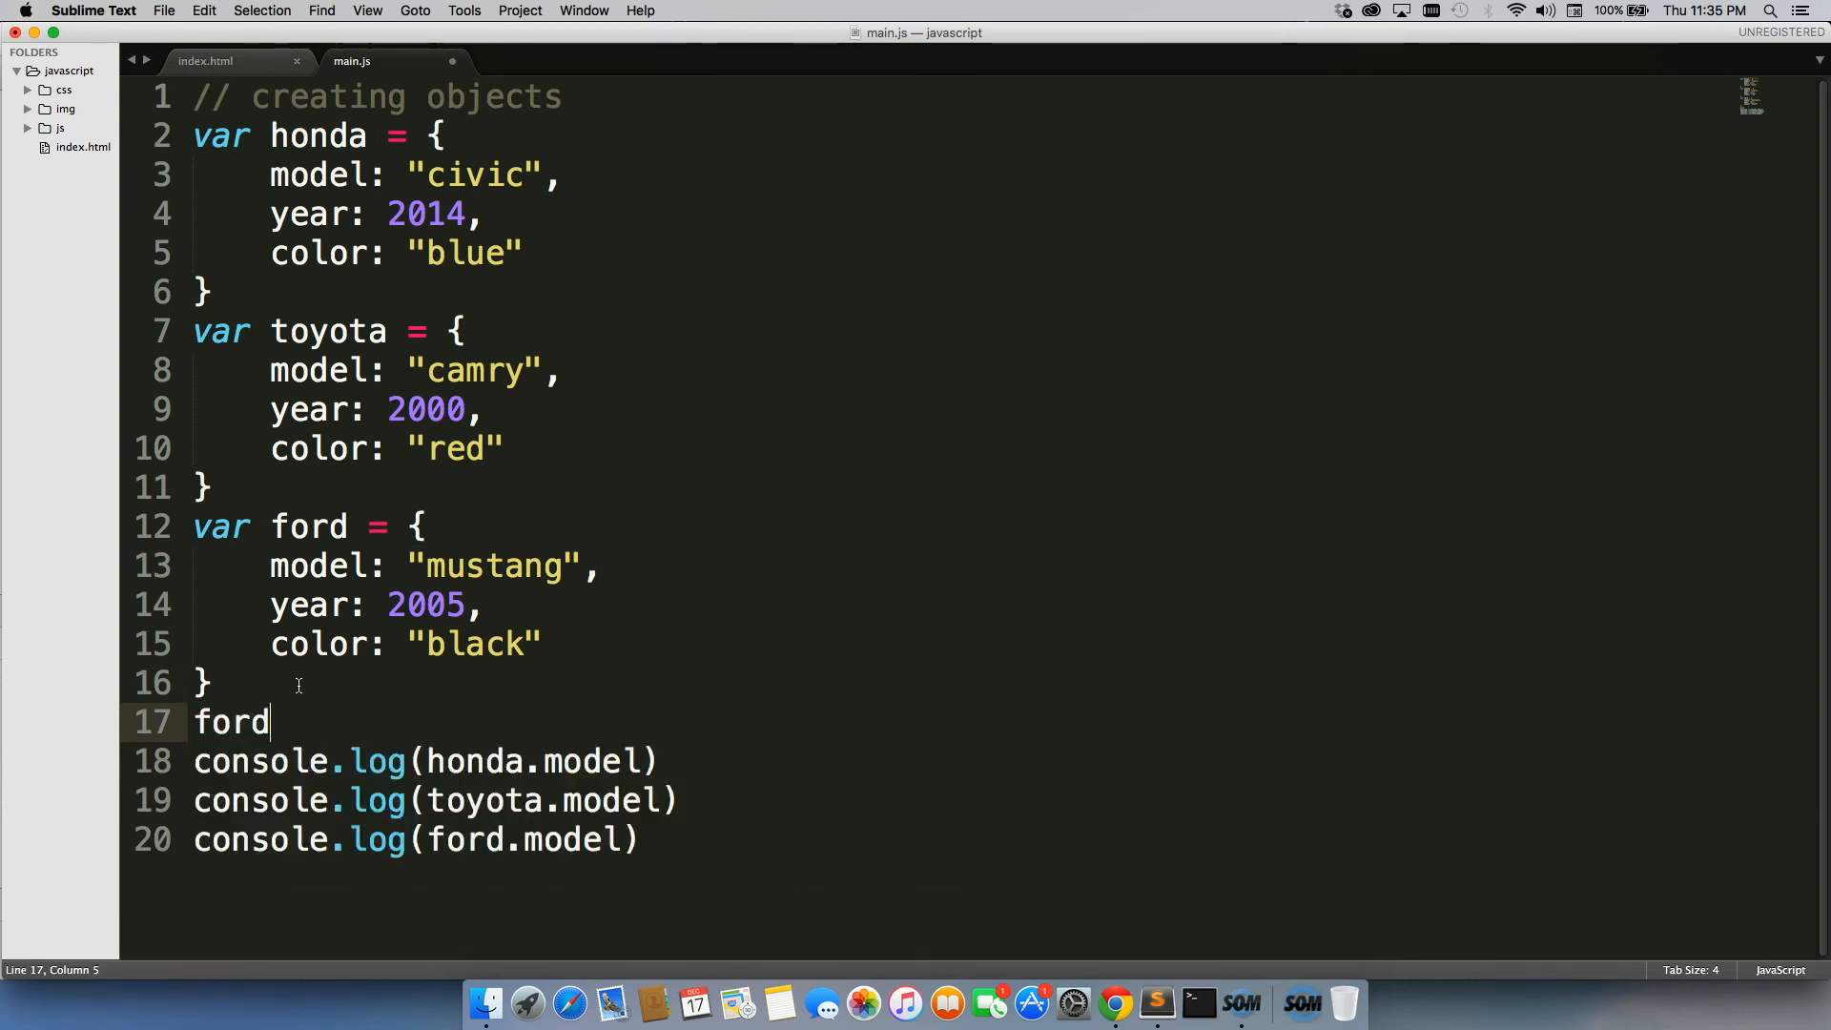
{"action": "type", "text": ".model"}
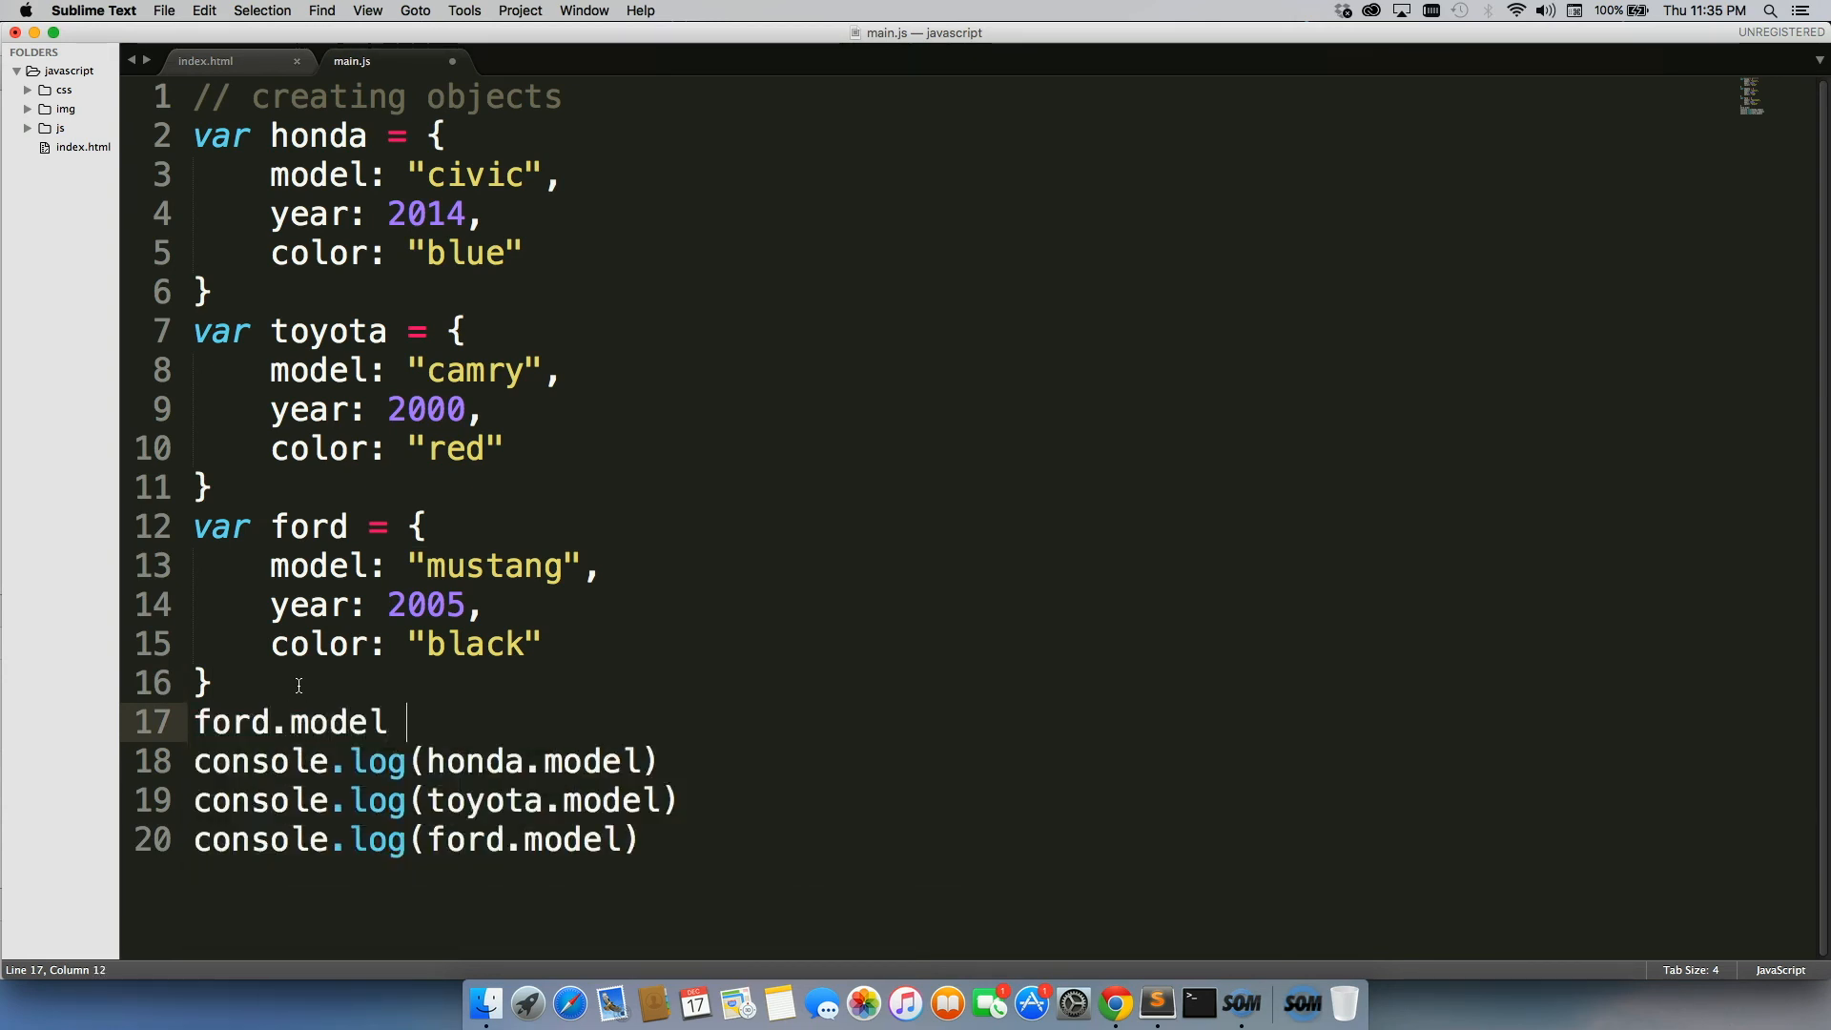
{"action": "type", "text": "= \"F15\""}
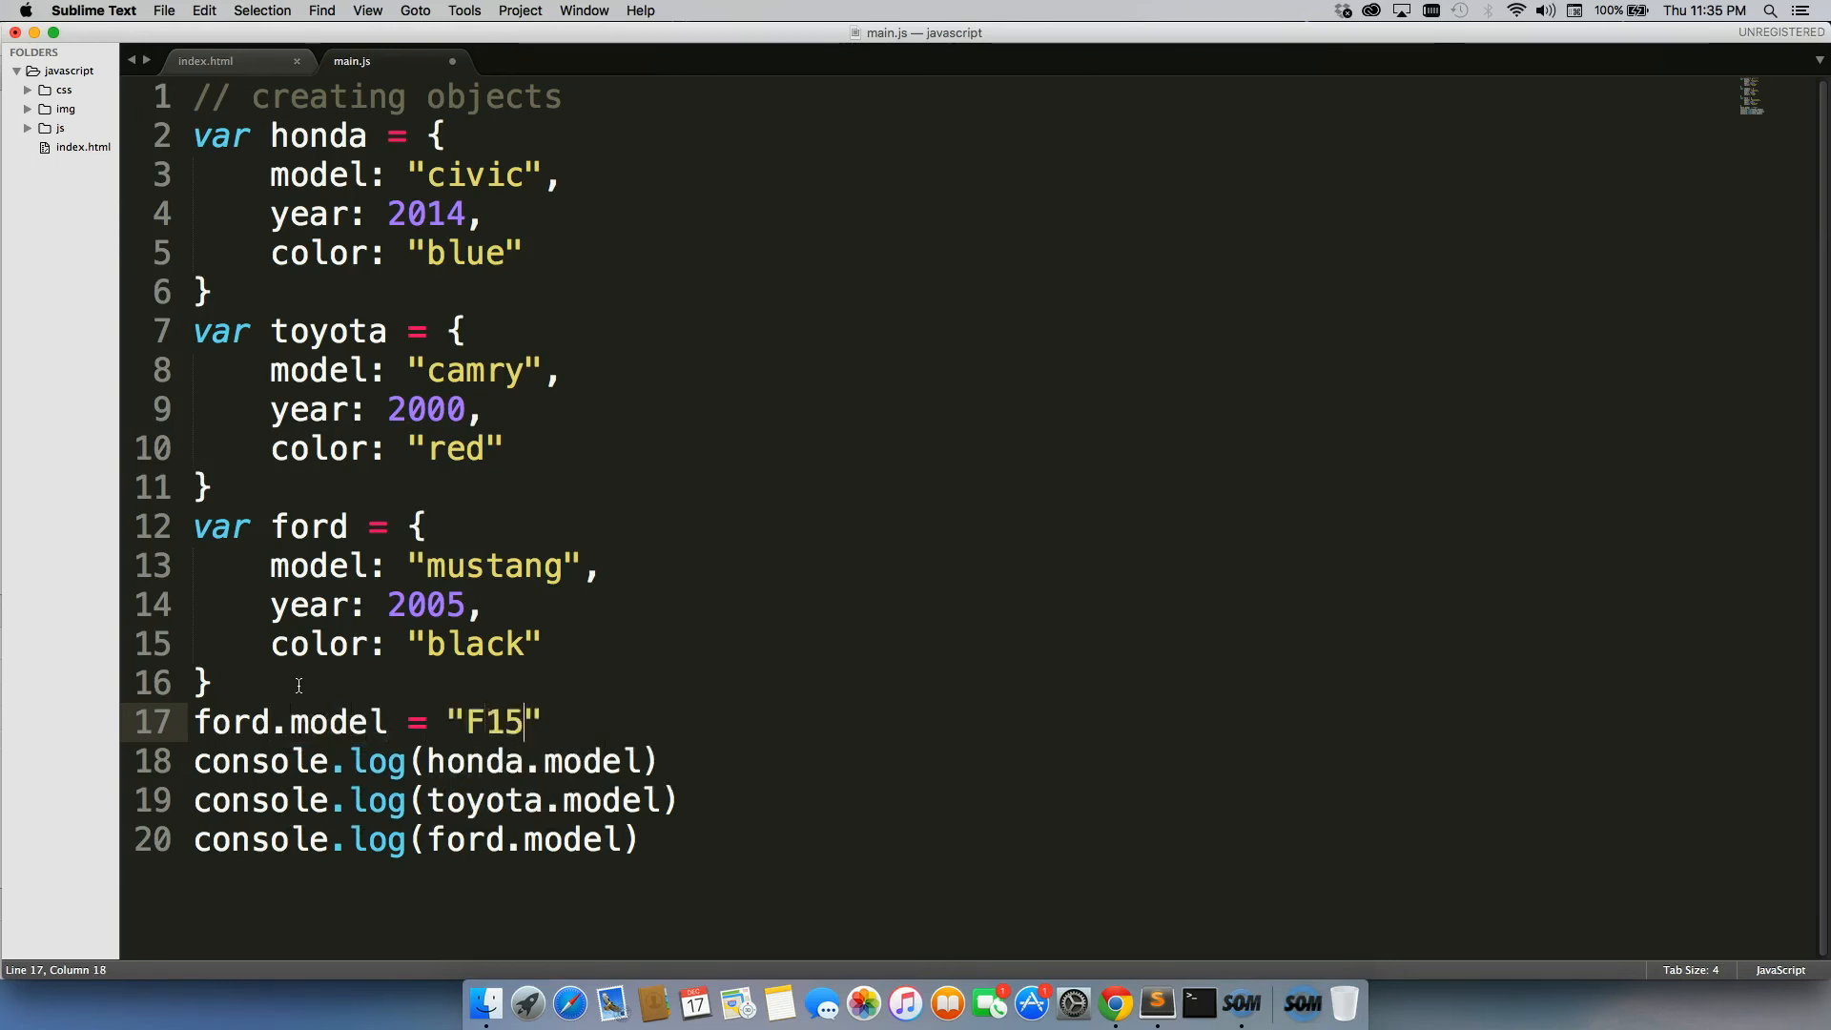
{"action": "type", "text": "0"}
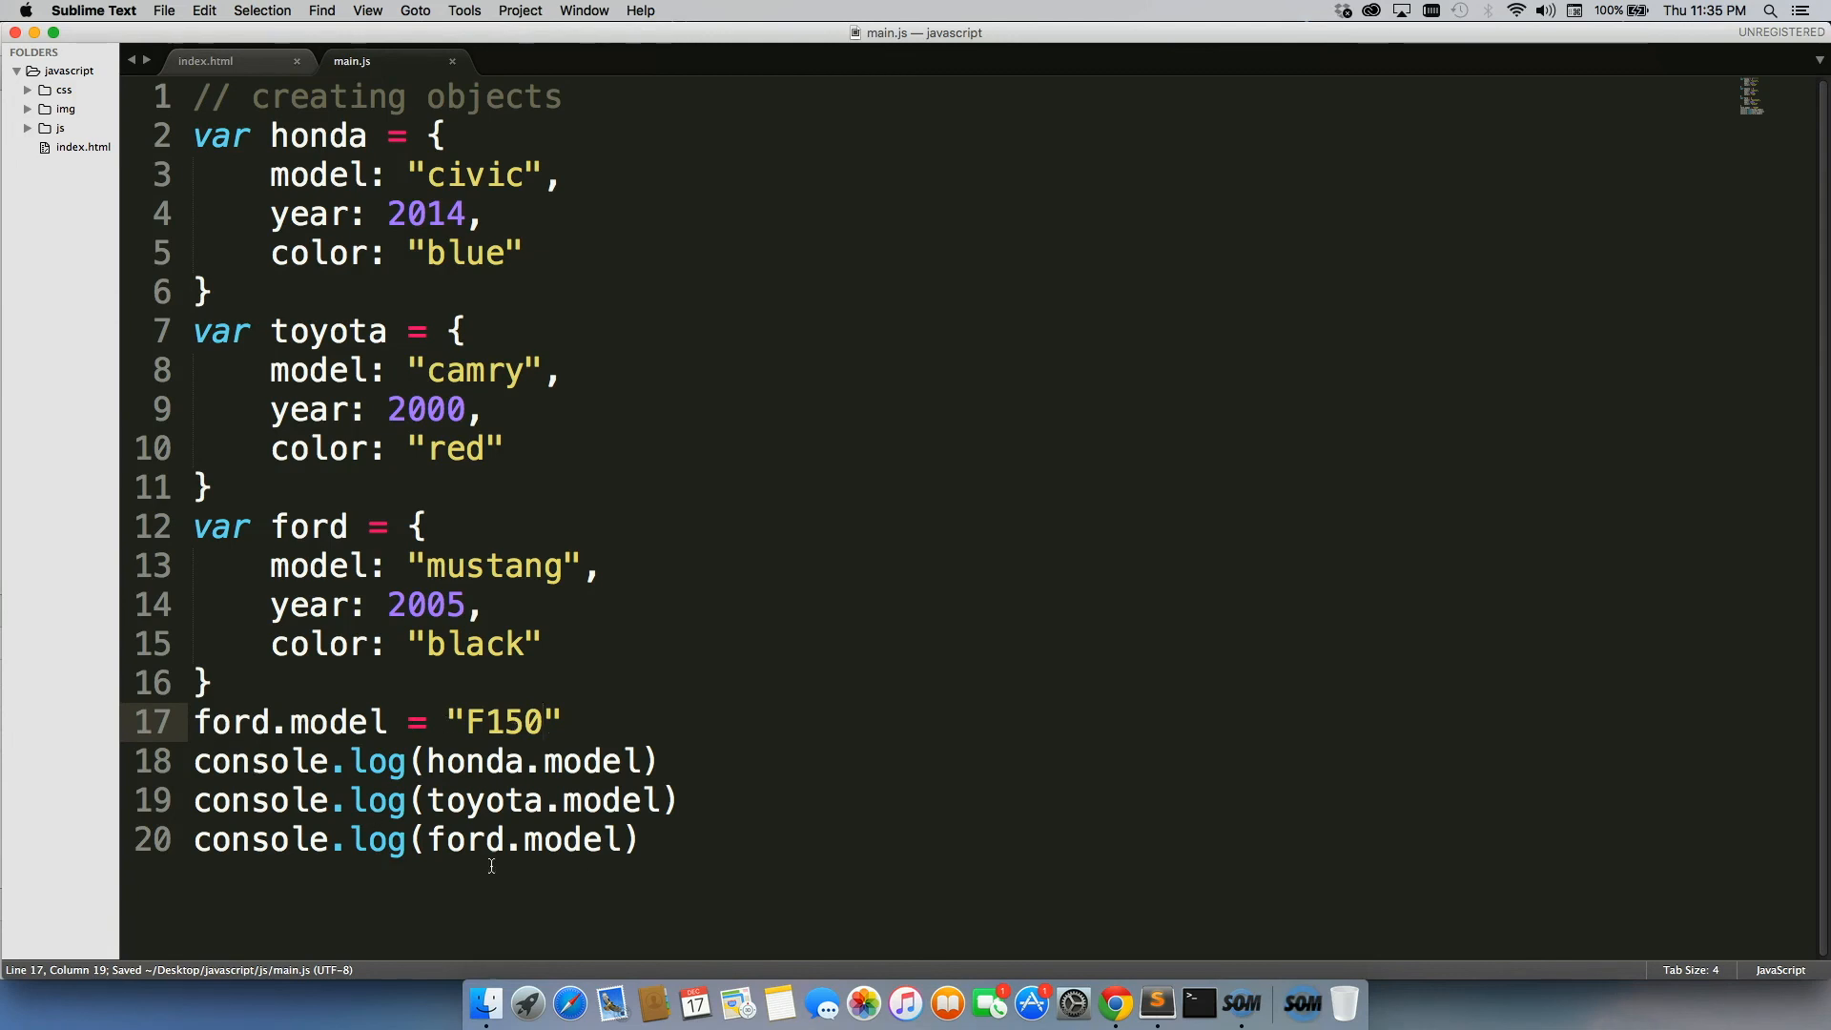
{"action": "triple_click", "coordinate": [409, 839]}
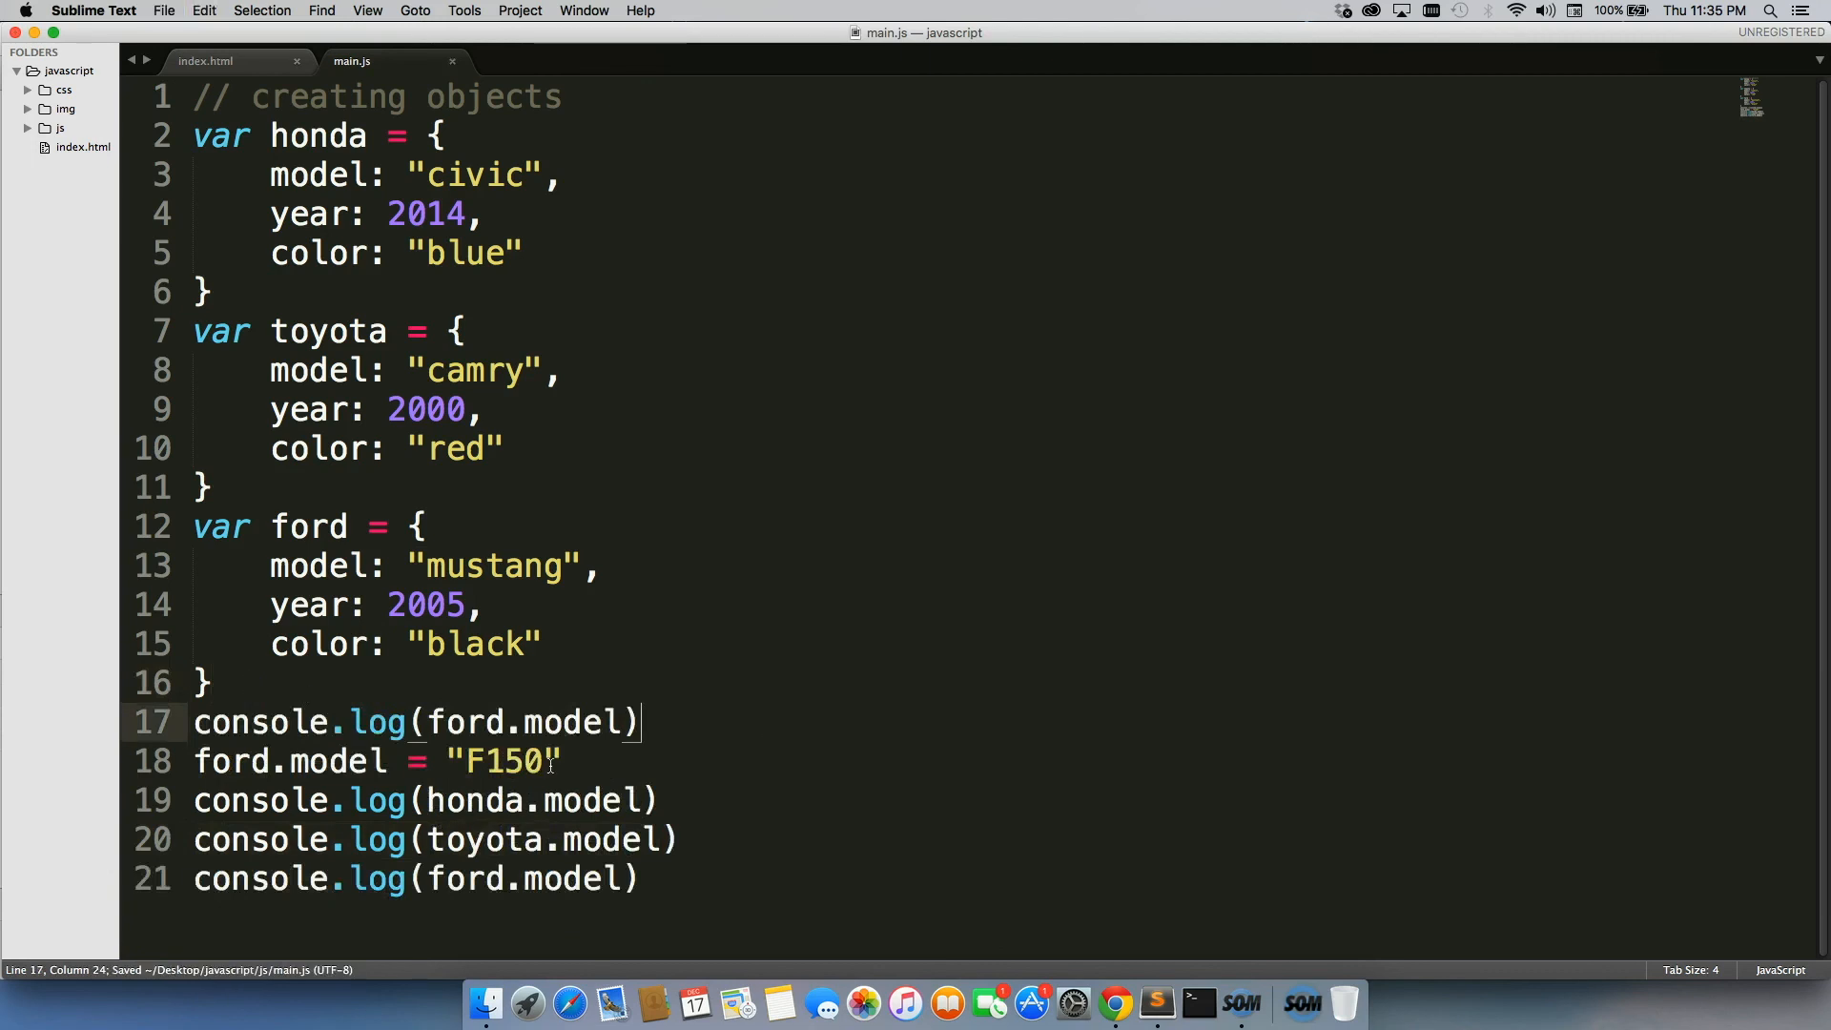
{"action": "mouse_move", "coordinate": [1114, 1000]}
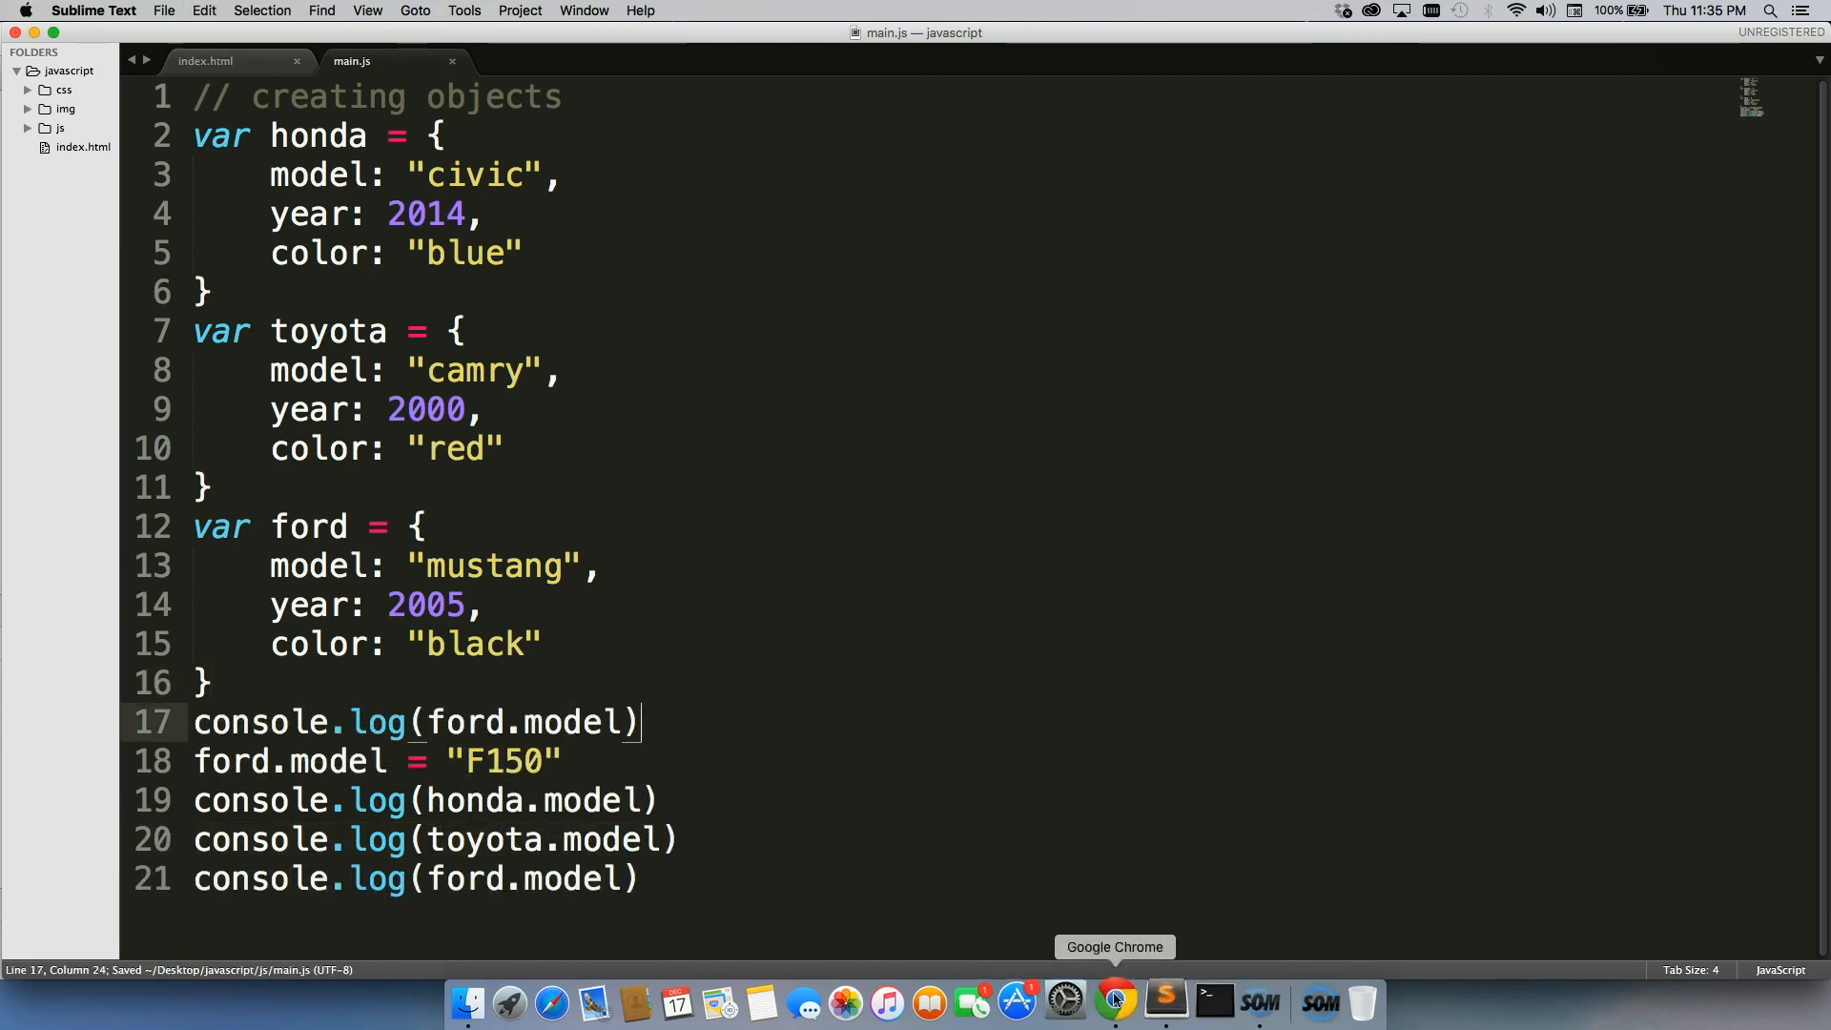
{"action": "left_click", "coordinate": [1113, 1000]}
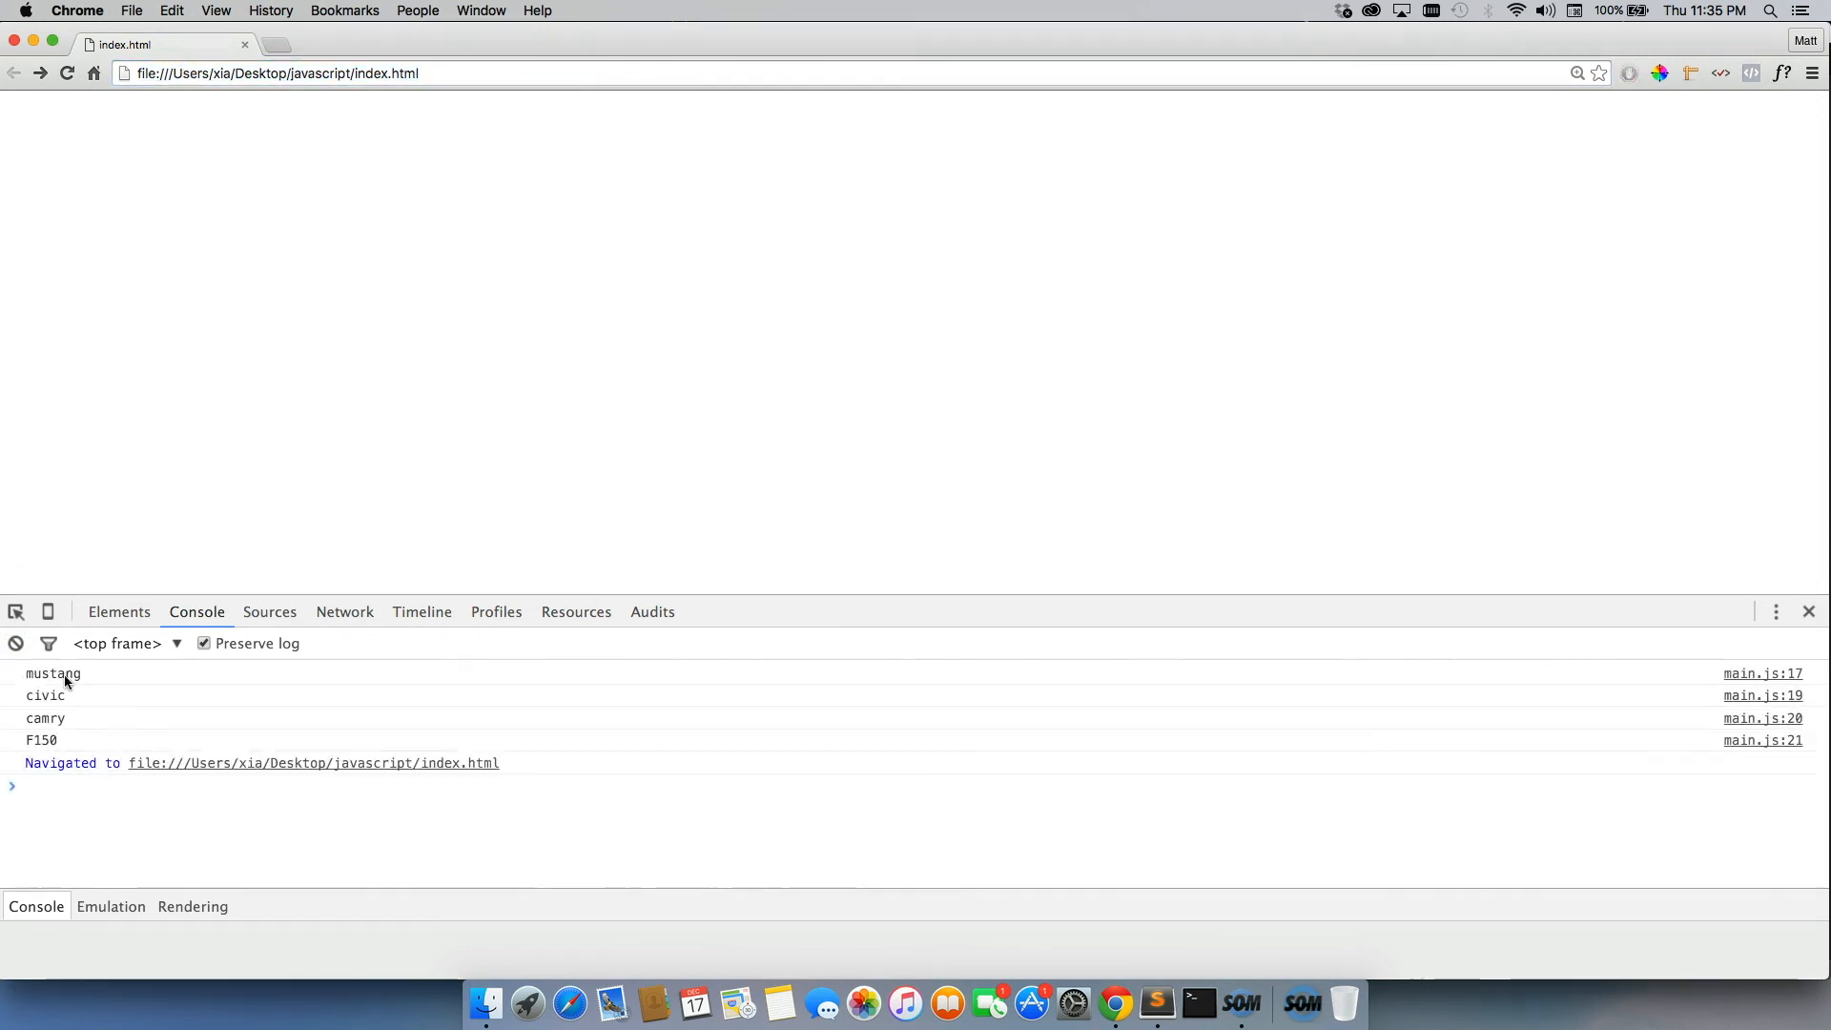
- Highlight the F150 result in Chrome's console output
{"action": "double_click", "coordinate": [40, 739]}
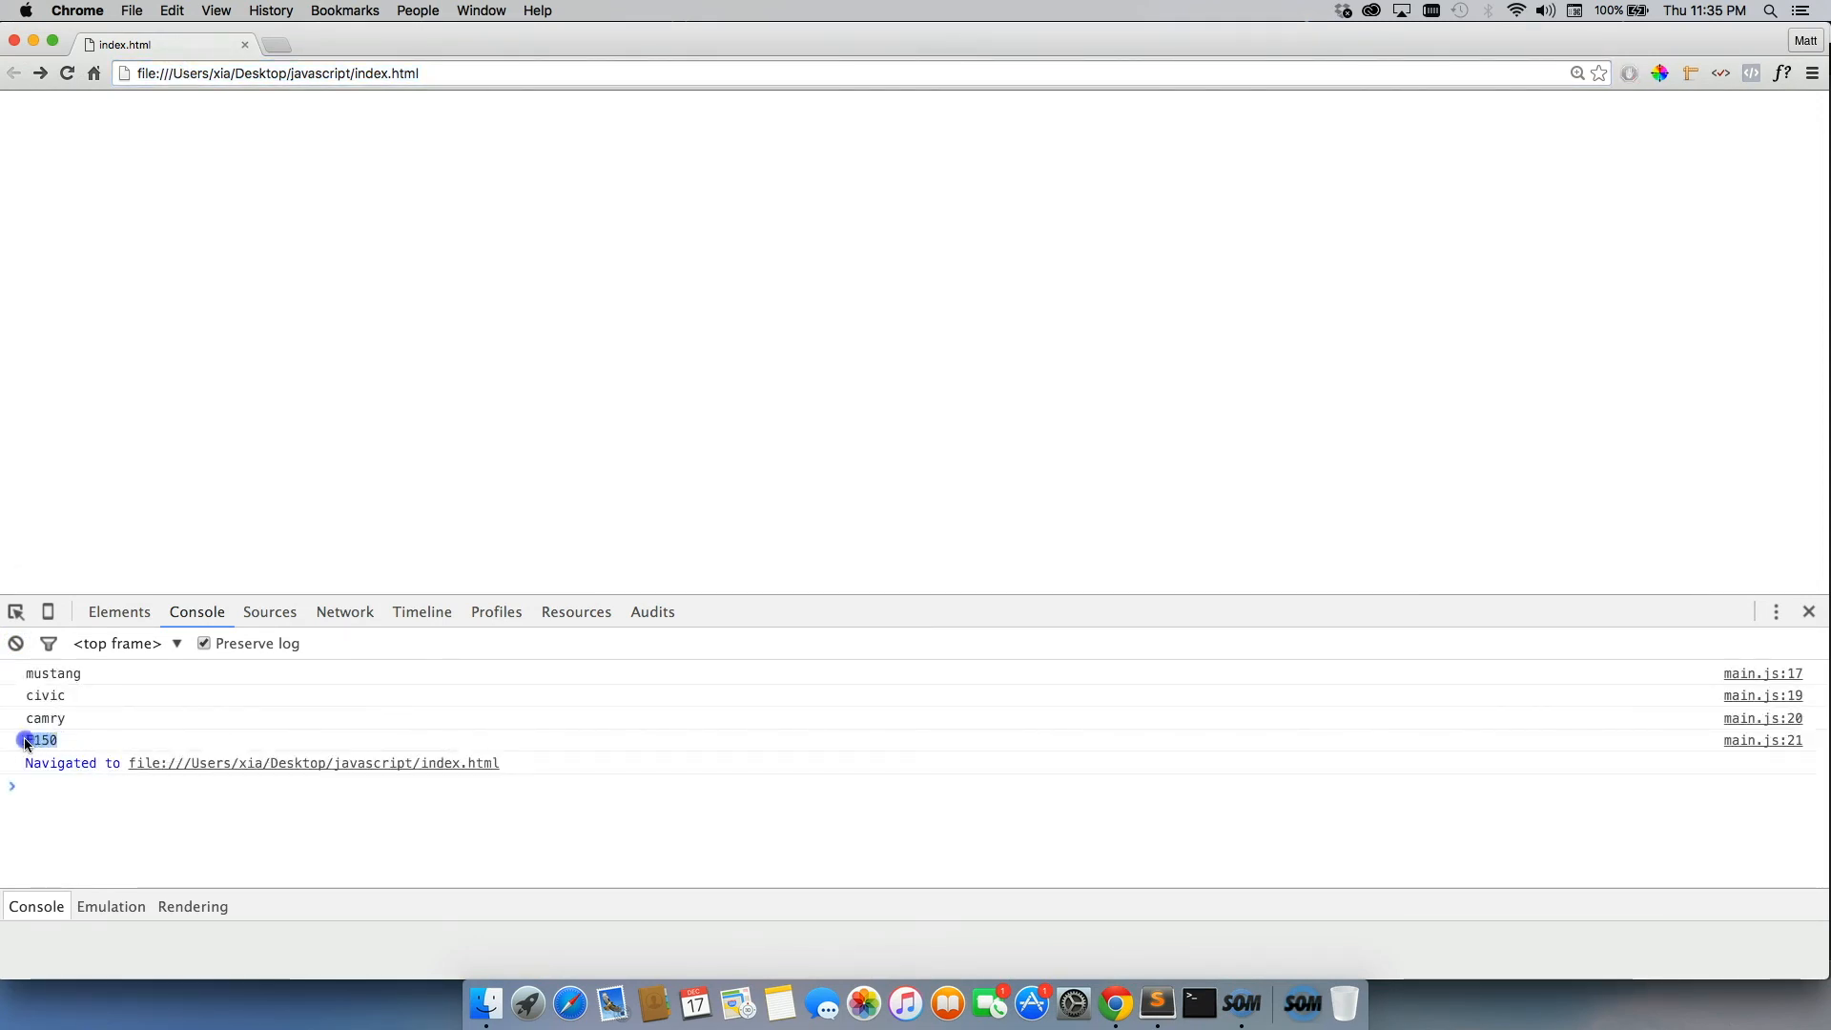